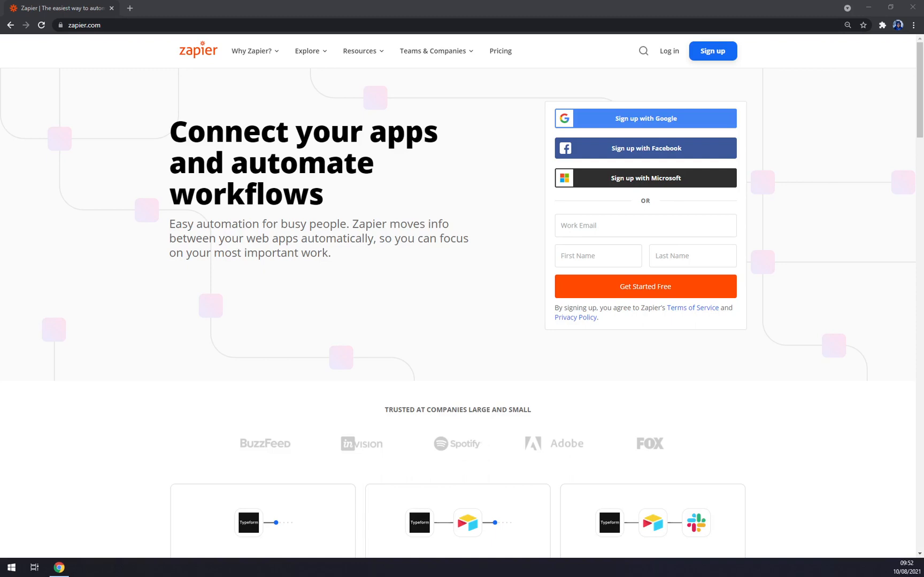
# Step: Browse through Zapier's learning resources page from top to bottom
pyautogui.click(360, 51)
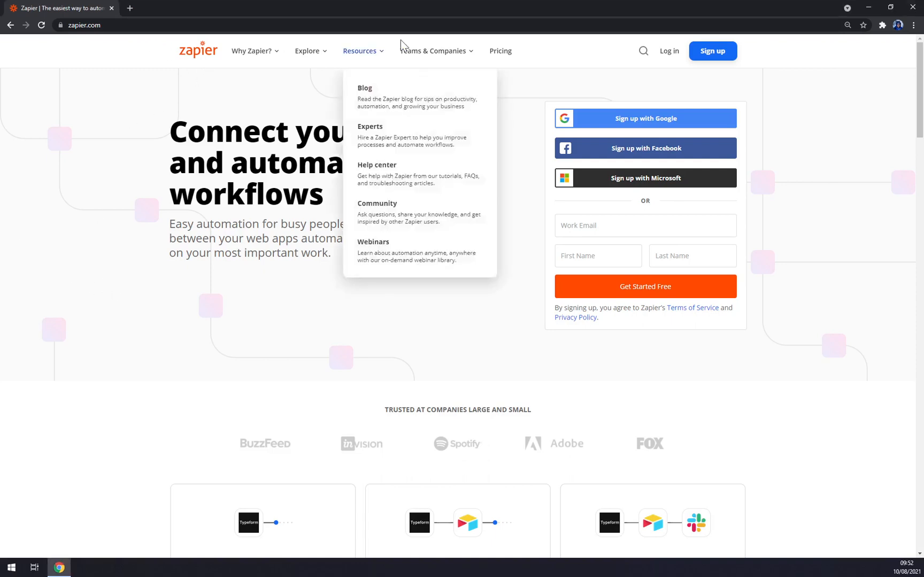
pyautogui.scroll(-3)
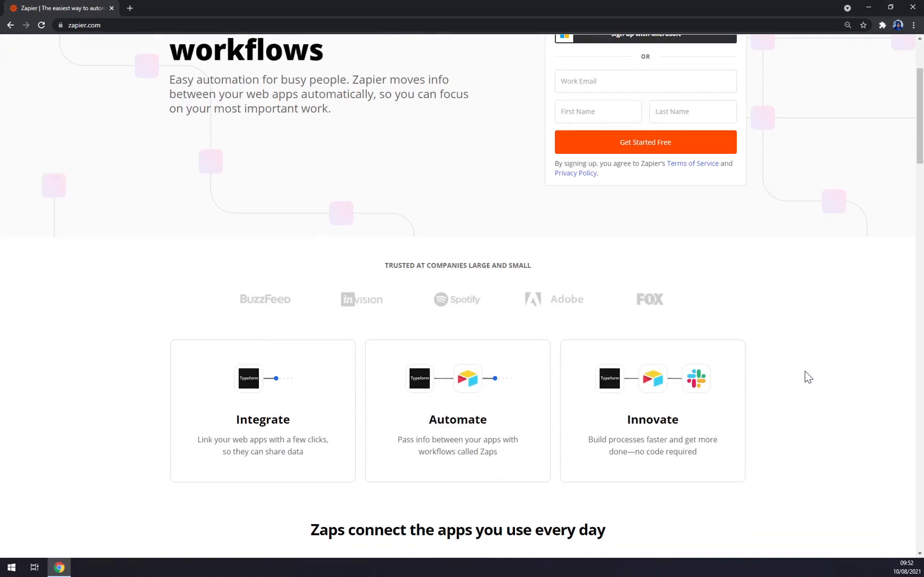
pyautogui.scroll(3)
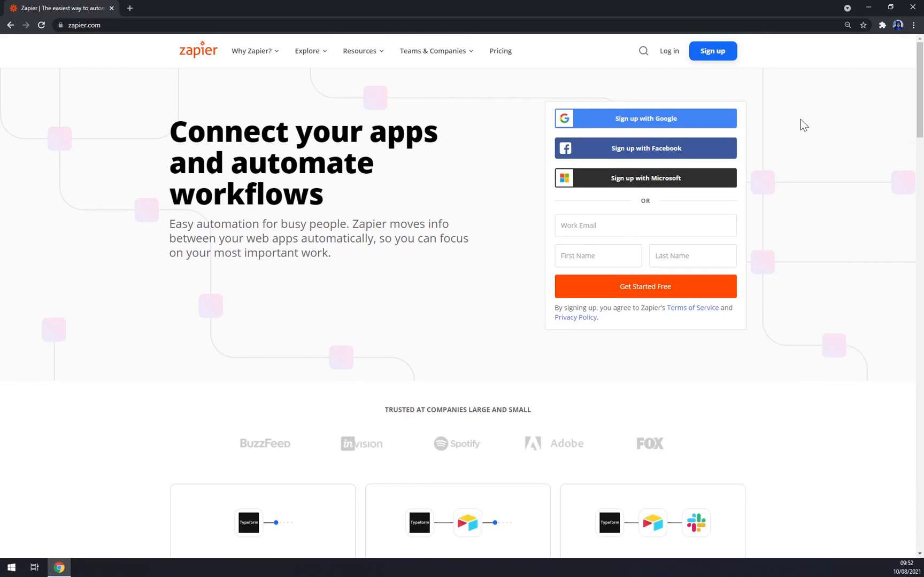
pyautogui.scroll(-3)
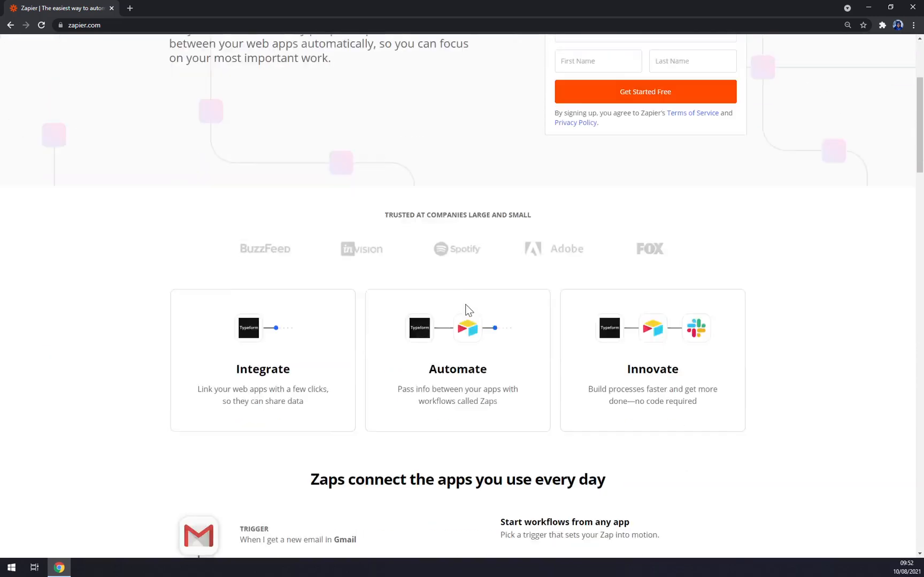
pyautogui.scroll(-3)
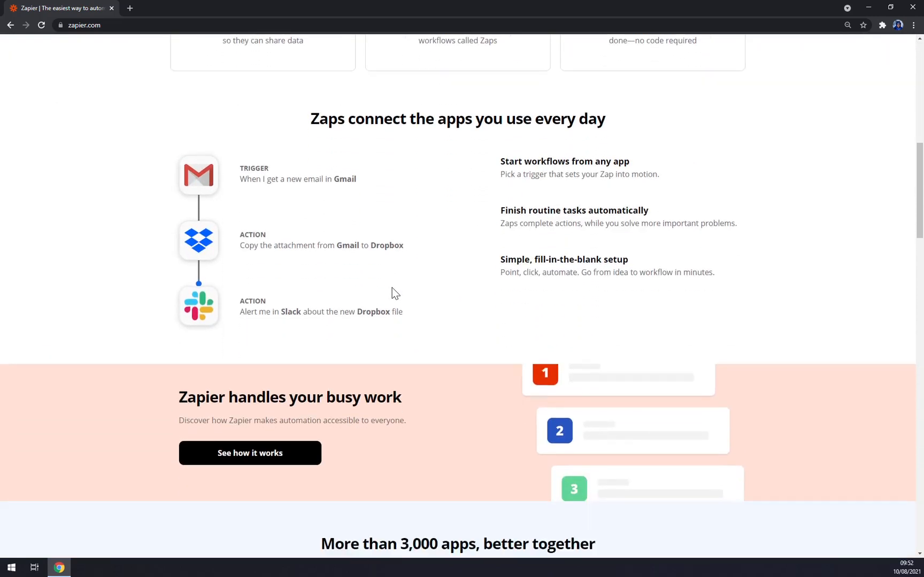
pyautogui.scroll(-3)
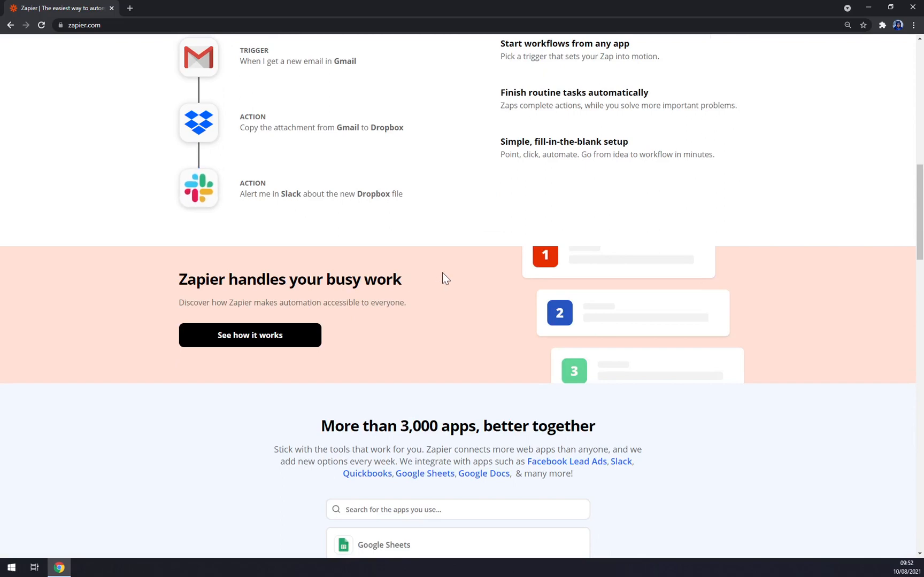
pyautogui.scroll(3)
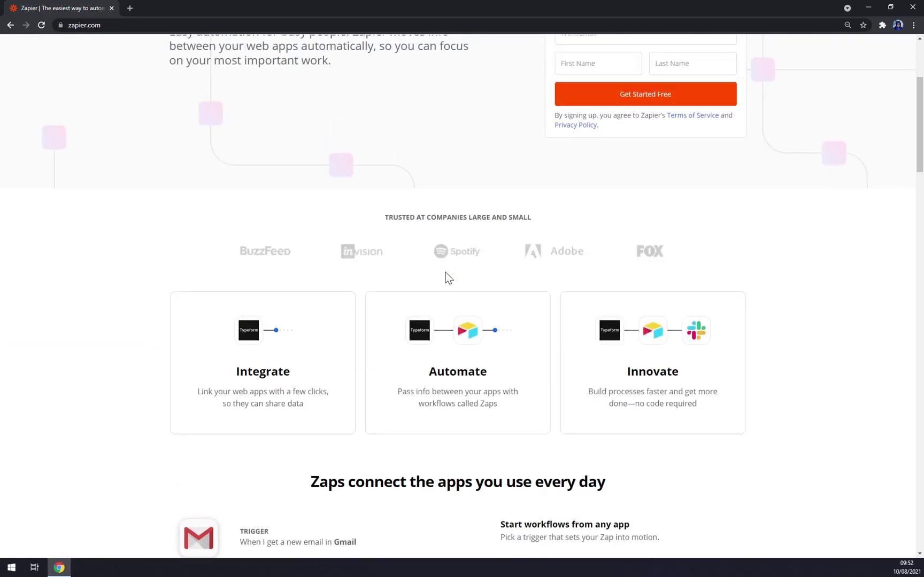
pyautogui.moveTo(493, 278)
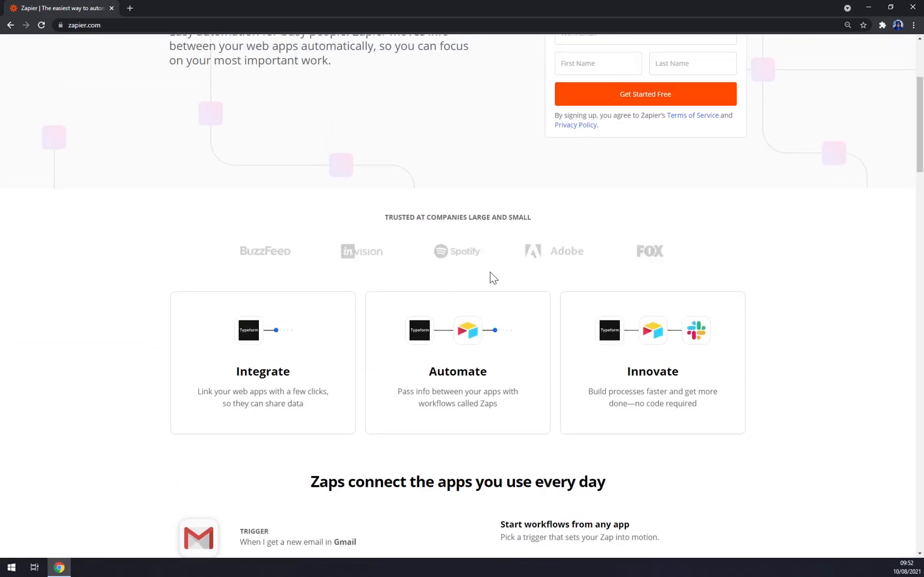
pyautogui.scroll(-3)
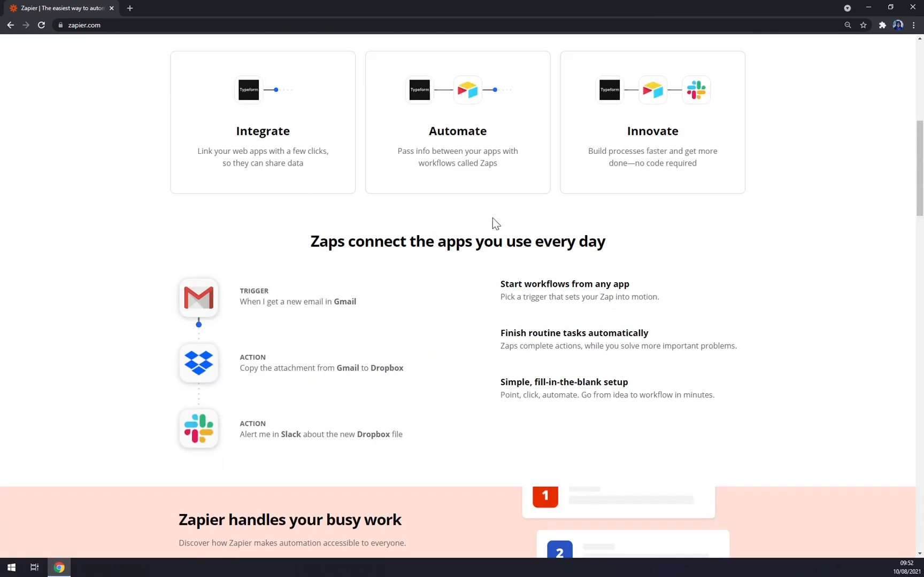
pyautogui.moveTo(466, 236)
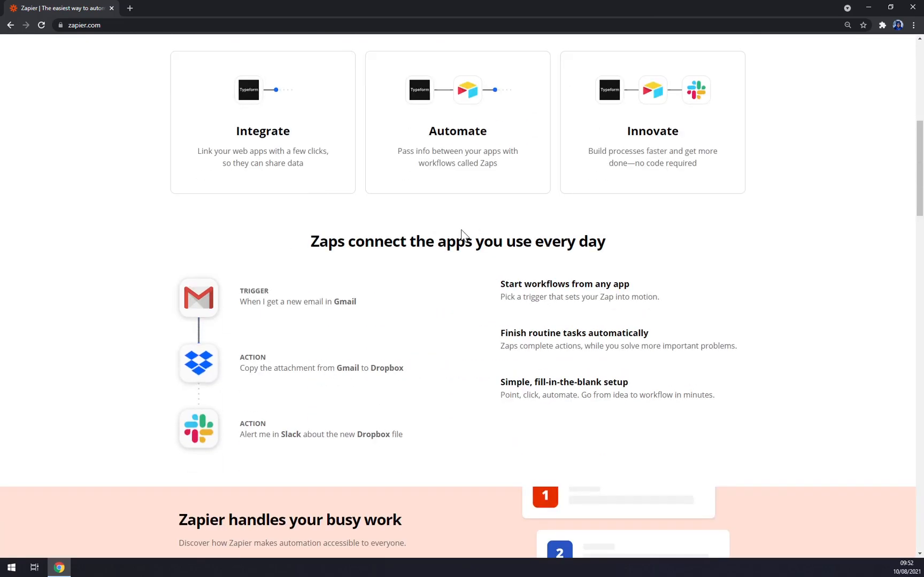
pyautogui.scroll(-3)
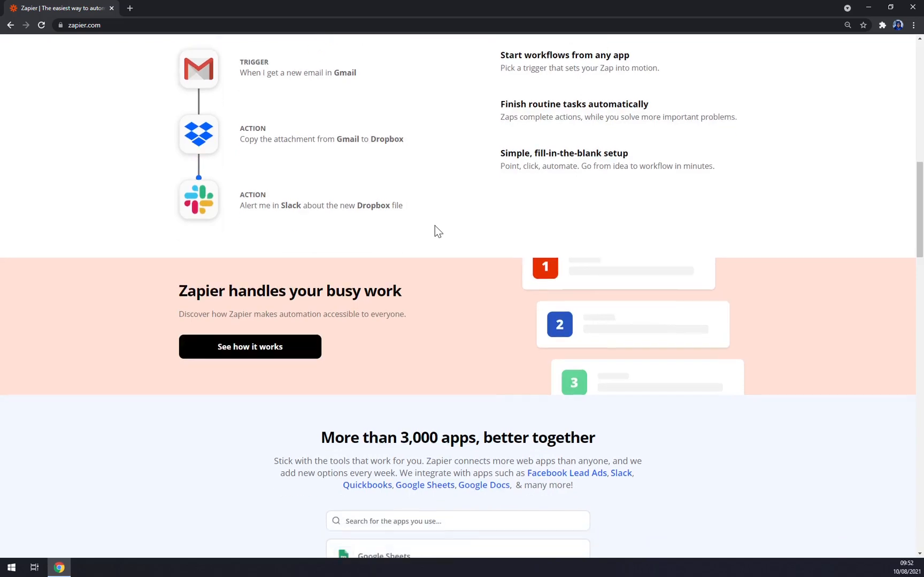
pyautogui.scroll(-3)
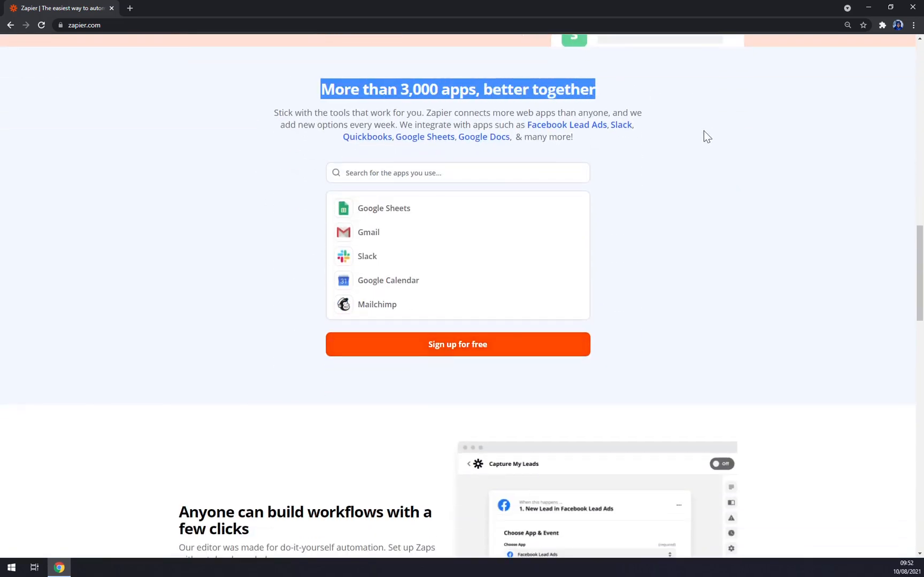
pyautogui.moveTo(705, 156)
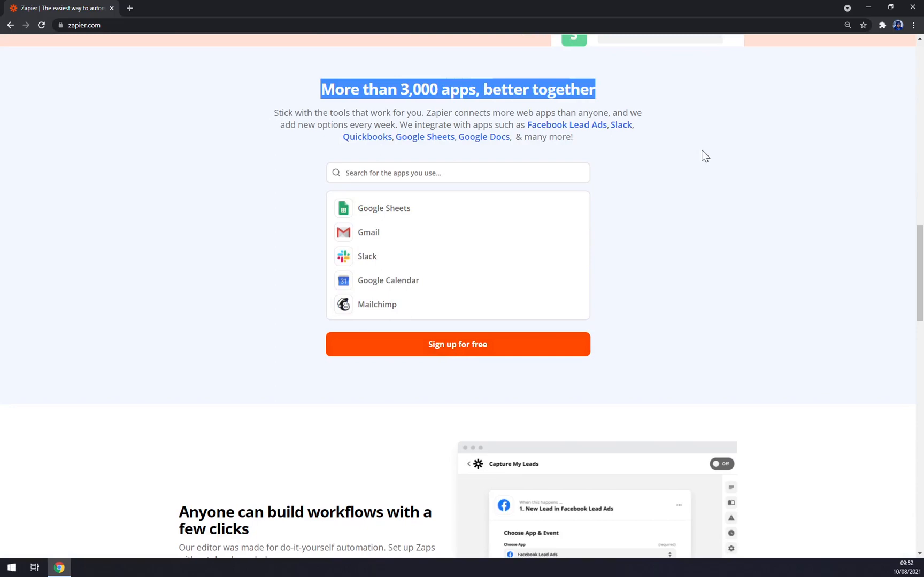
pyautogui.scroll(-3)
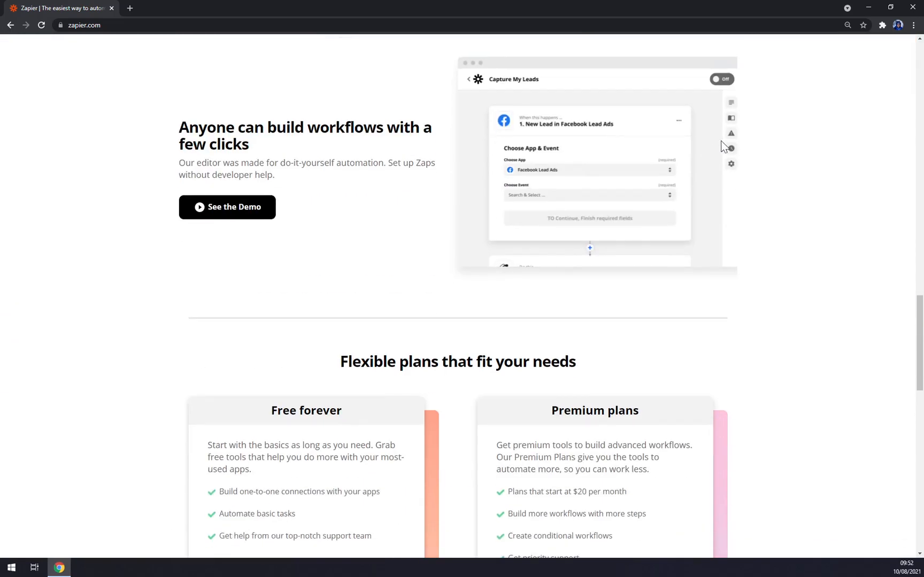
pyautogui.scroll(-3)
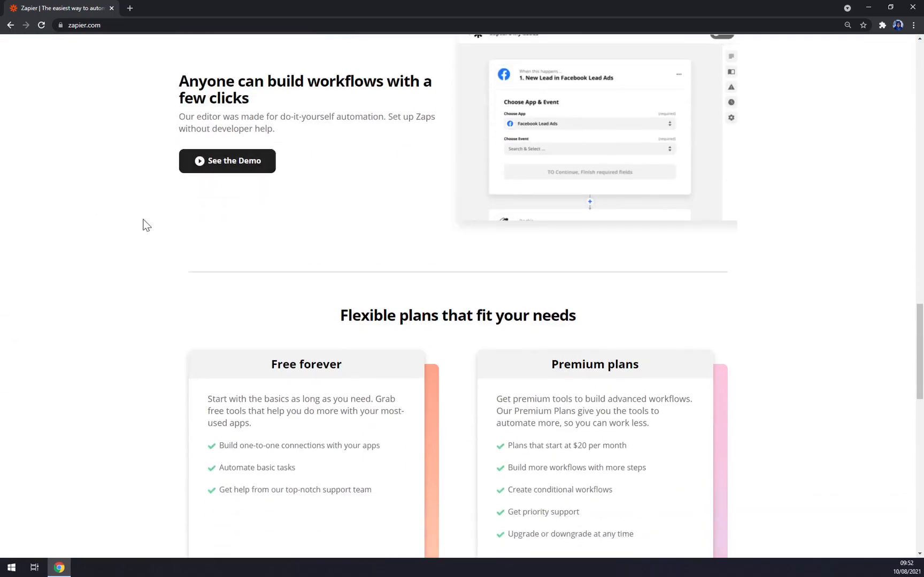
pyautogui.scroll(-3)
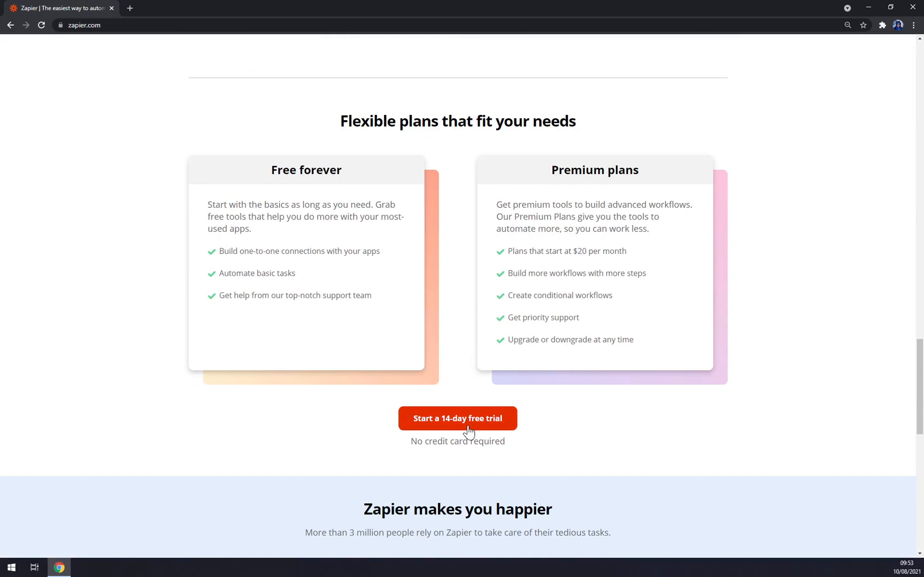
pyautogui.moveTo(605, 430)
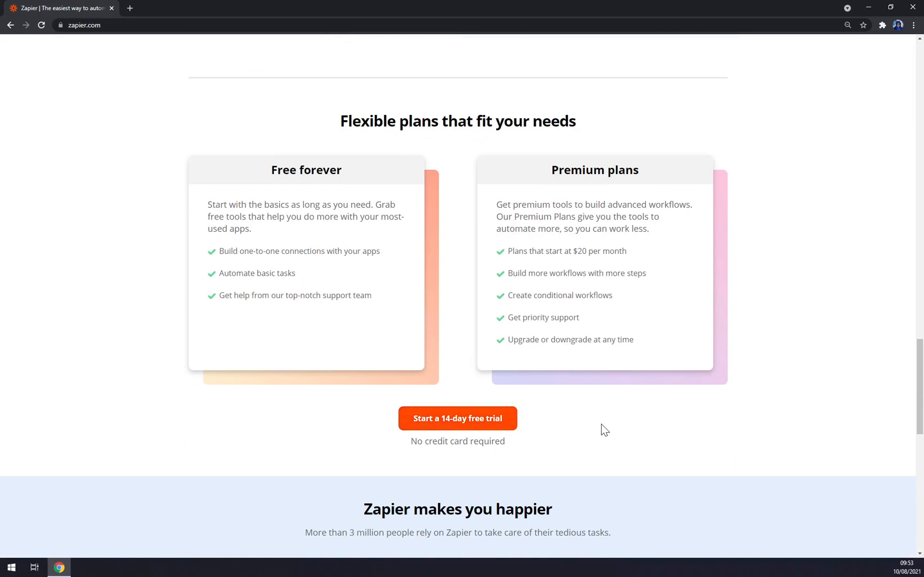
pyautogui.moveTo(630, 441)
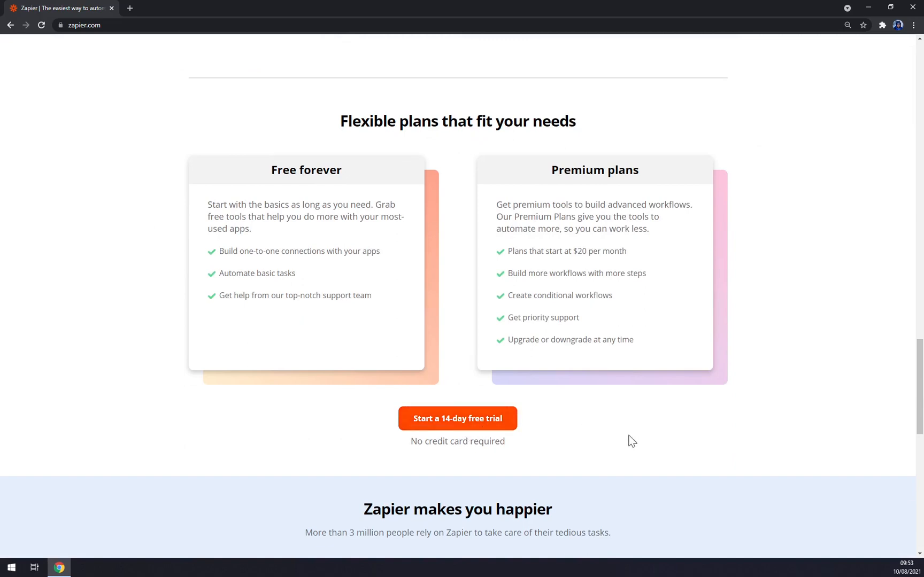
pyautogui.moveTo(643, 445)
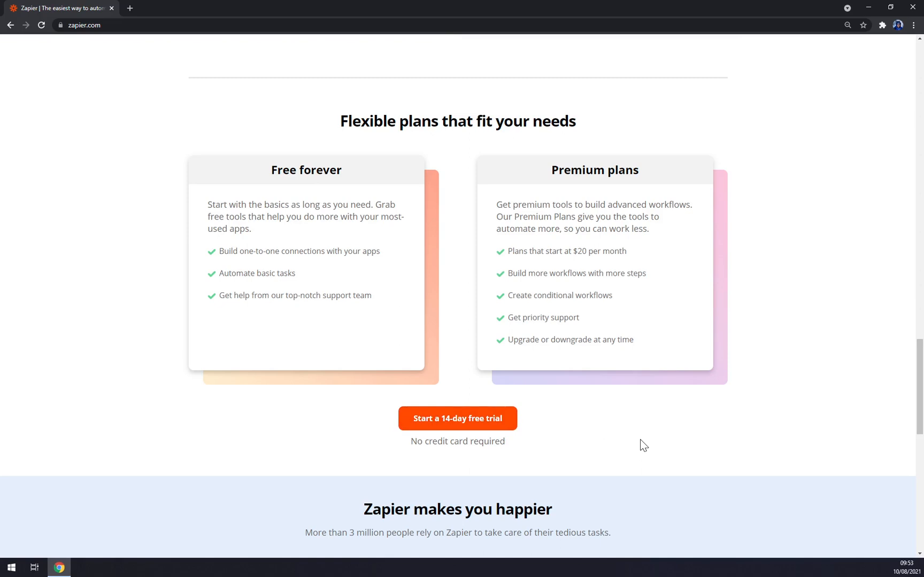
pyautogui.scroll(-3)
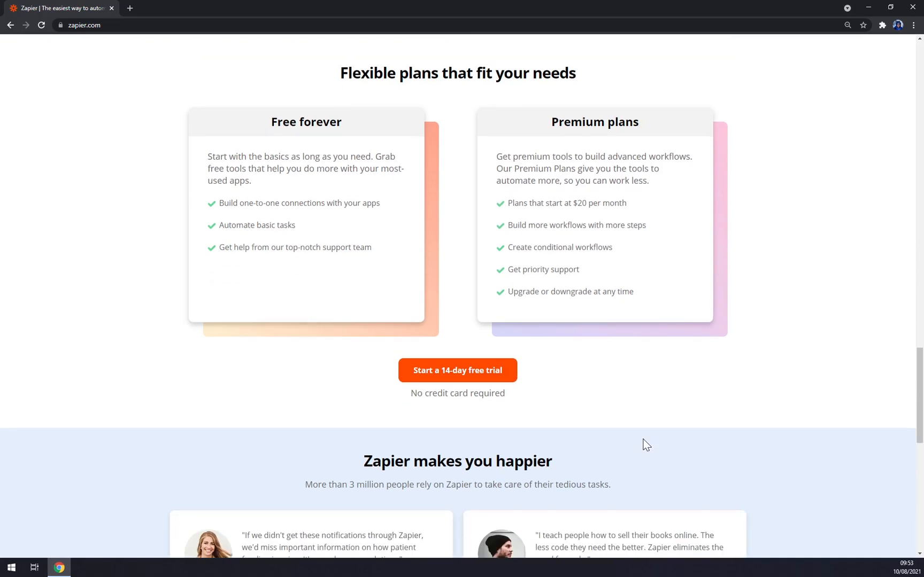
pyautogui.moveTo(638, 463)
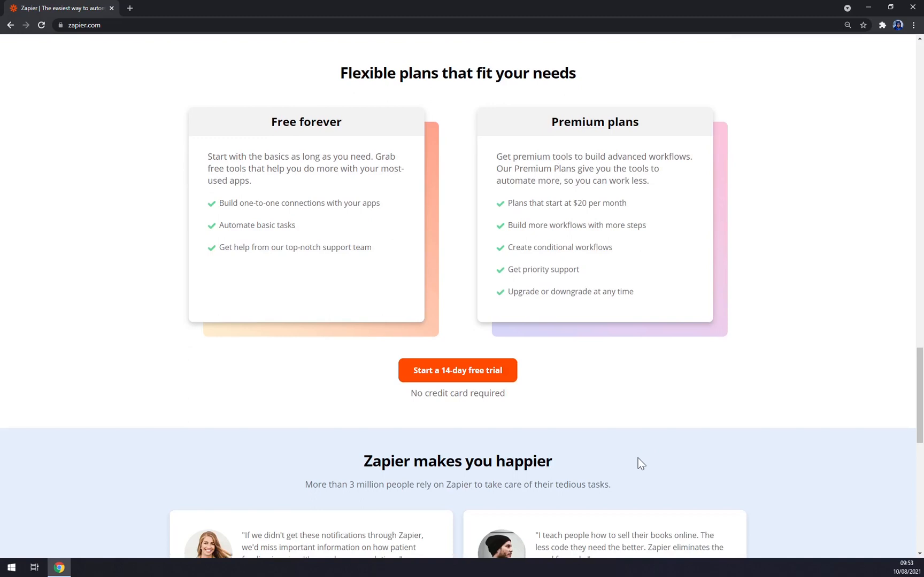
pyautogui.moveTo(660, 405)
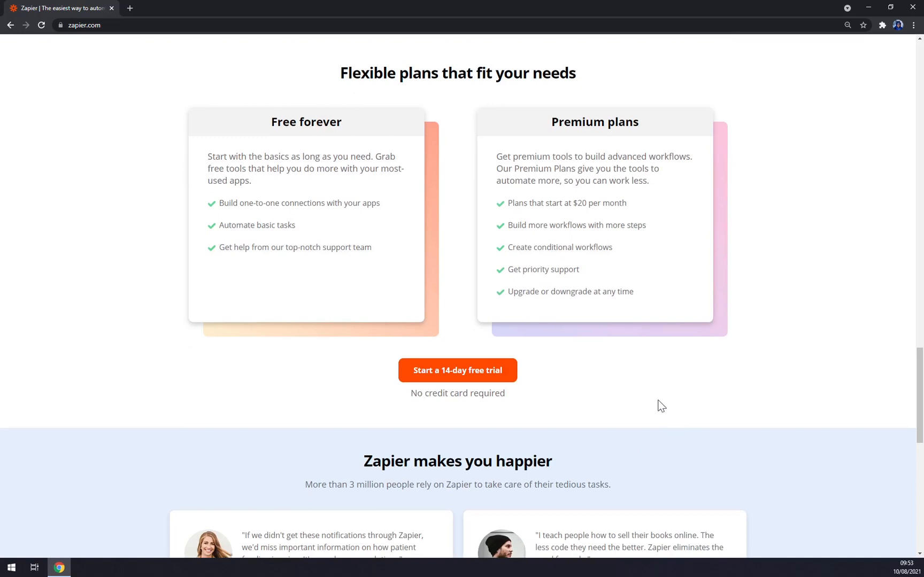
pyautogui.moveTo(754, 393)
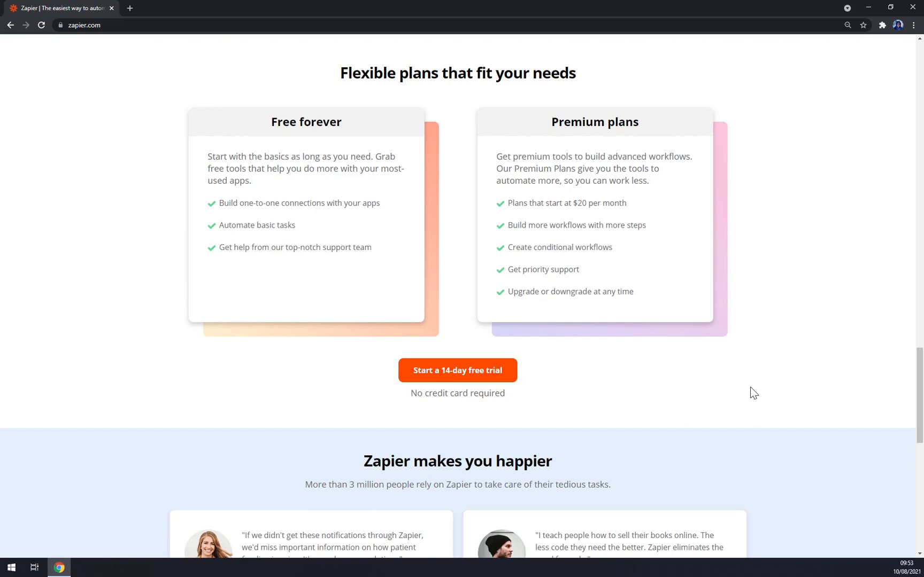
pyautogui.scroll(-3)
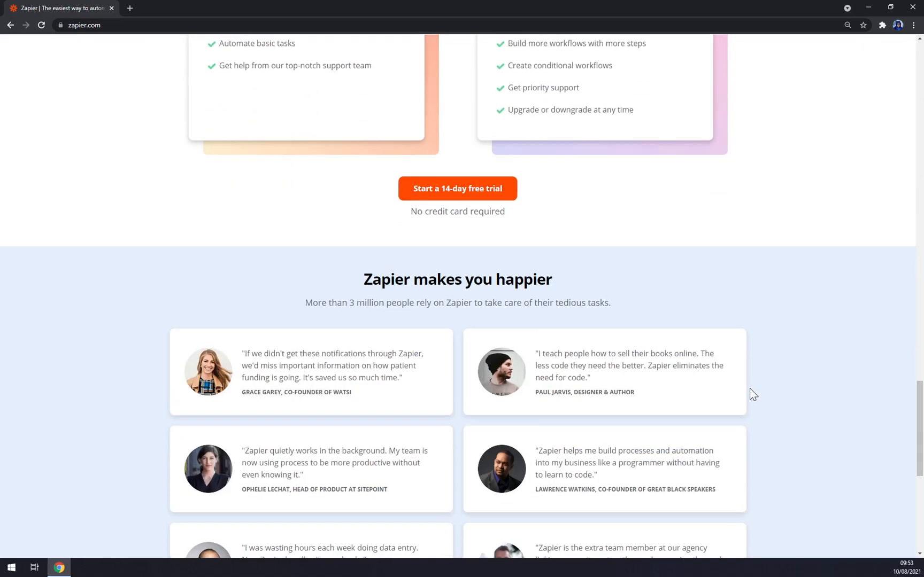
pyautogui.scroll(-3)
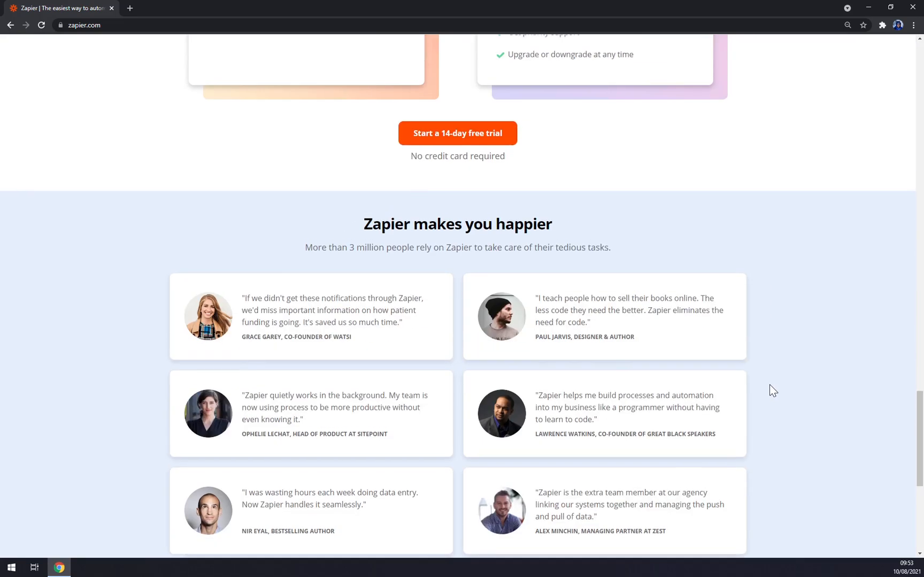
pyautogui.scroll(3)
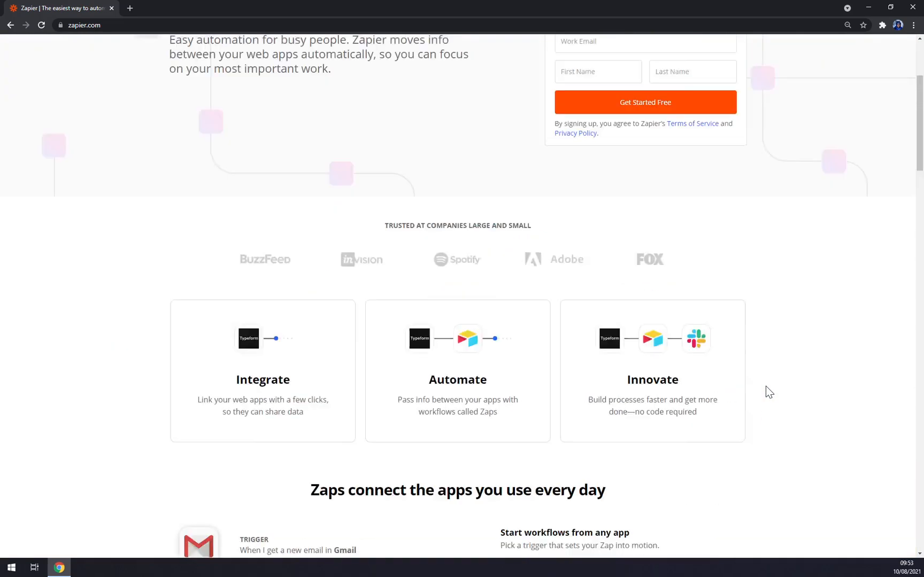
pyautogui.scroll(3)
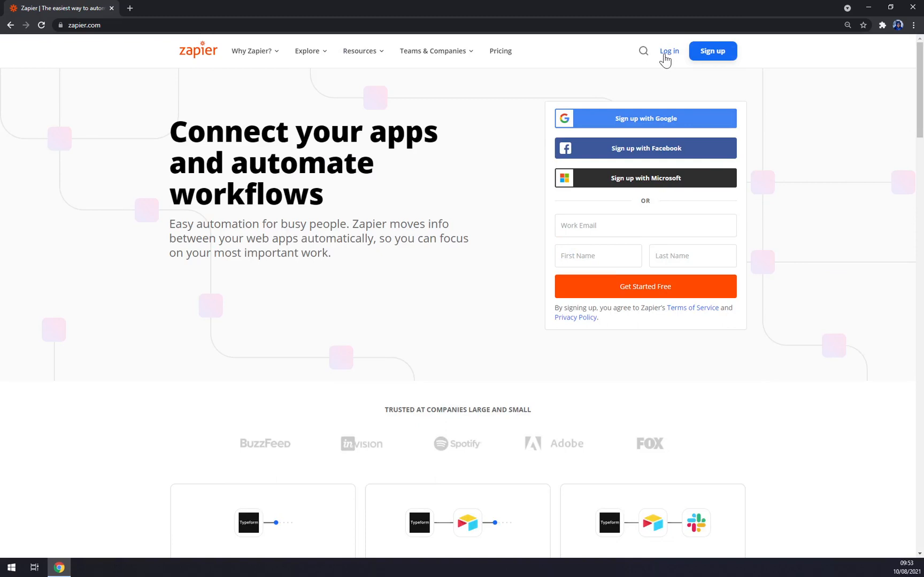
# Step: Go to the login page and submit the password so the dashboard loads
pyautogui.click(668, 51)
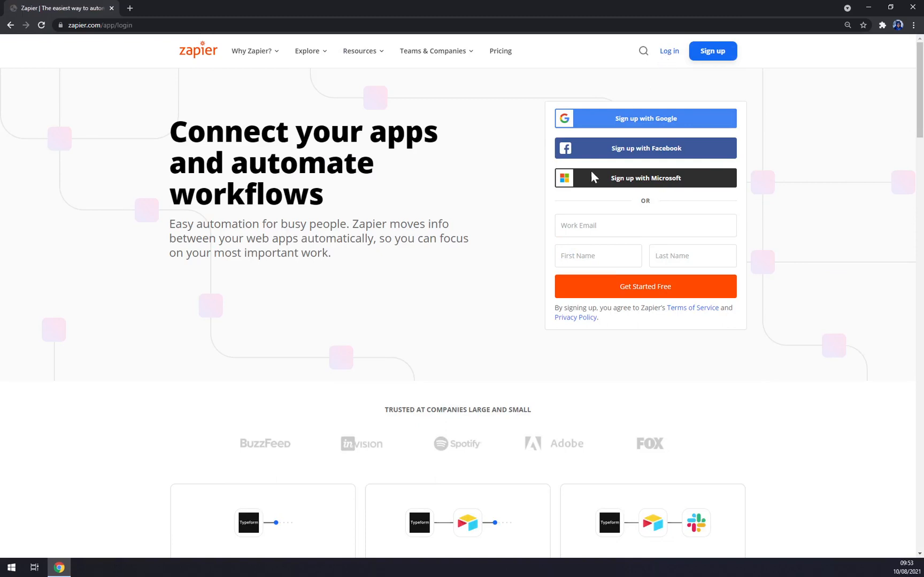
pyautogui.click(669, 51)
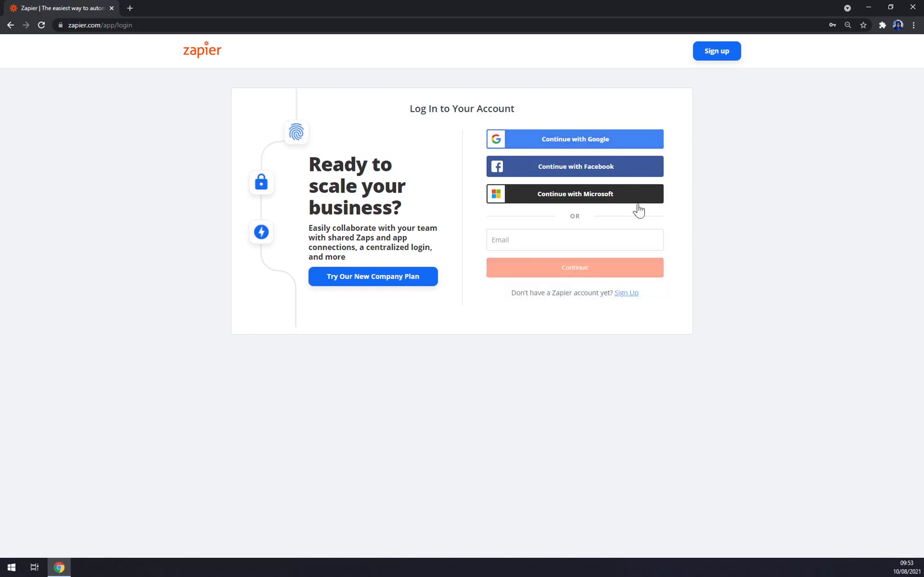
pyautogui.moveTo(559, 224)
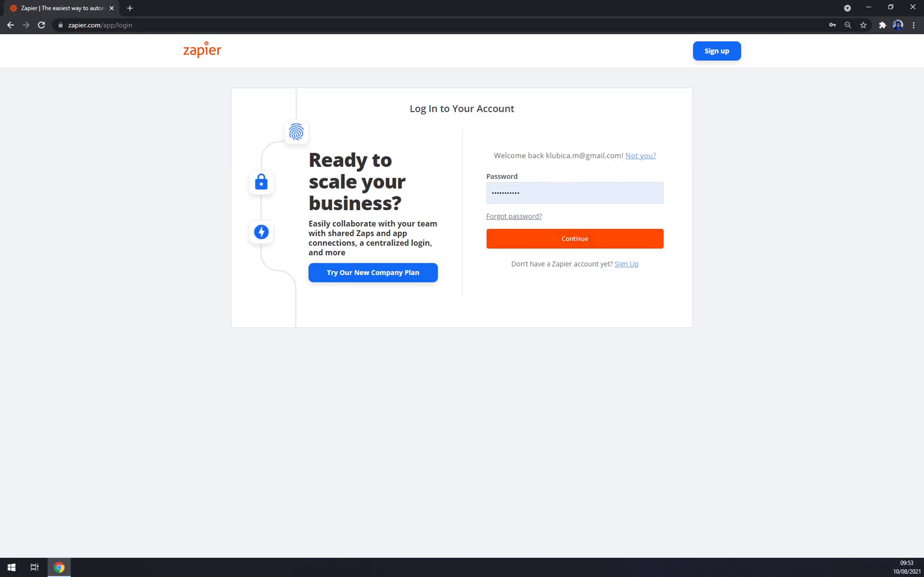
pyautogui.click(575, 238)
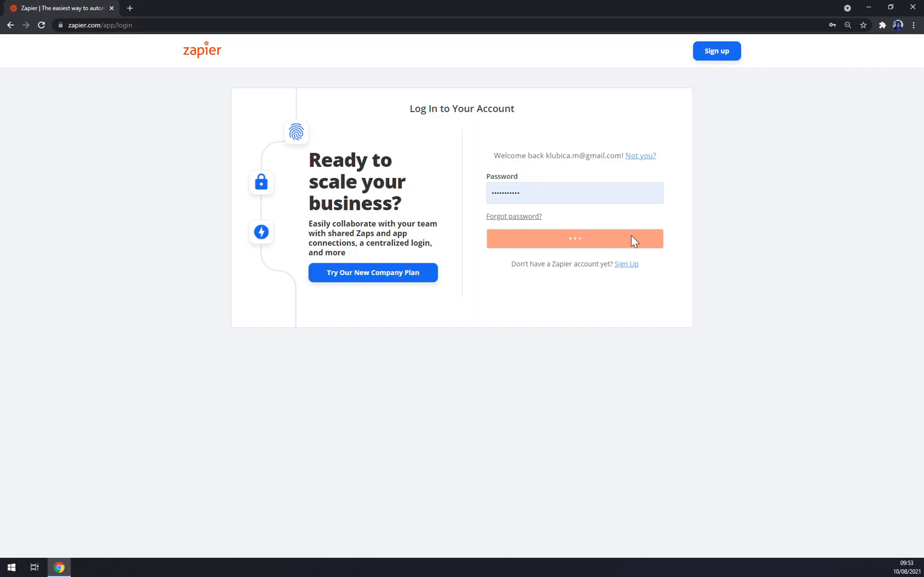
pyautogui.click(574, 239)
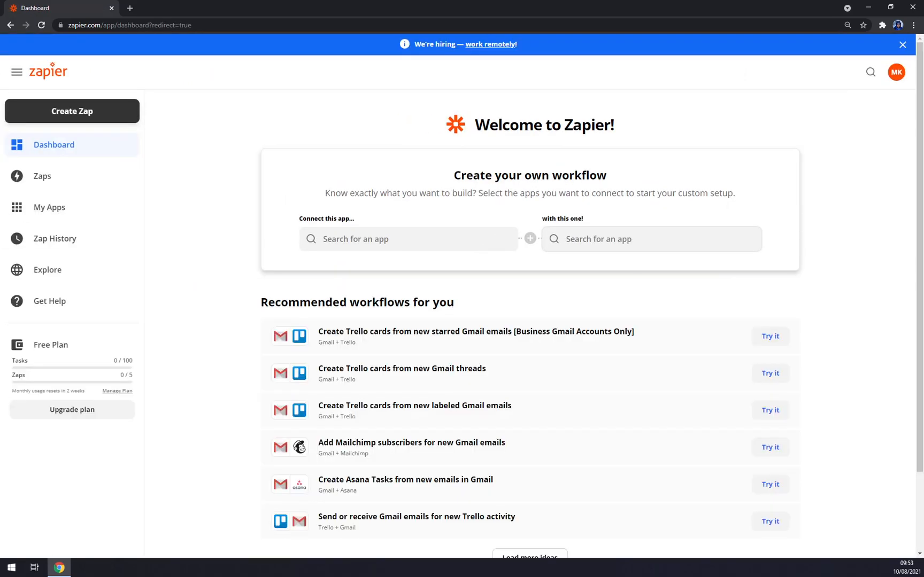
pyautogui.moveTo(300, 132)
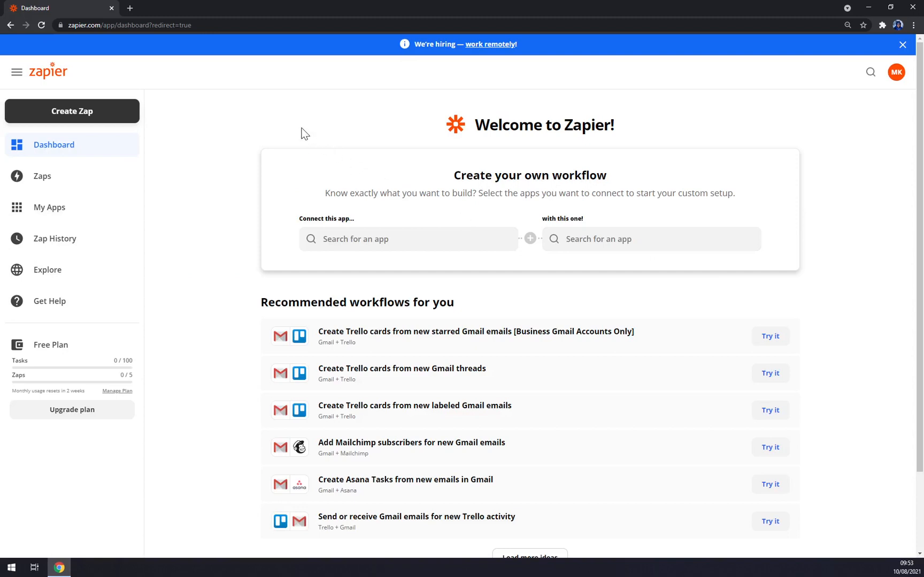
pyautogui.moveTo(307, 126)
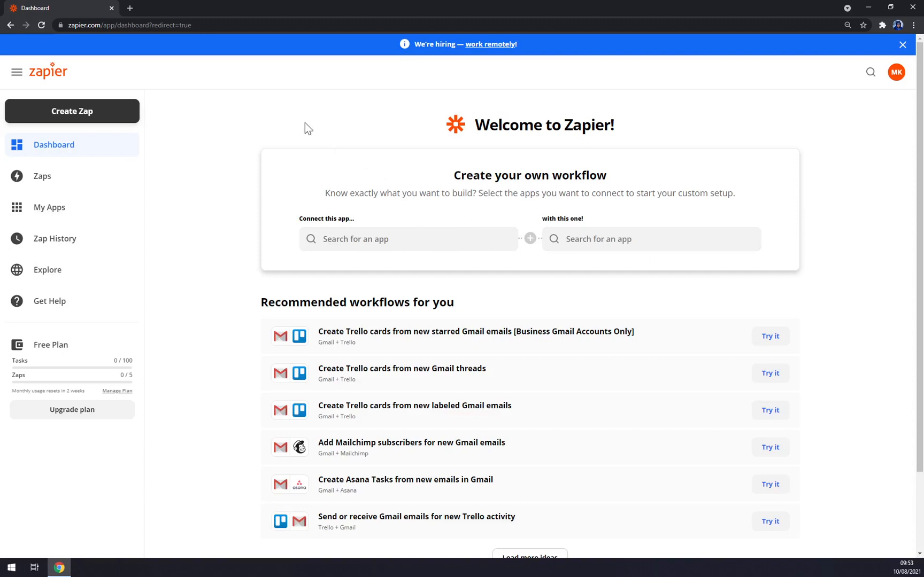
pyautogui.moveTo(295, 120)
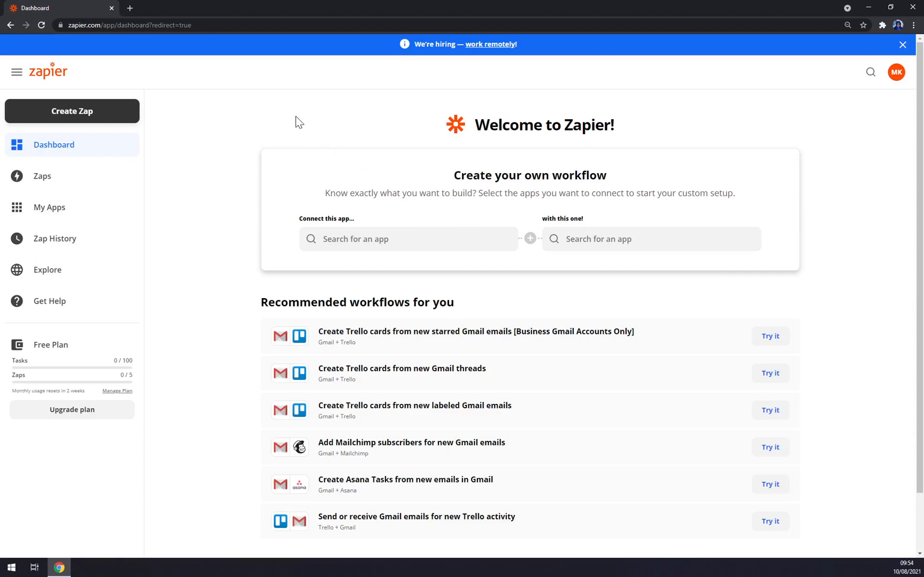
pyautogui.moveTo(274, 115)
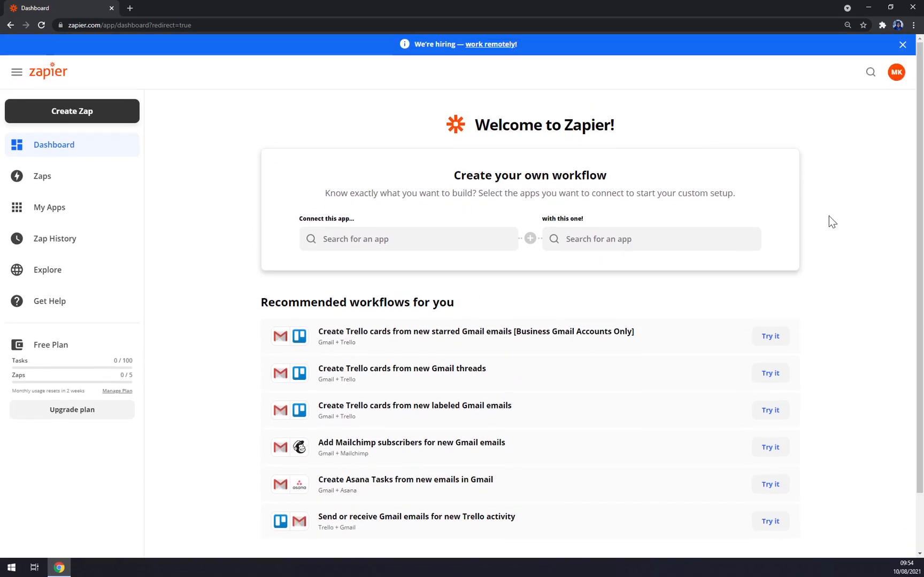
pyautogui.moveTo(770, 336)
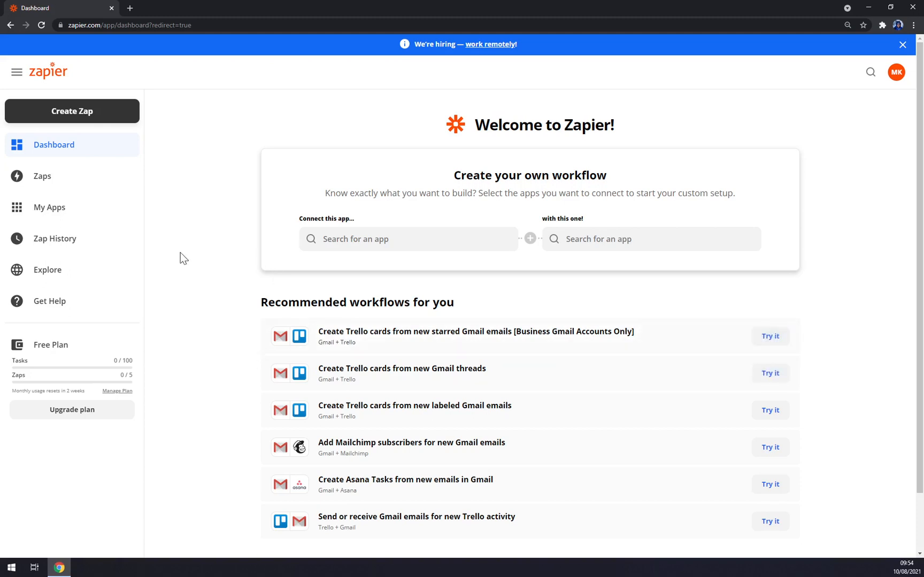
pyautogui.moveTo(228, 161)
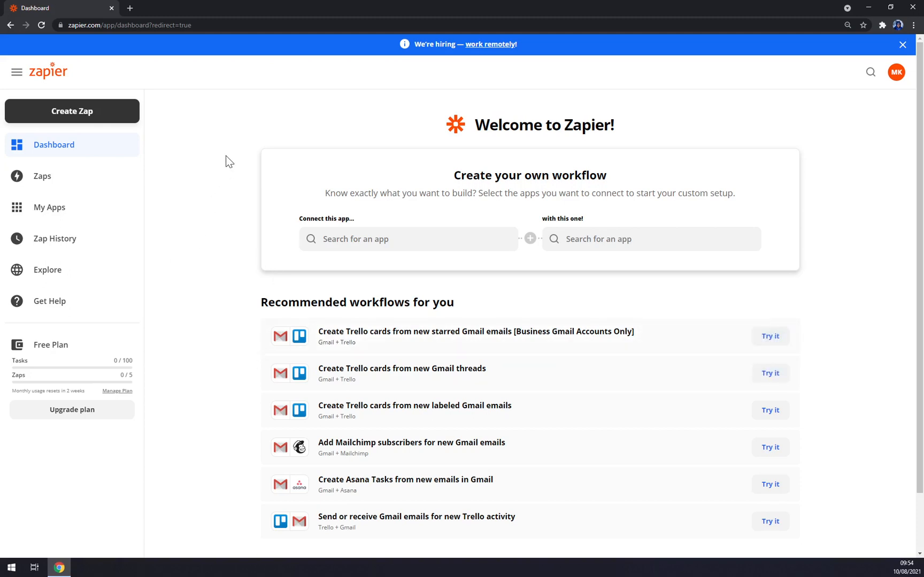
pyautogui.moveTo(235, 156)
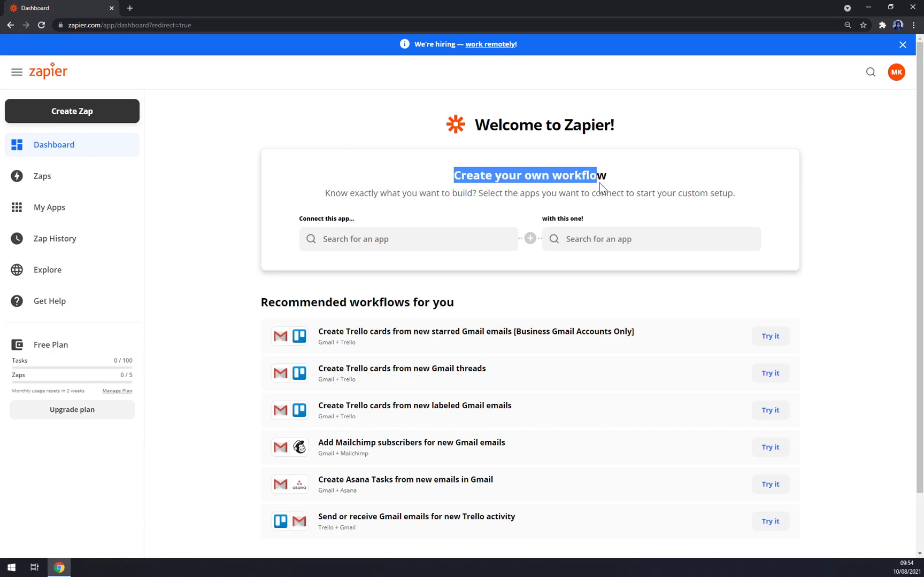
pyautogui.click(410, 211)
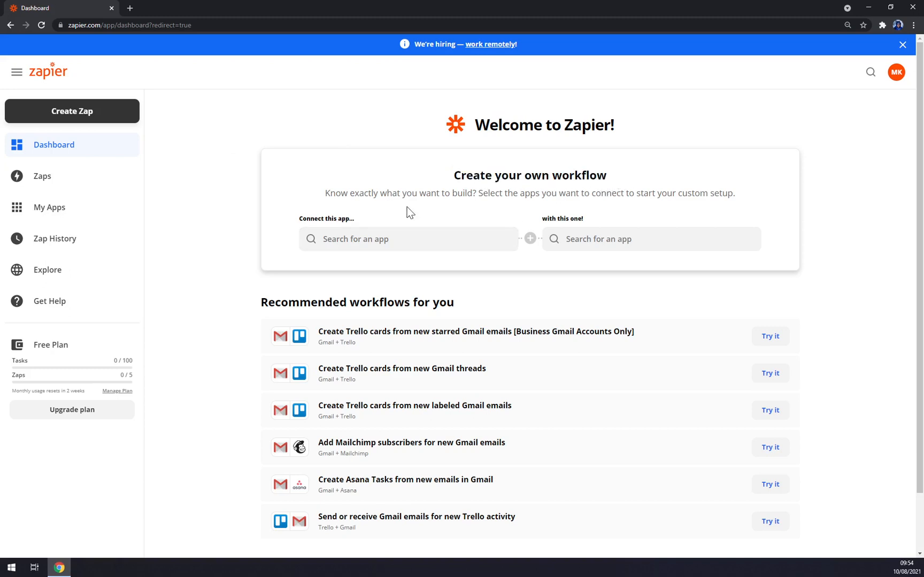
pyautogui.click(408, 239)
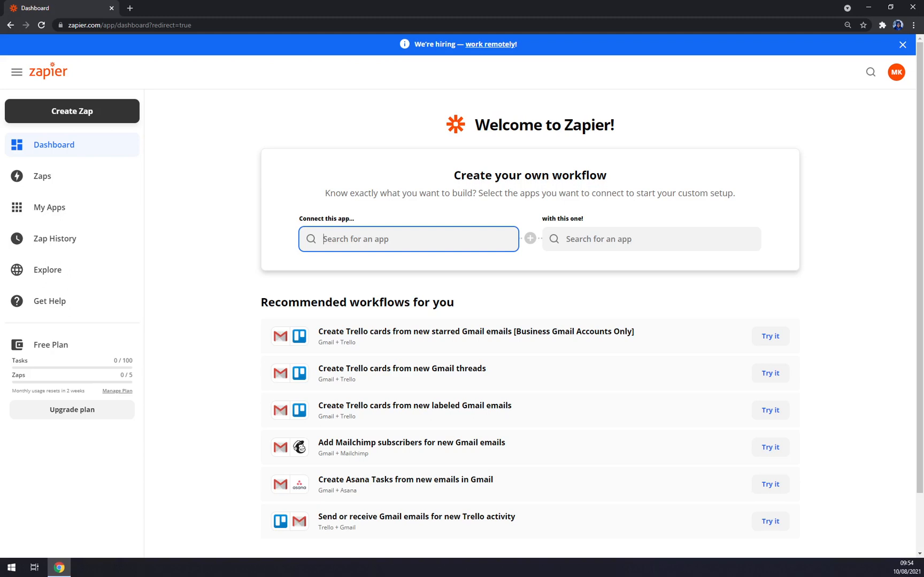
# Step: Pick Asana as the first app and Gmail as the second in the workflow builder
pyautogui.write('asana')
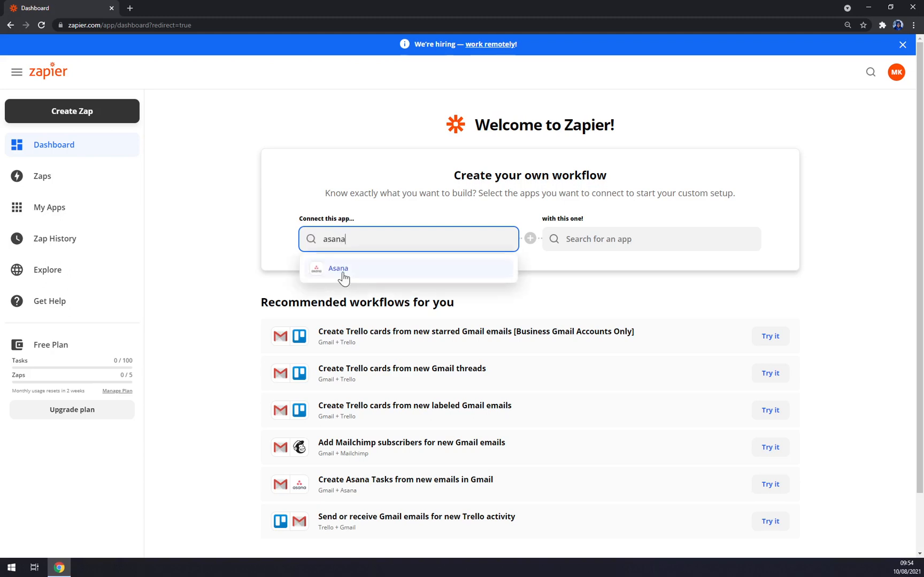
pyautogui.moveTo(370, 280)
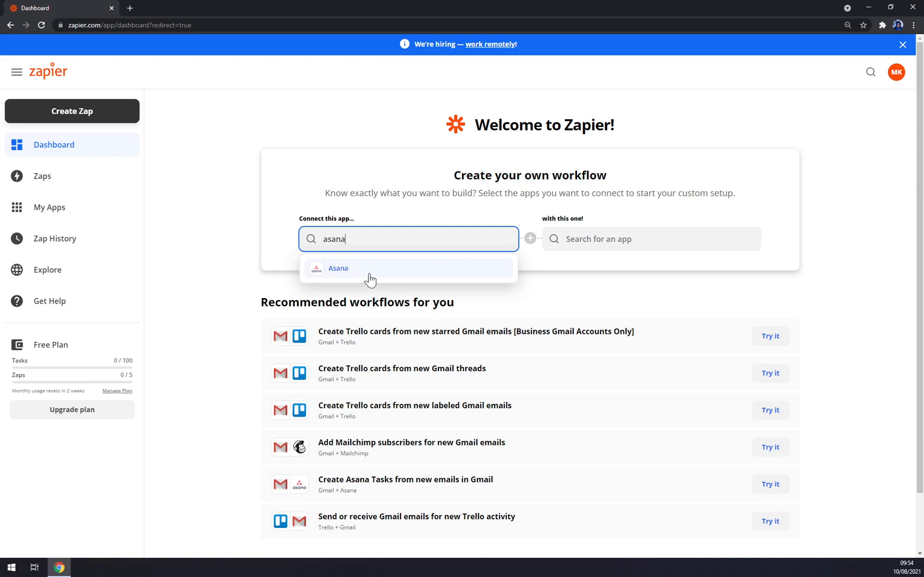
pyautogui.click(337, 269)
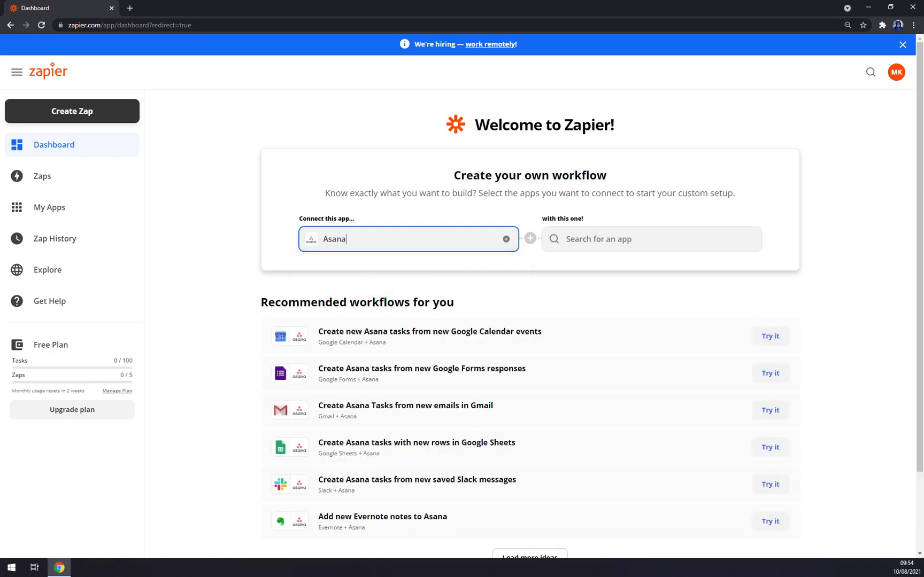
pyautogui.click(651, 239)
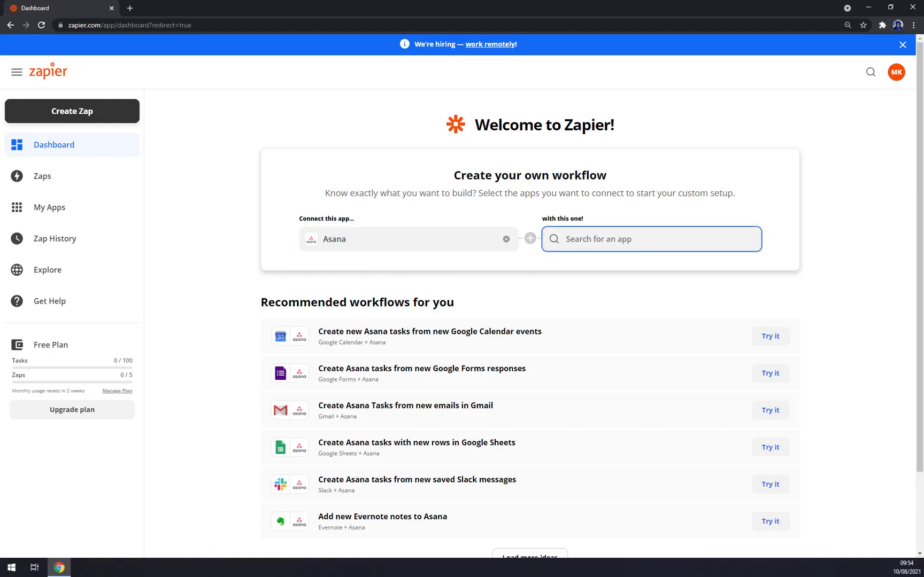
pyautogui.write('gma')
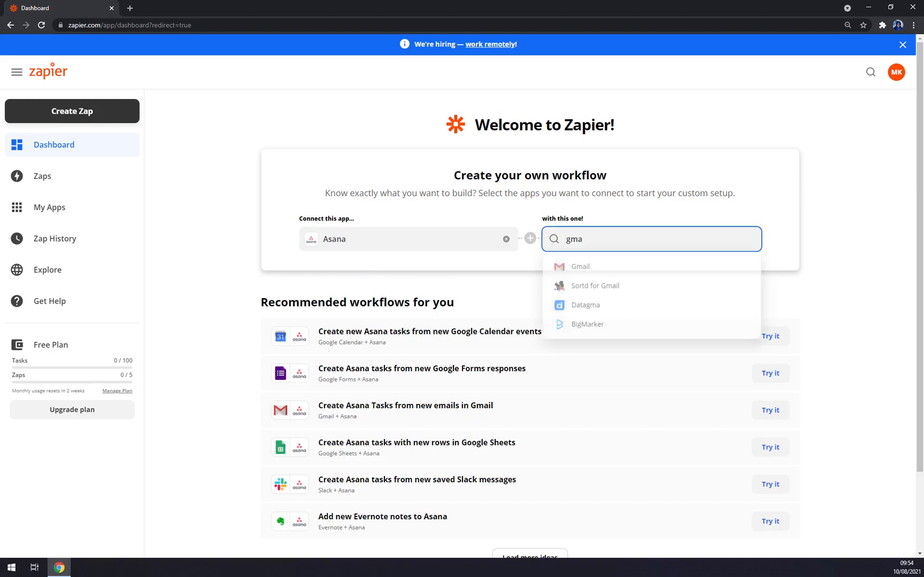
pyautogui.click(580, 266)
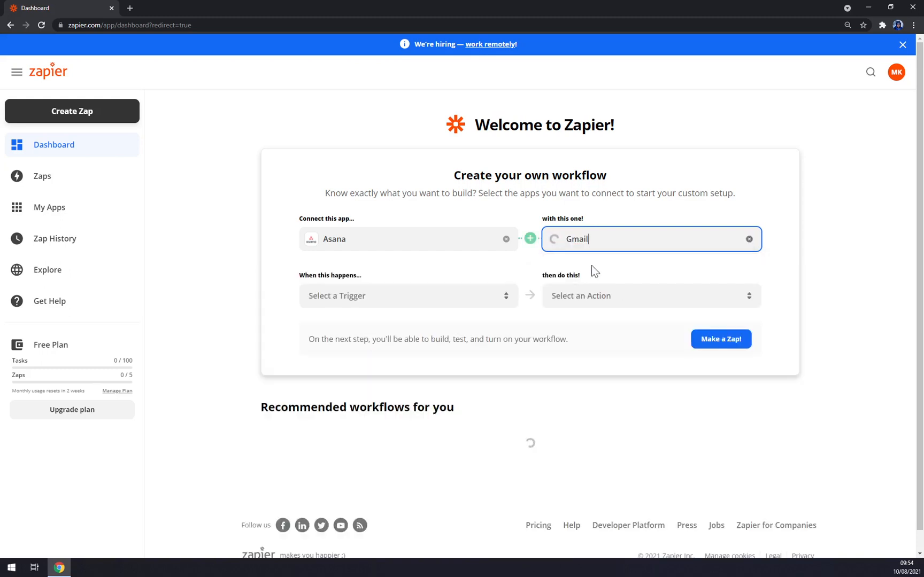
pyautogui.click(407, 296)
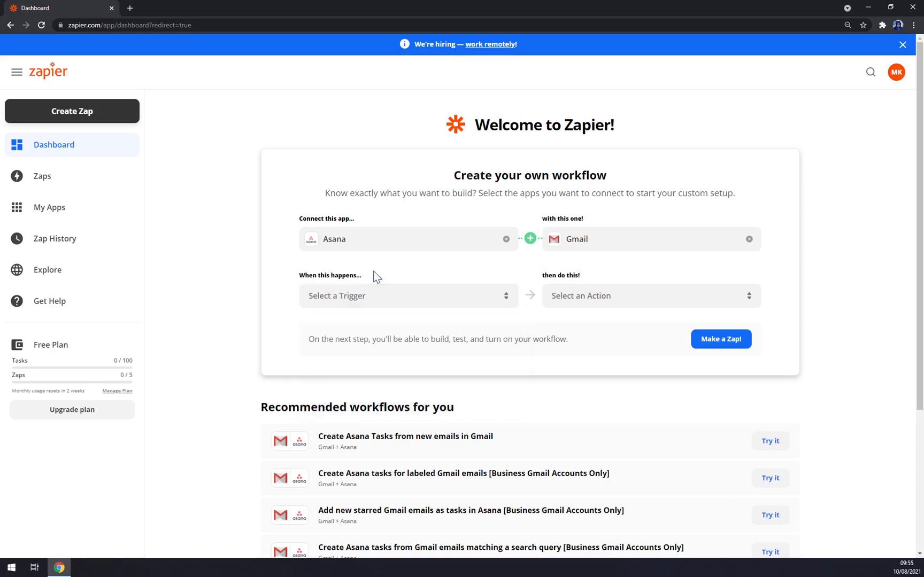
pyautogui.moveTo(386, 299)
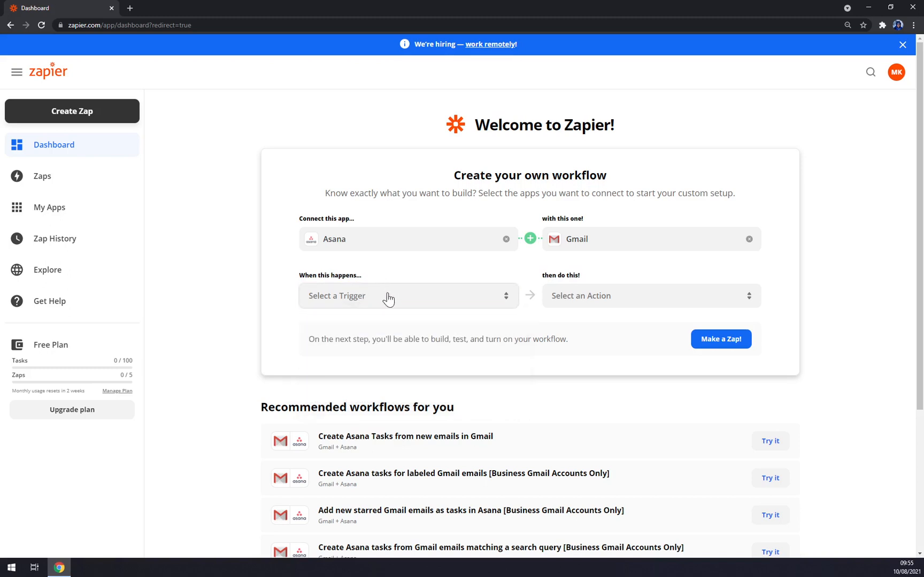
pyautogui.moveTo(253, 263)
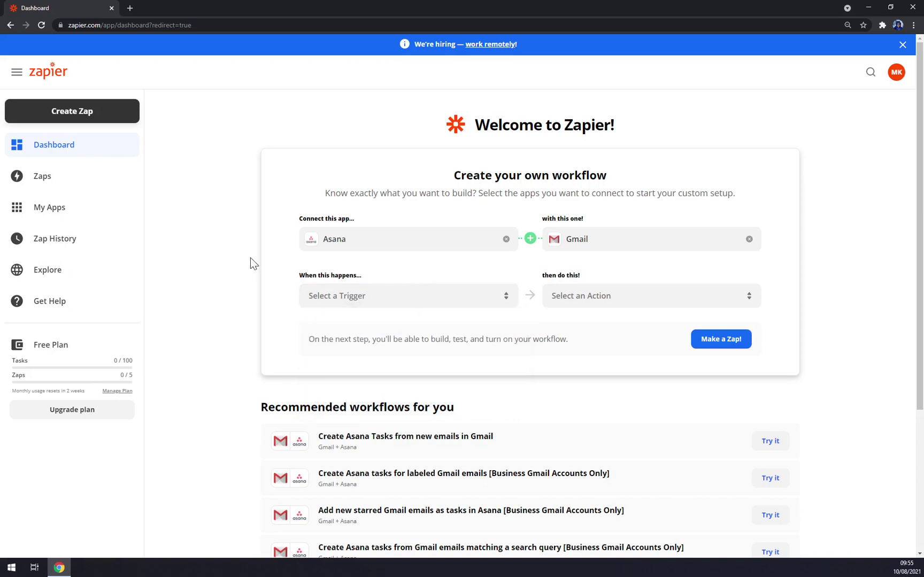
pyautogui.moveTo(308, 193)
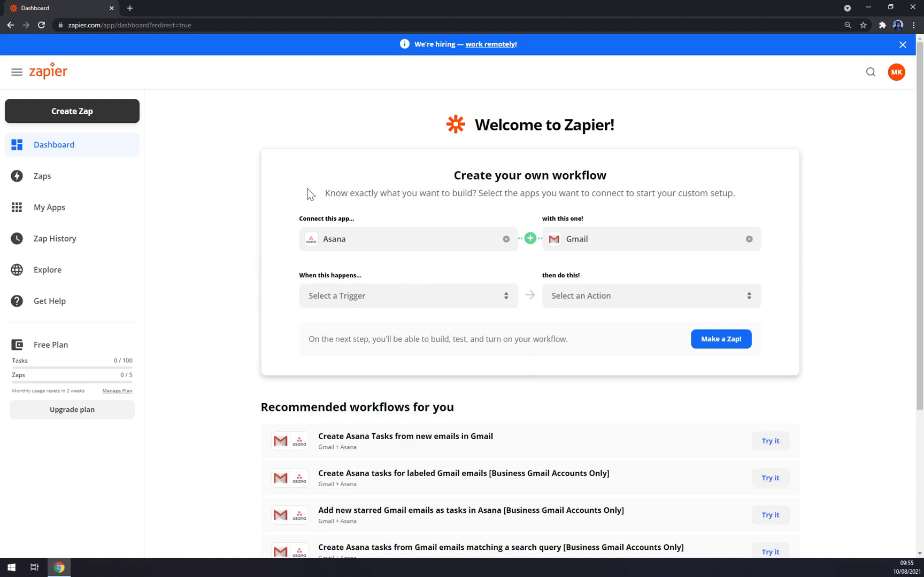
pyautogui.moveTo(238, 181)
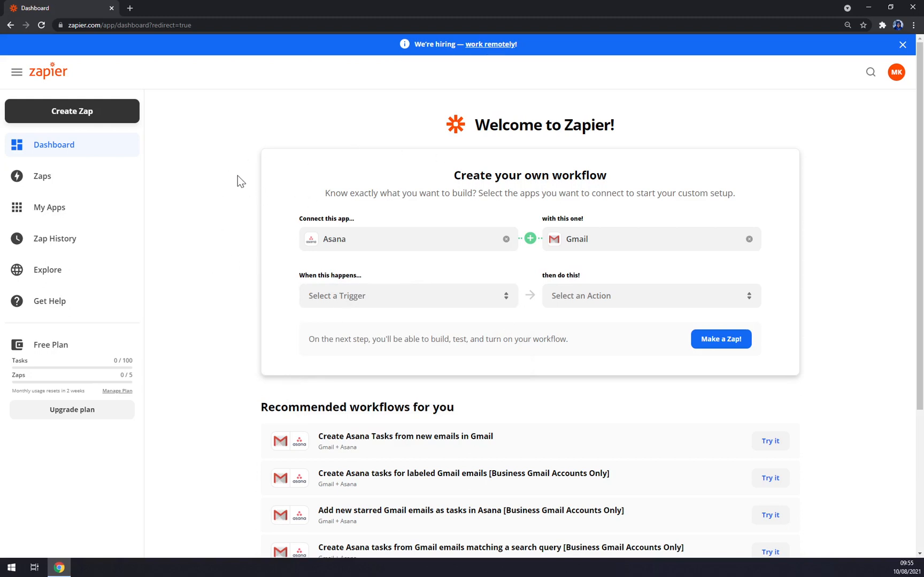
pyautogui.moveTo(258, 174)
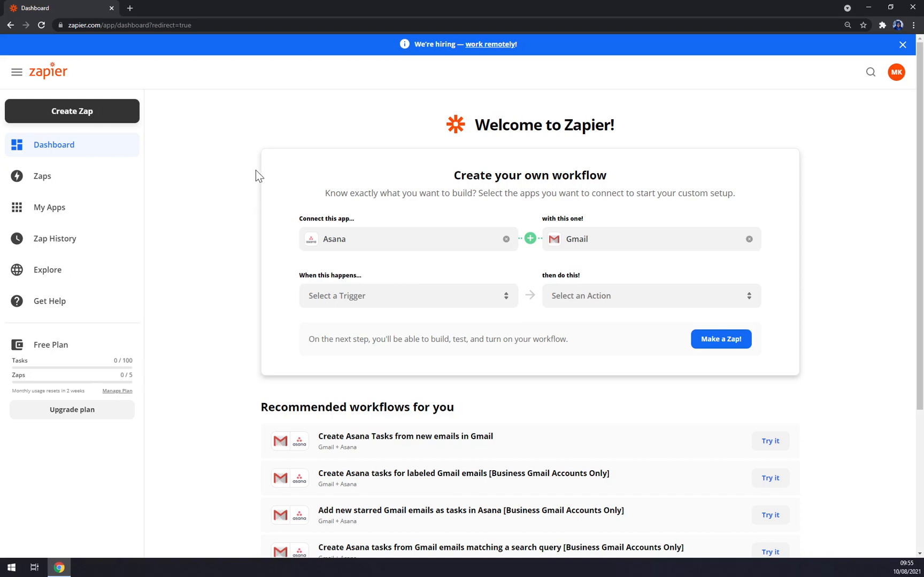
pyautogui.moveTo(233, 143)
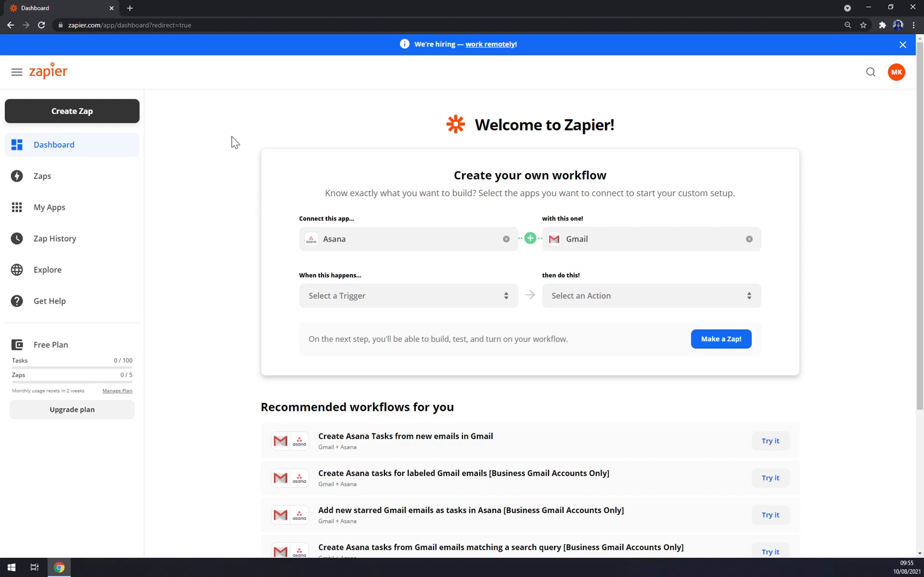
pyautogui.moveTo(376, 119)
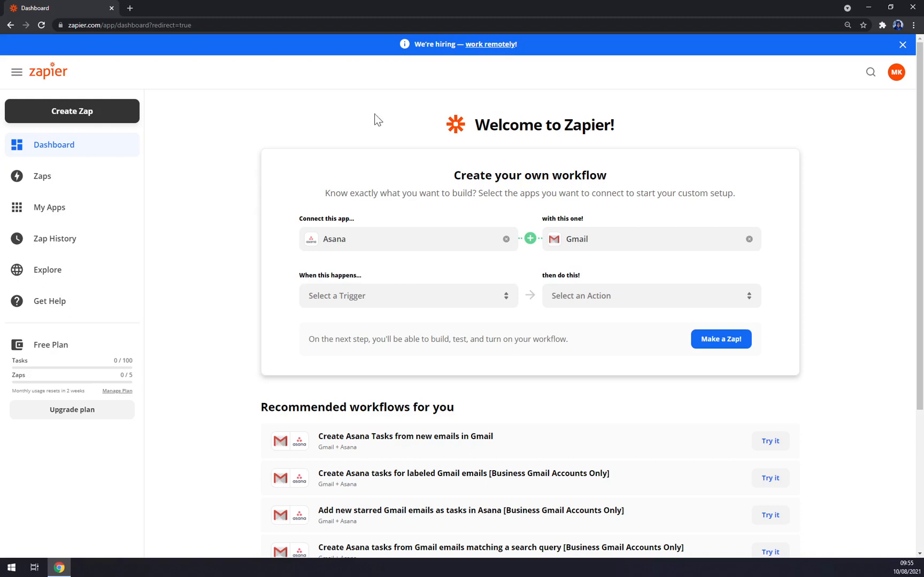
pyautogui.moveTo(896, 72)
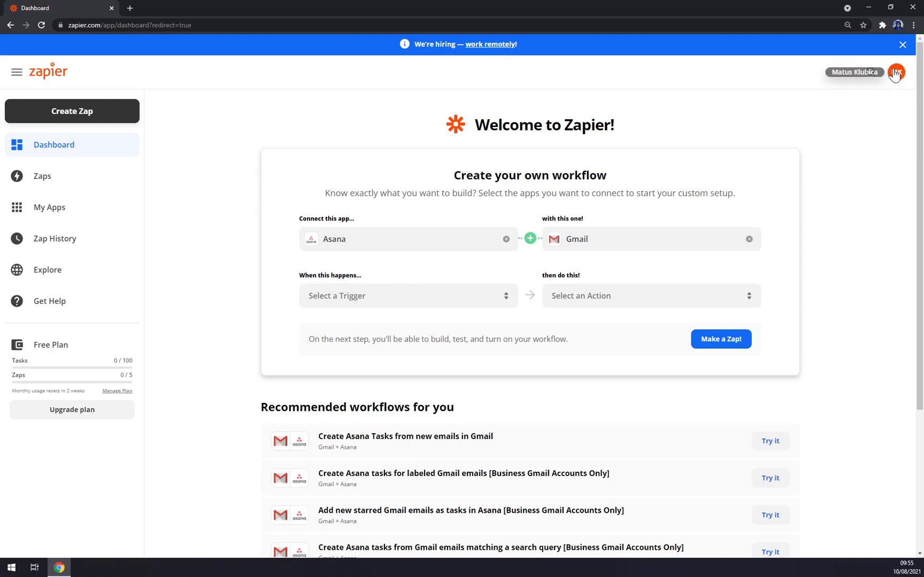
# Step: Go from the account menu into Settings and its Email Notifications page
pyautogui.click(896, 71)
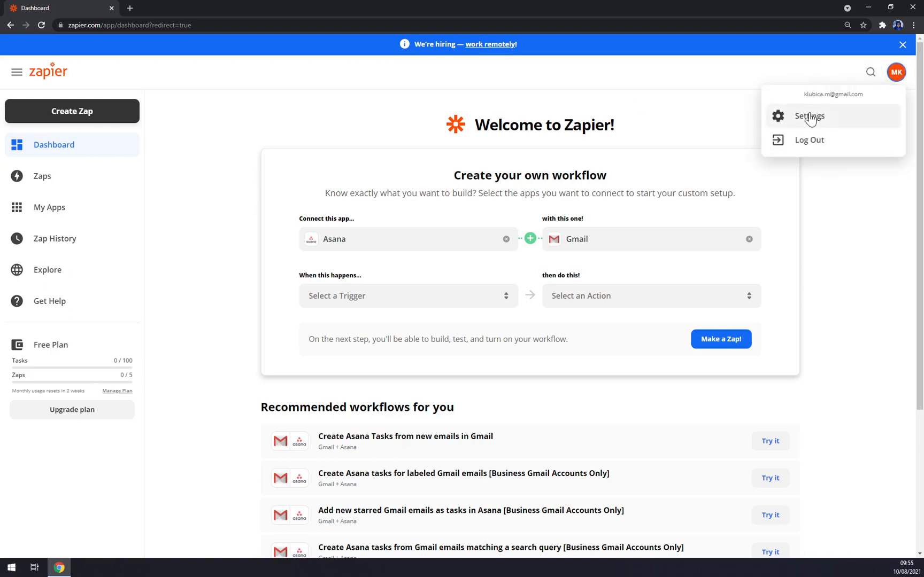
pyautogui.click(809, 116)
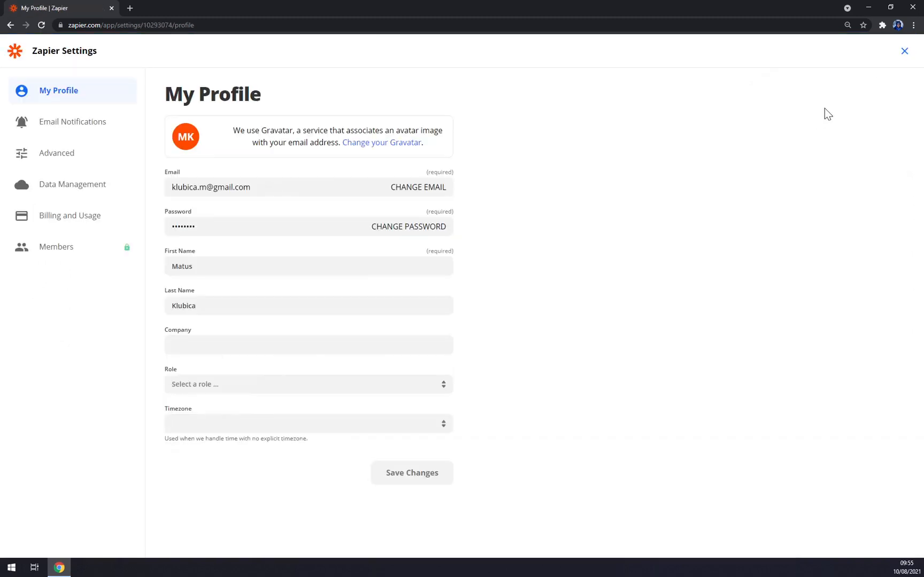
pyautogui.click(72, 121)
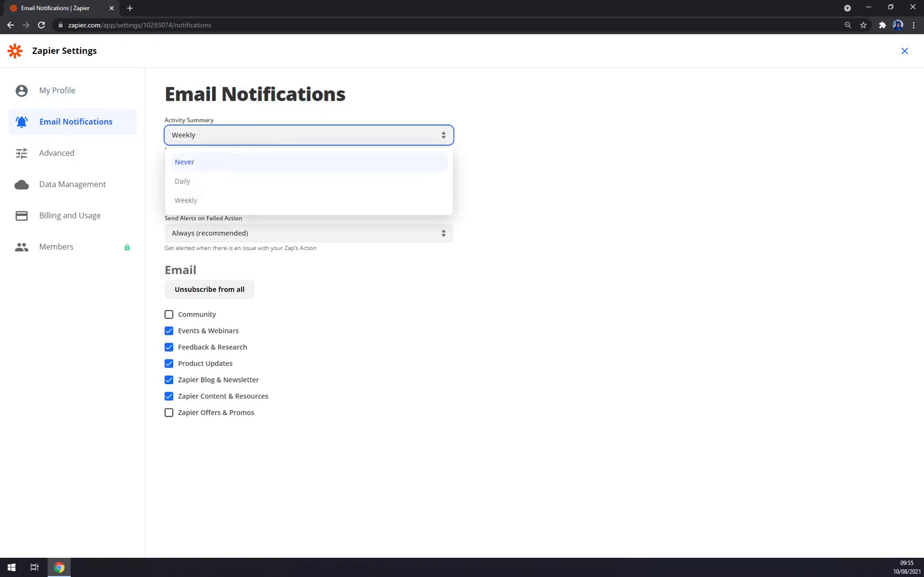
# Step: Set Activity Summary to Never and keep Send Alerts on Failed Action at Always (recommended)
pyautogui.click(184, 161)
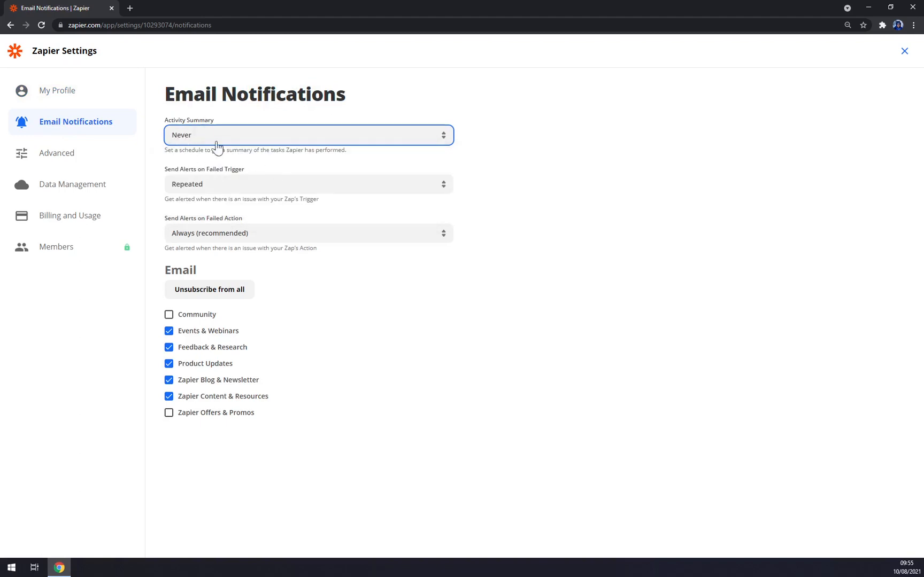
pyautogui.moveTo(254, 193)
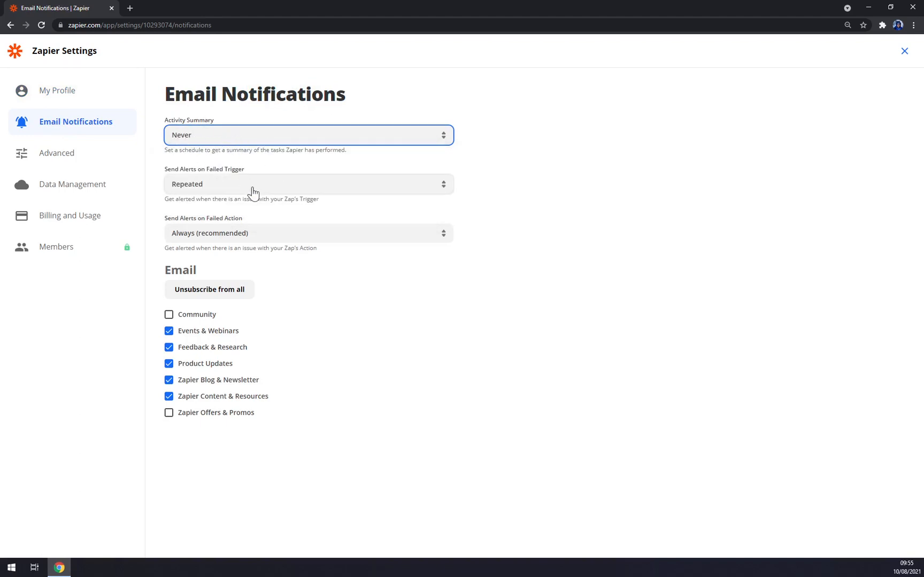
pyautogui.moveTo(324, 333)
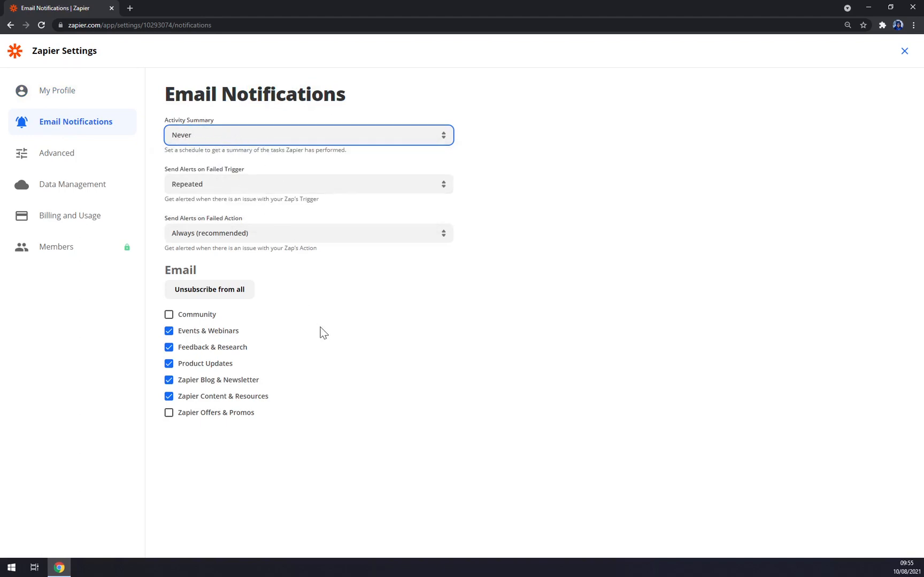
pyautogui.moveTo(317, 318)
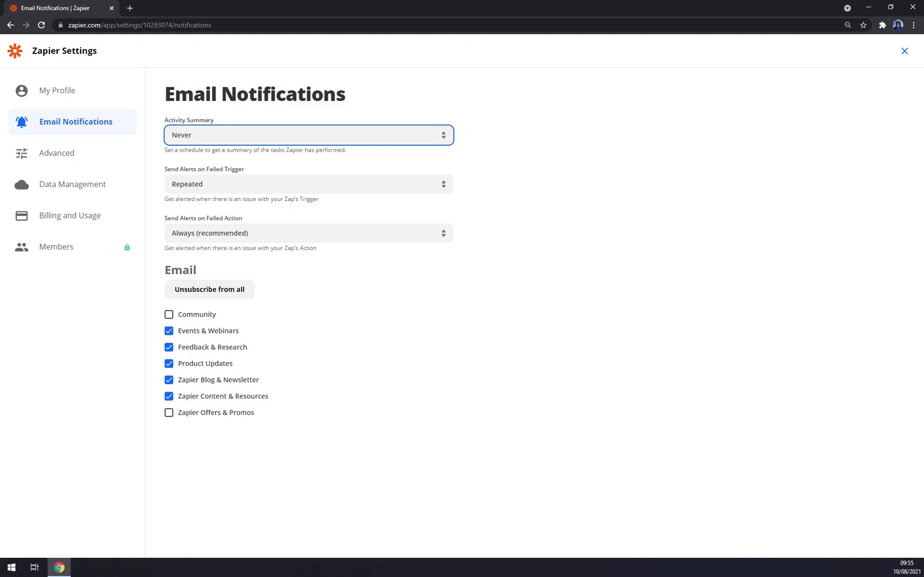
pyautogui.moveTo(266, 199)
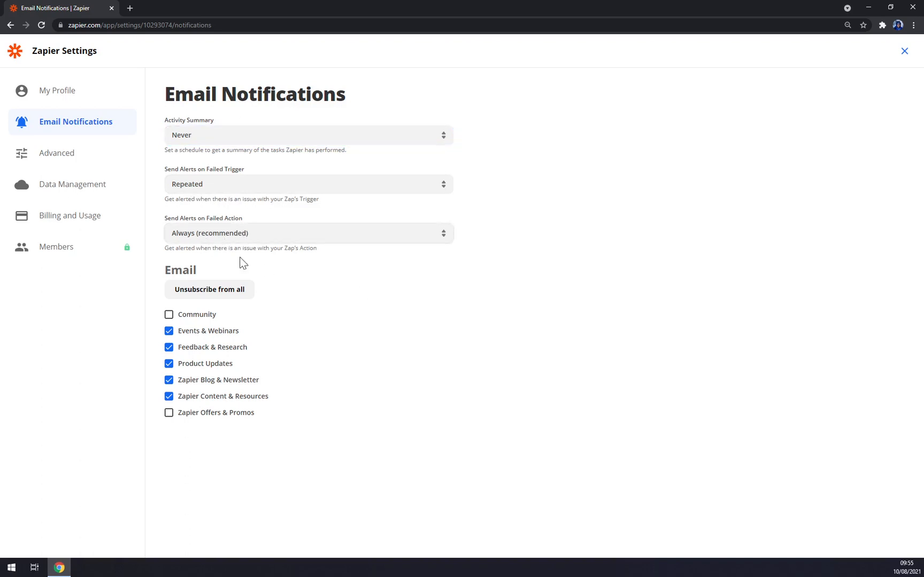
pyautogui.click(308, 233)
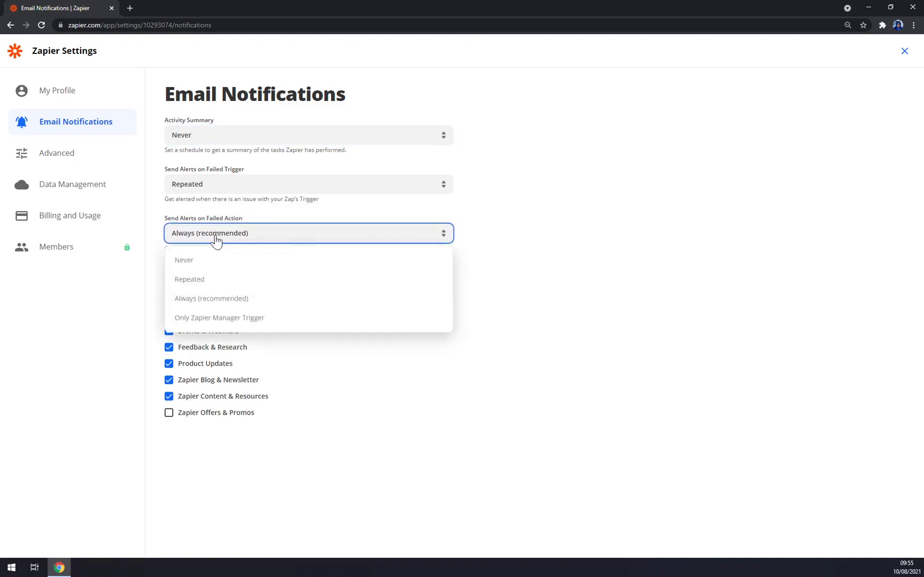
pyautogui.click(210, 298)
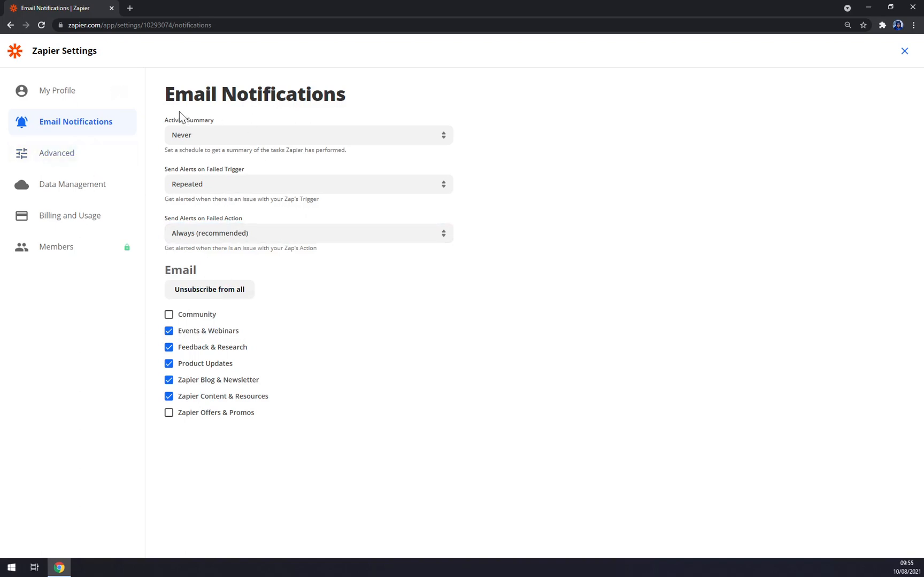
# Step: Look over the Advanced settings, then go to the Data Management page
pyautogui.click(57, 153)
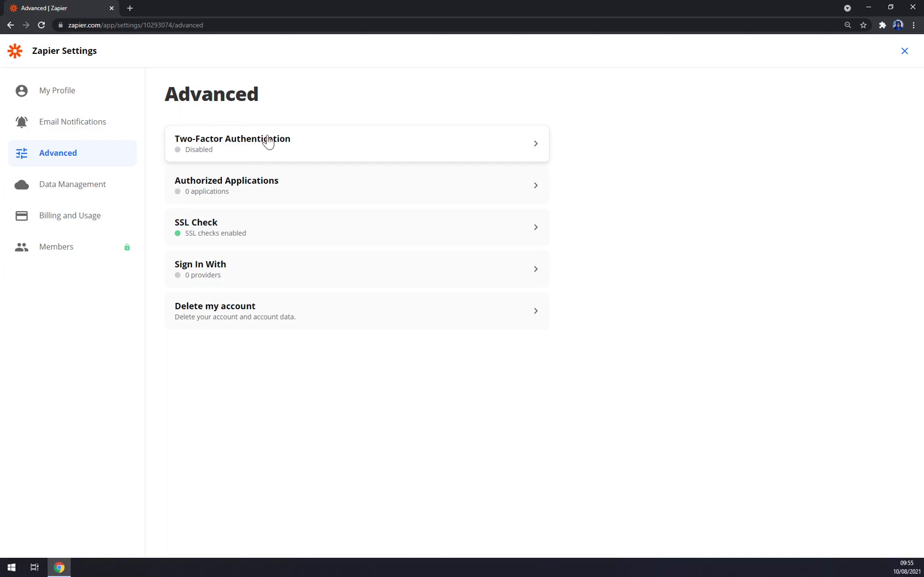
pyautogui.moveTo(302, 200)
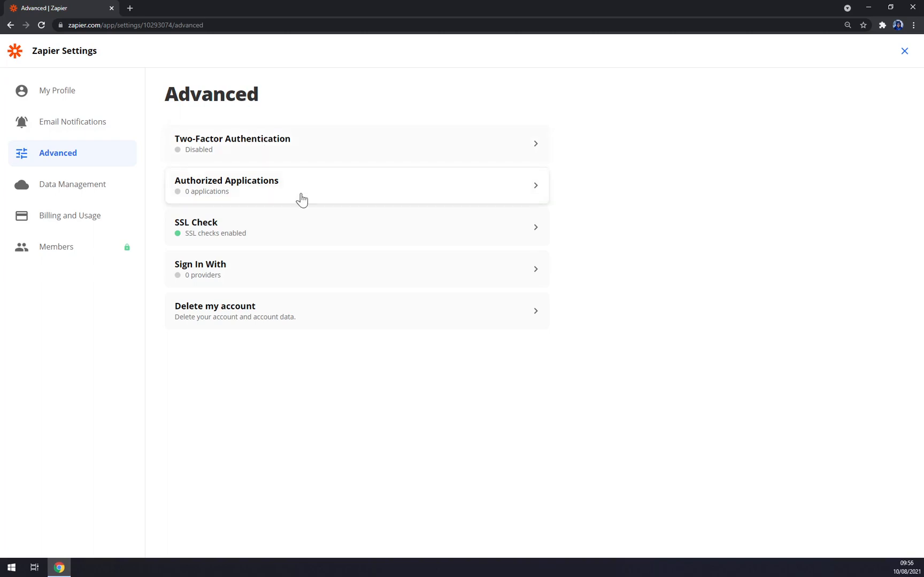
pyautogui.moveTo(250, 337)
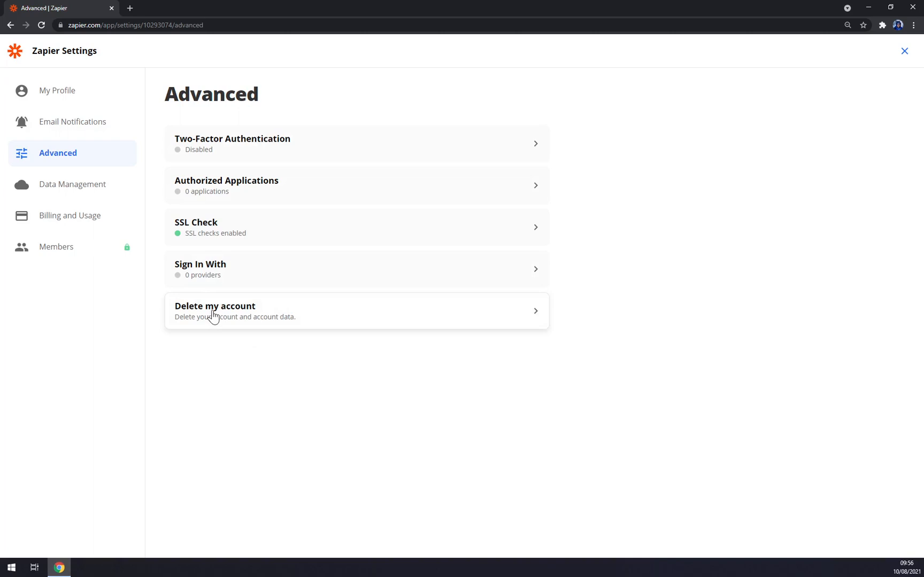
pyautogui.moveTo(215, 319)
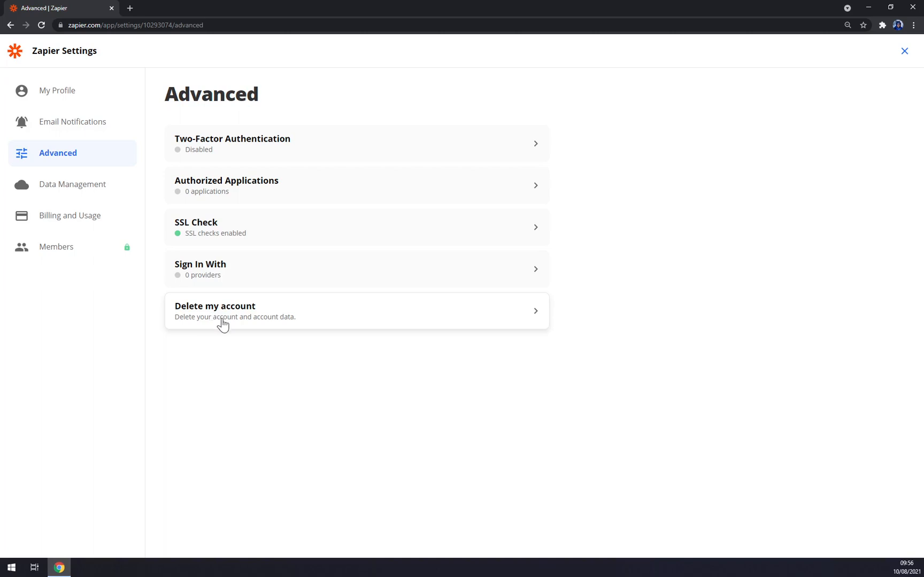
pyautogui.click(72, 184)
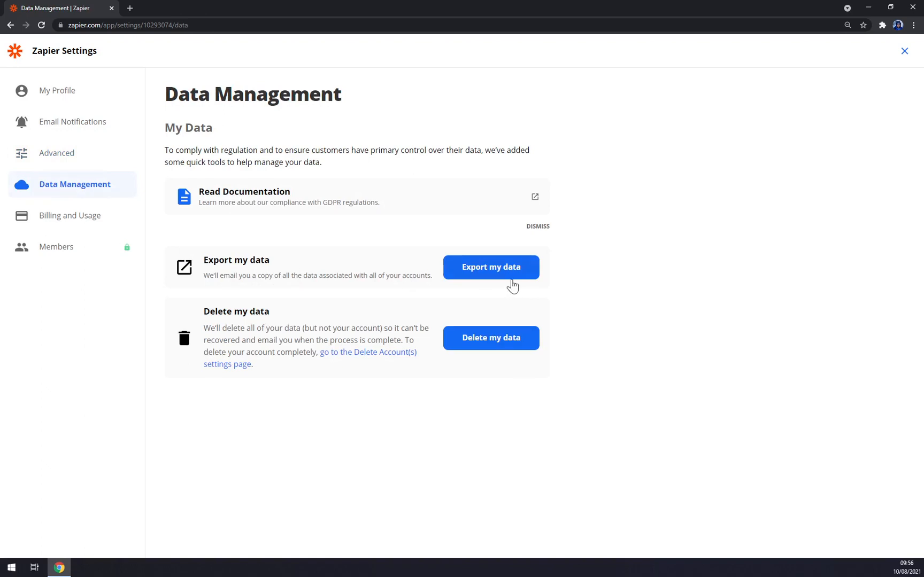
pyautogui.moveTo(101, 225)
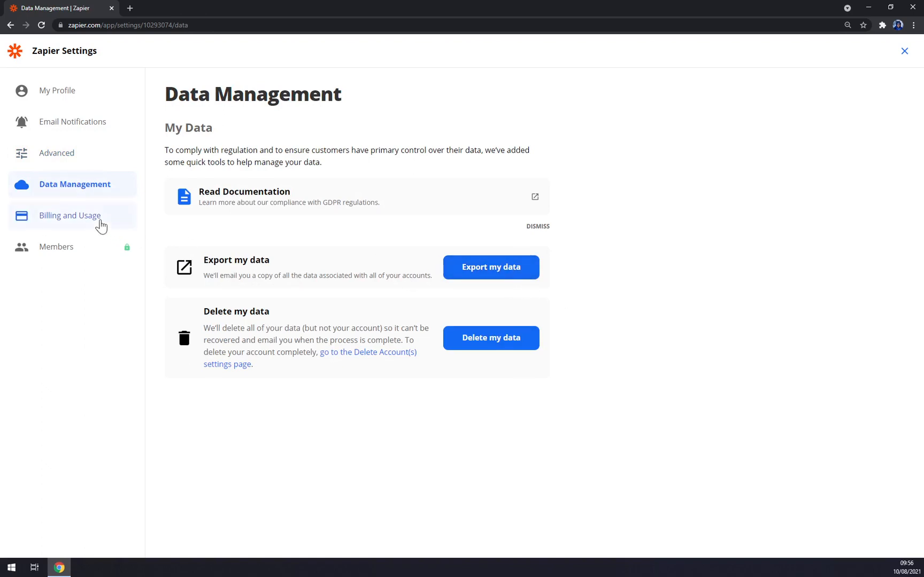
# Step: View Billing and Usage and Members, then return to the dashboard
pyautogui.click(70, 215)
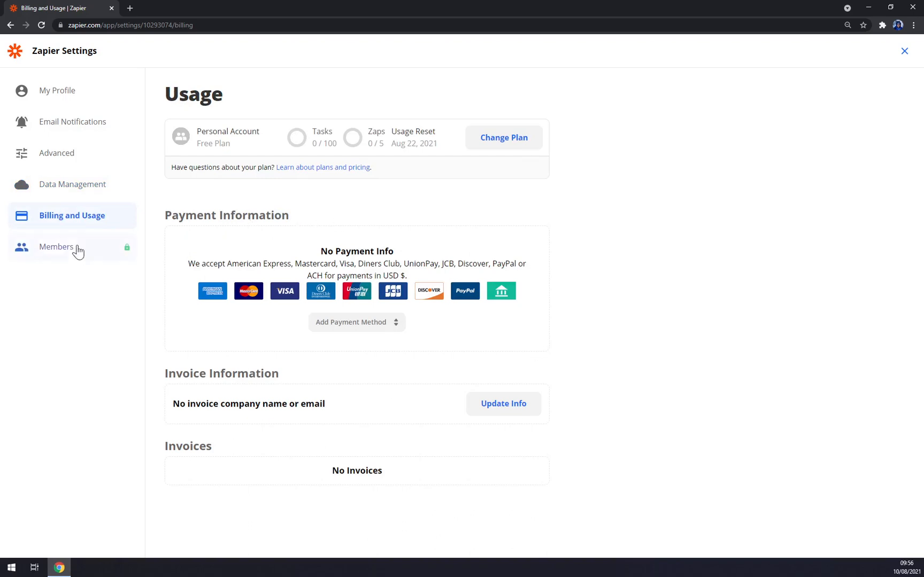
pyautogui.click(56, 247)
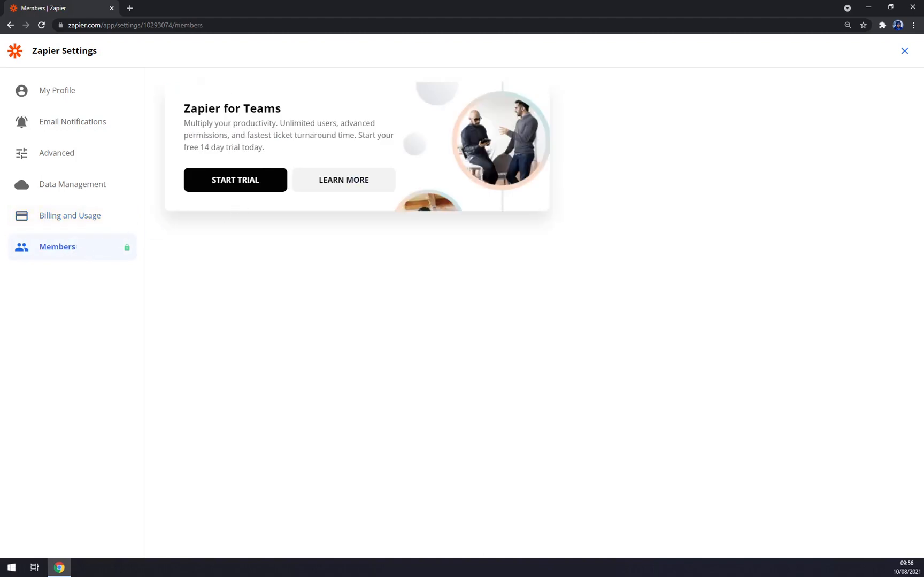
pyautogui.moveTo(81, 250)
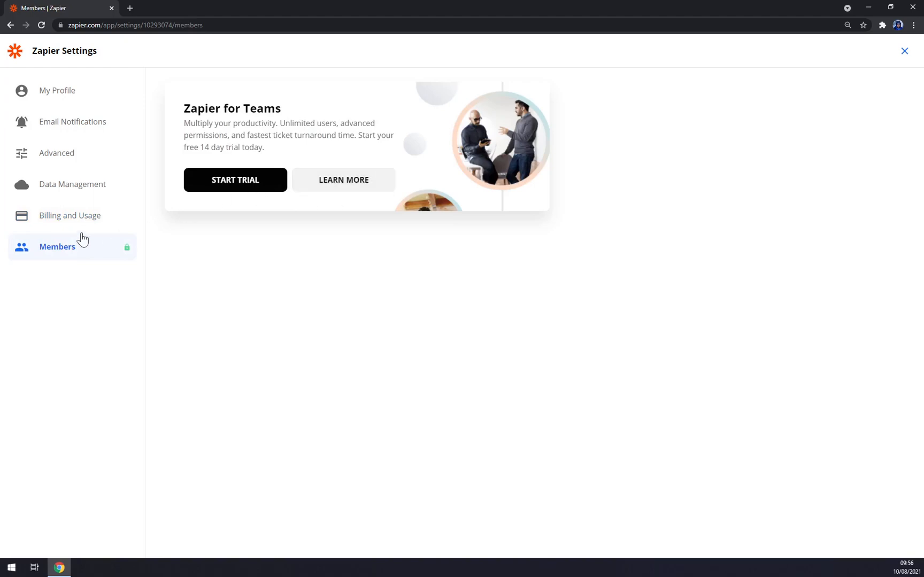
pyautogui.click(904, 51)
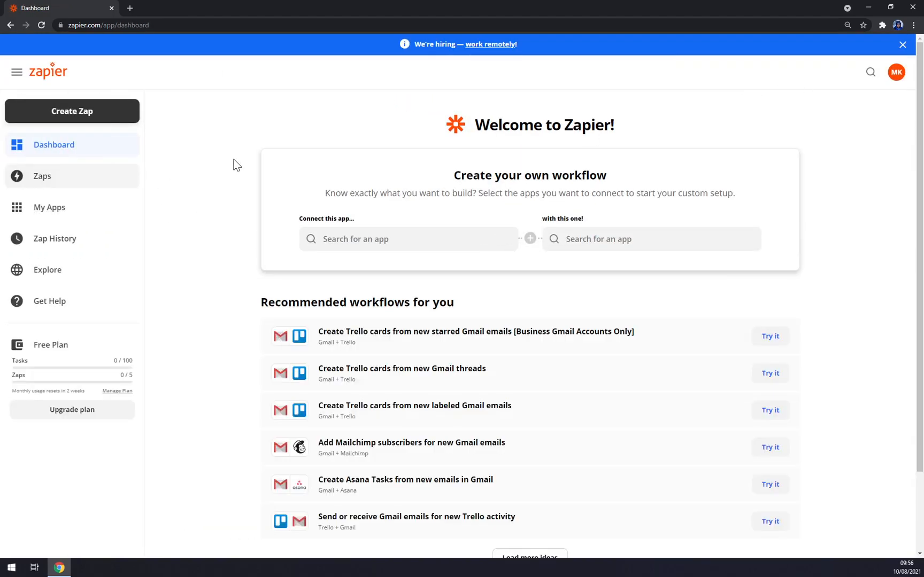
pyautogui.moveTo(843, 309)
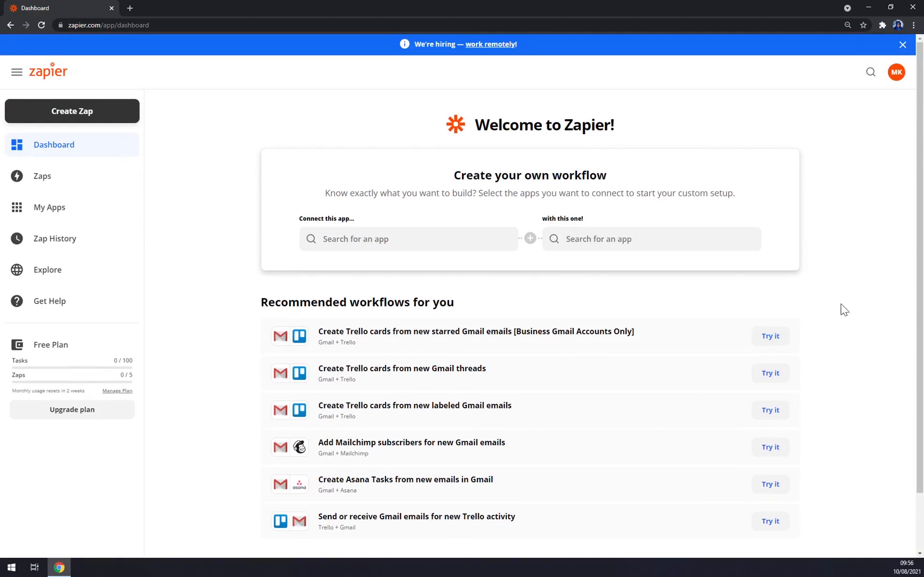
pyautogui.moveTo(239, 109)
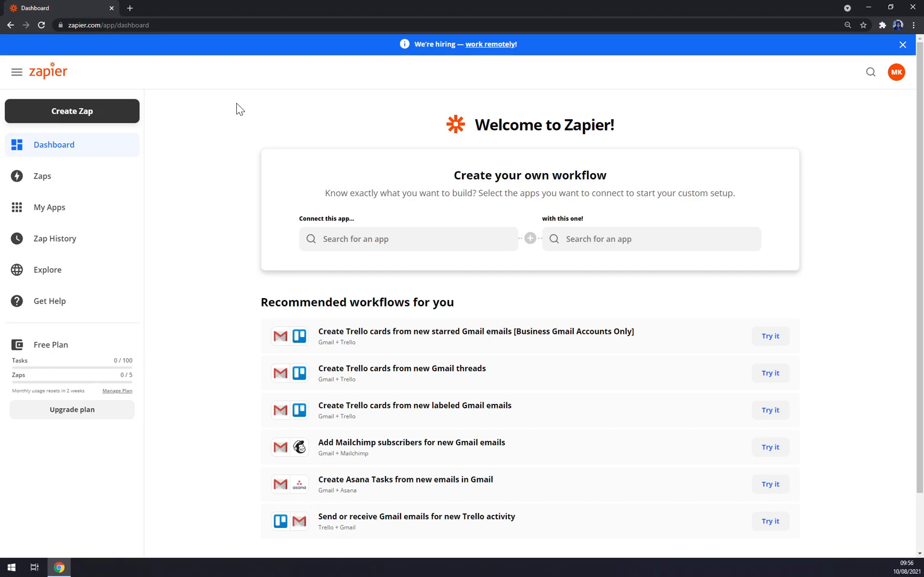
pyautogui.moveTo(378, 314)
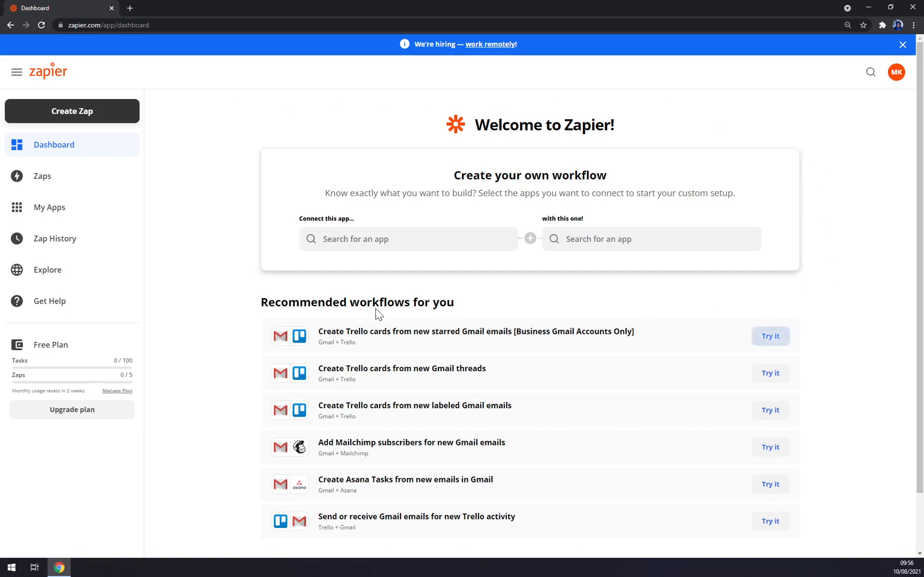
pyautogui.moveTo(235, 301)
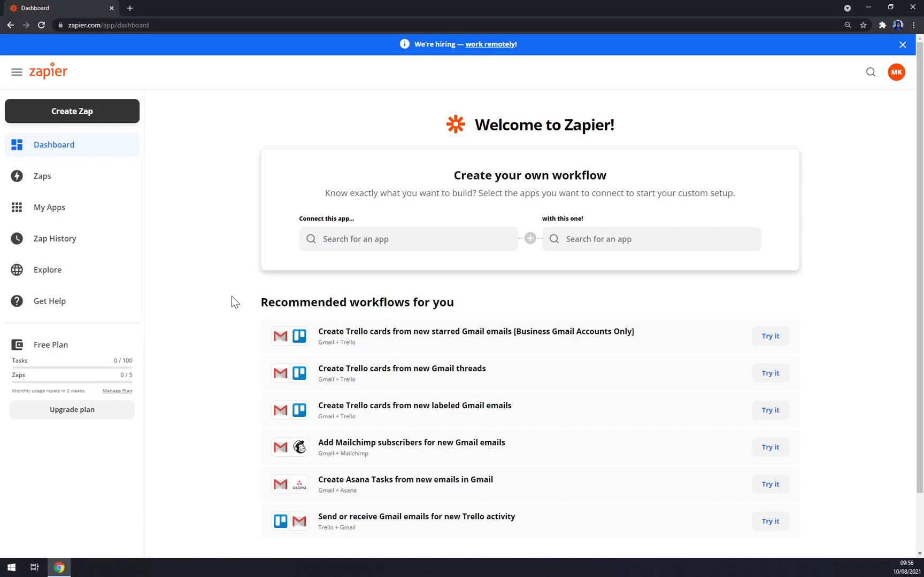
pyautogui.moveTo(234, 305)
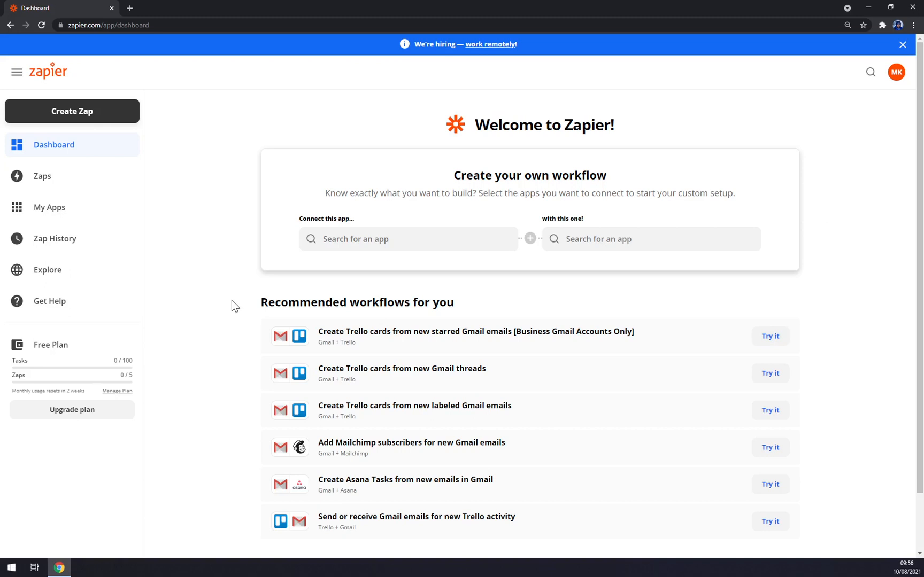
pyautogui.moveTo(232, 171)
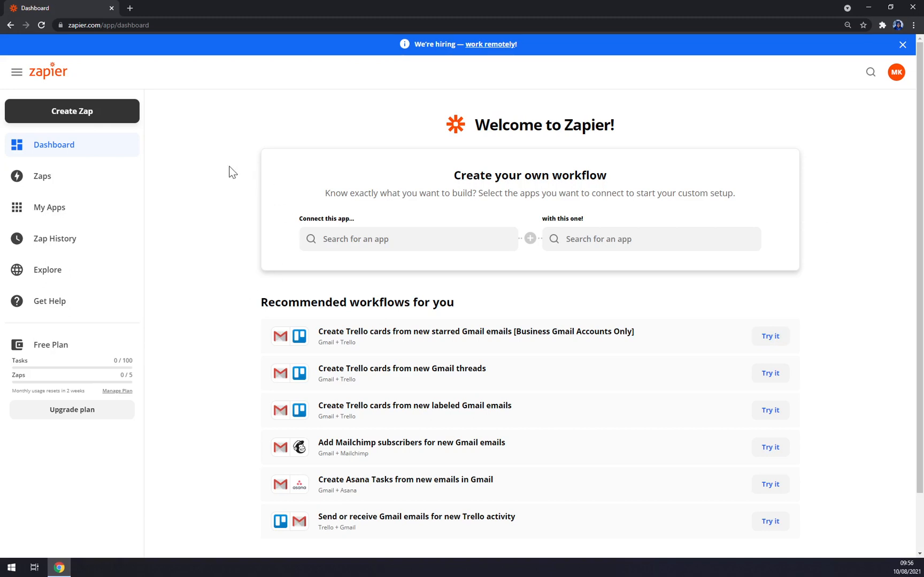
pyautogui.moveTo(68, 190)
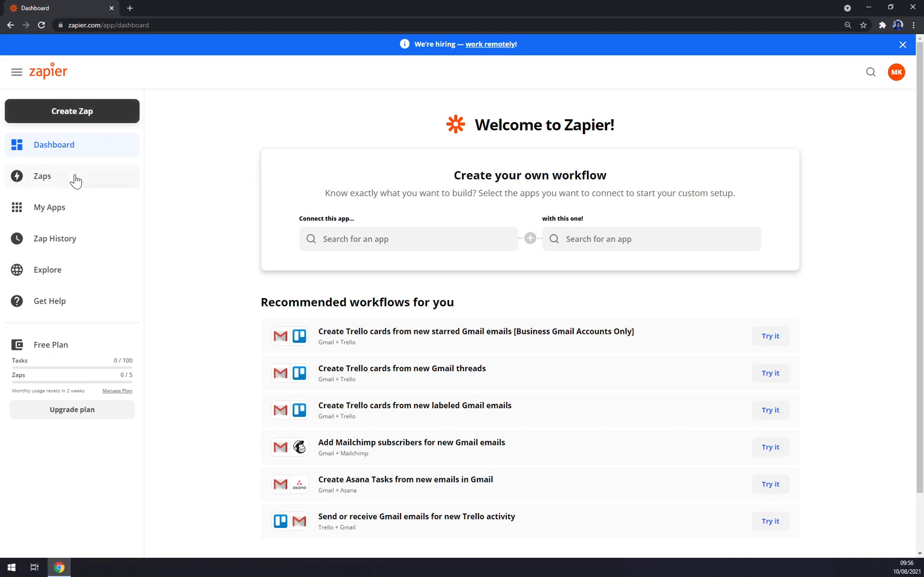
pyautogui.click(42, 176)
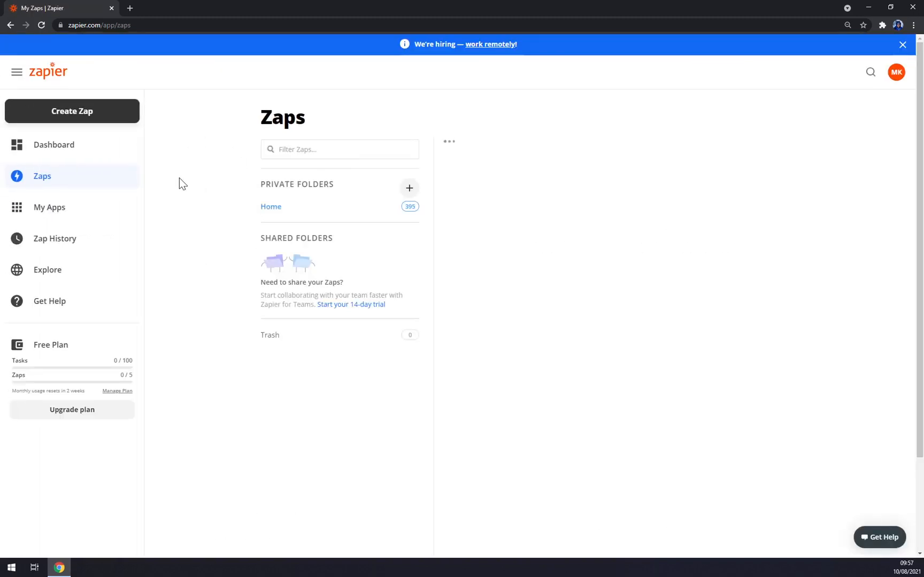
pyautogui.moveTo(186, 175)
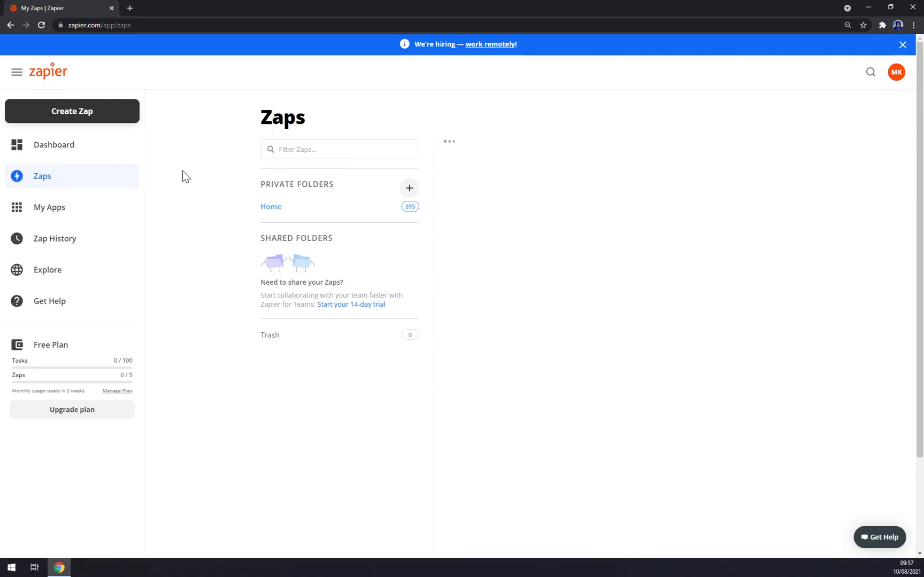
pyautogui.click(271, 207)
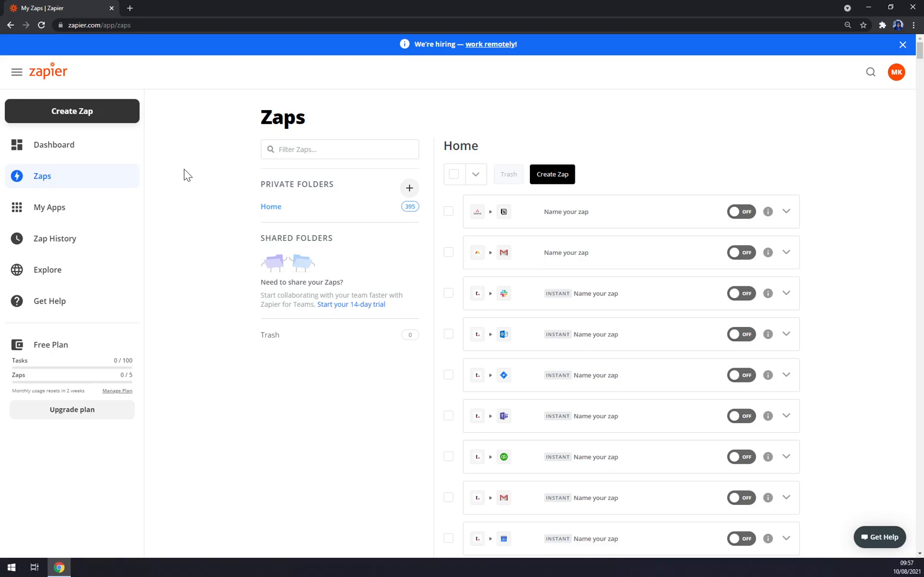
pyautogui.moveTo(227, 171)
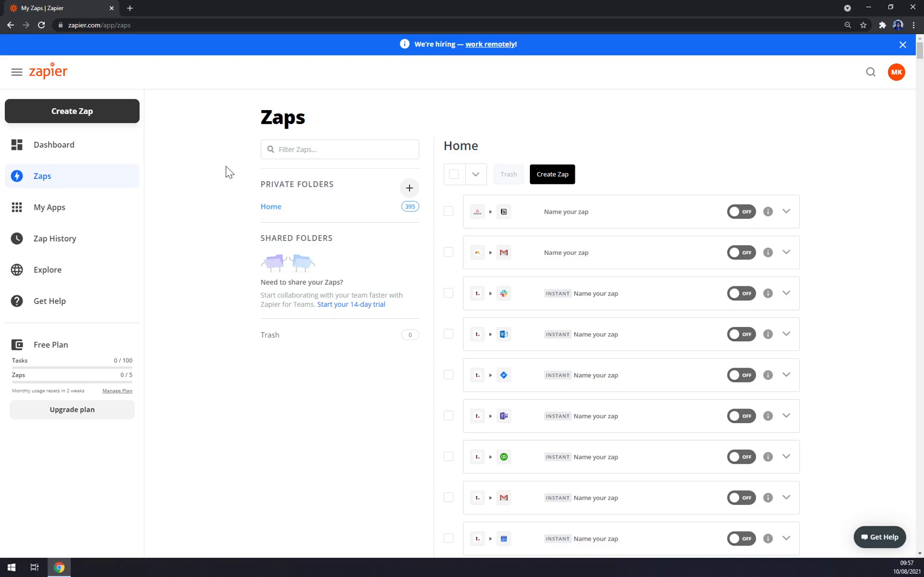
pyautogui.scroll(-3)
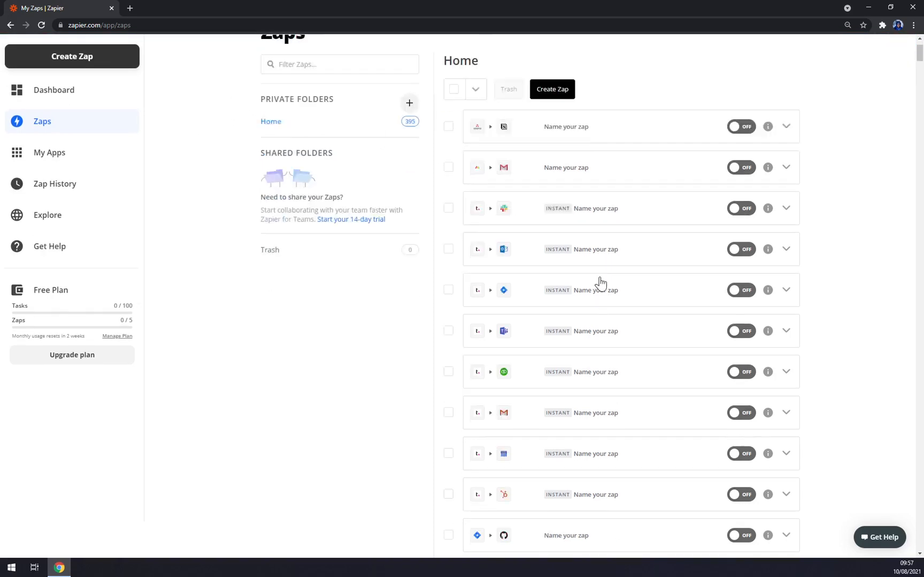
pyautogui.scroll(-3)
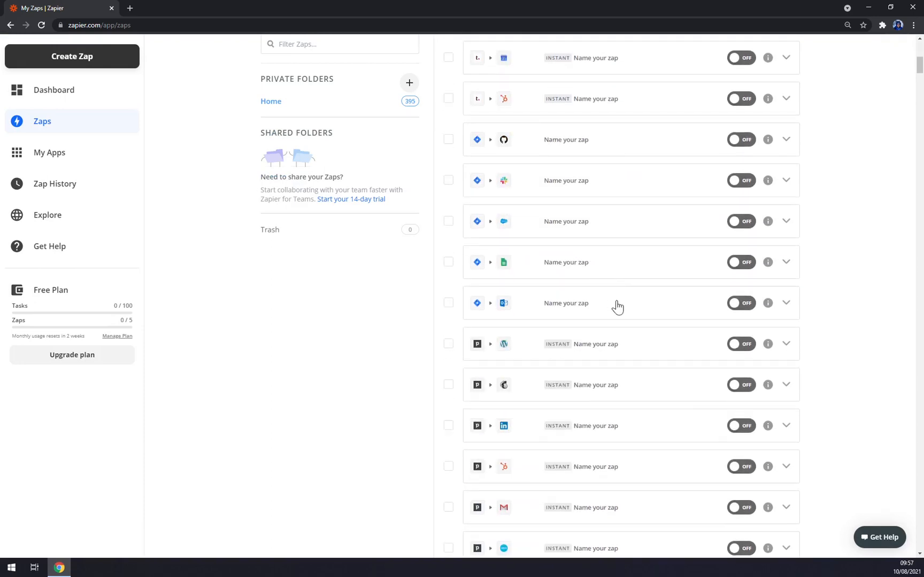
pyautogui.scroll(-3)
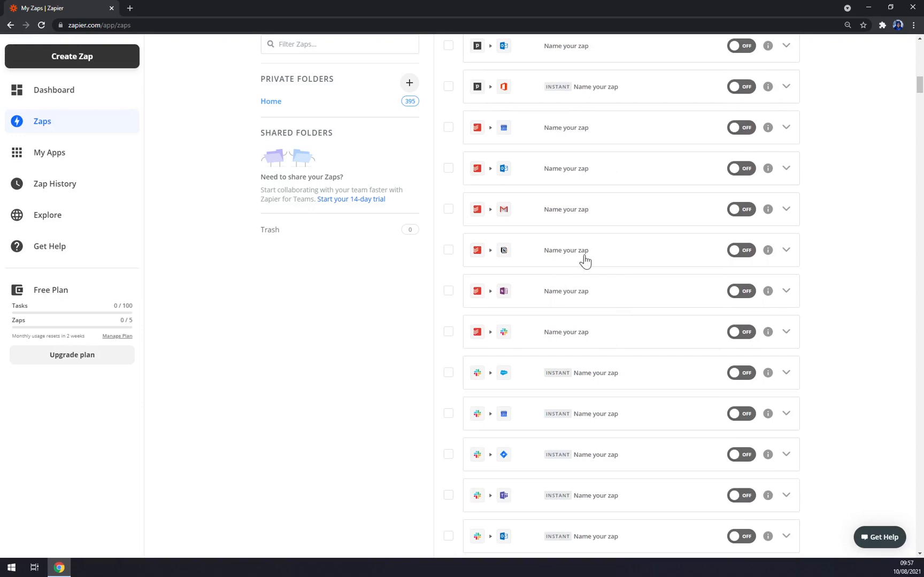
pyautogui.scroll(-3)
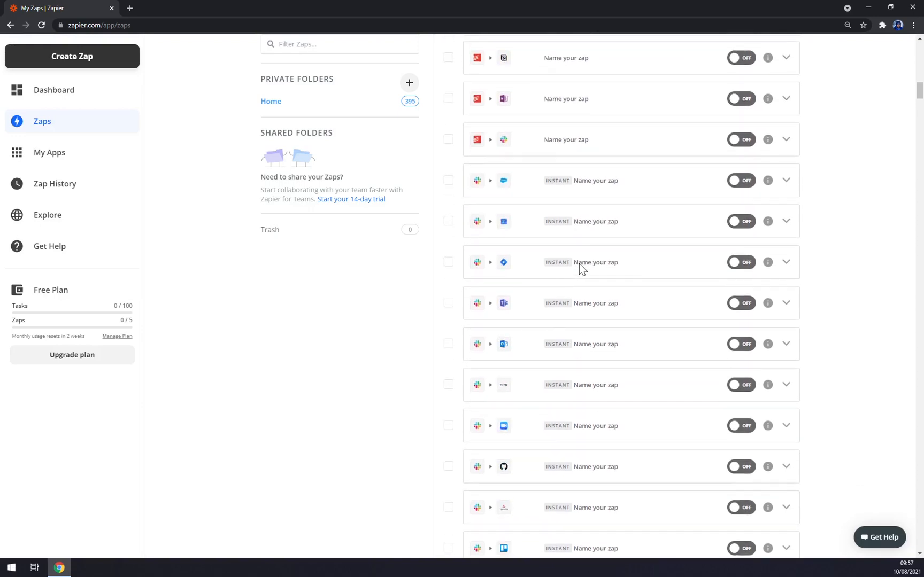
pyautogui.scroll(-3)
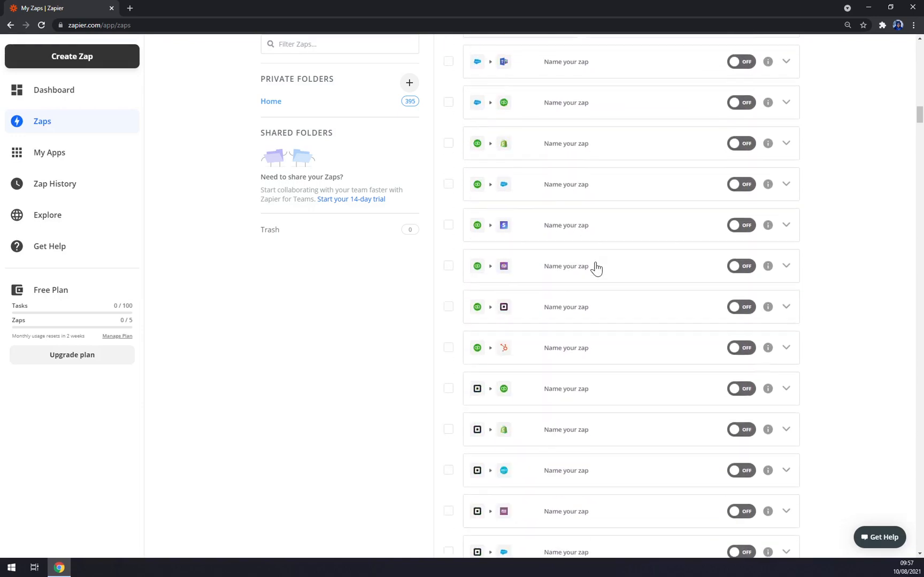
pyautogui.scroll(-3)
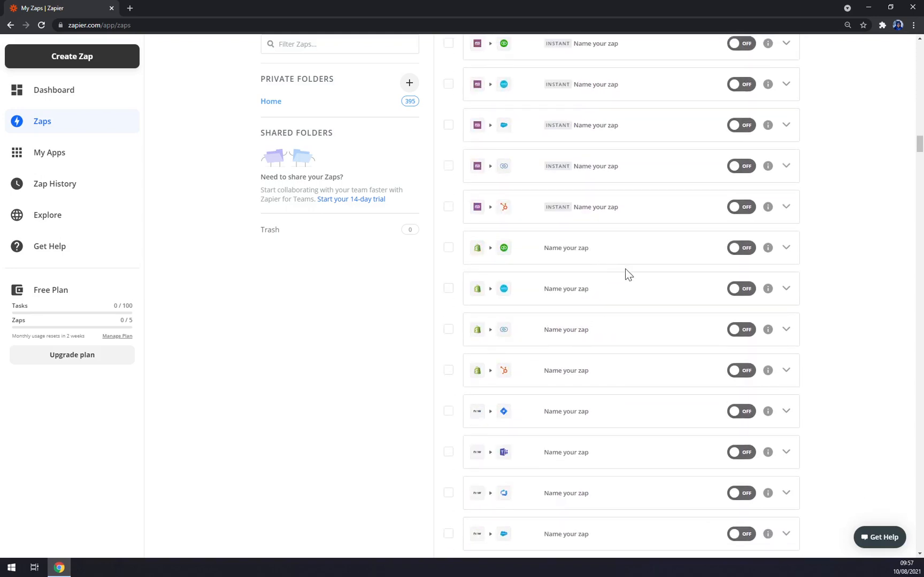
pyautogui.scroll(-3)
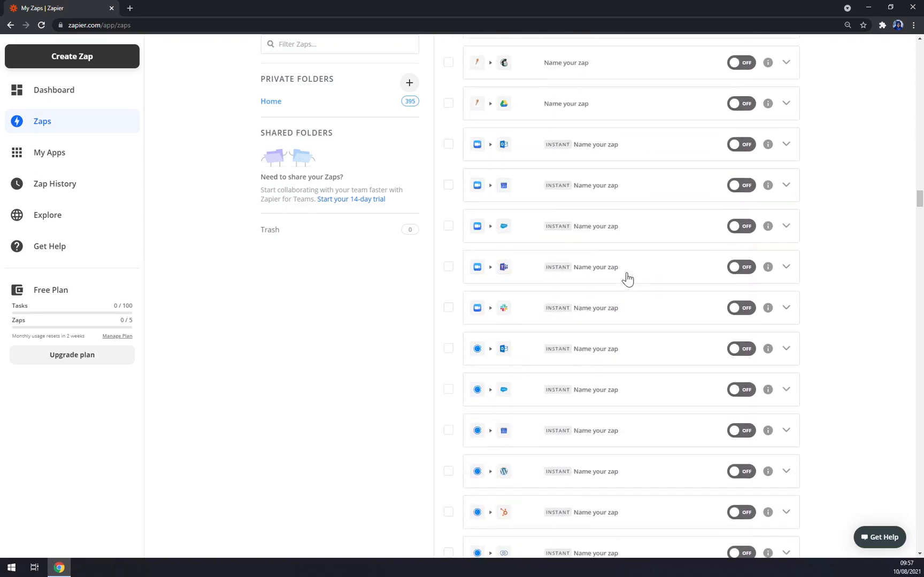
pyautogui.scroll(-3)
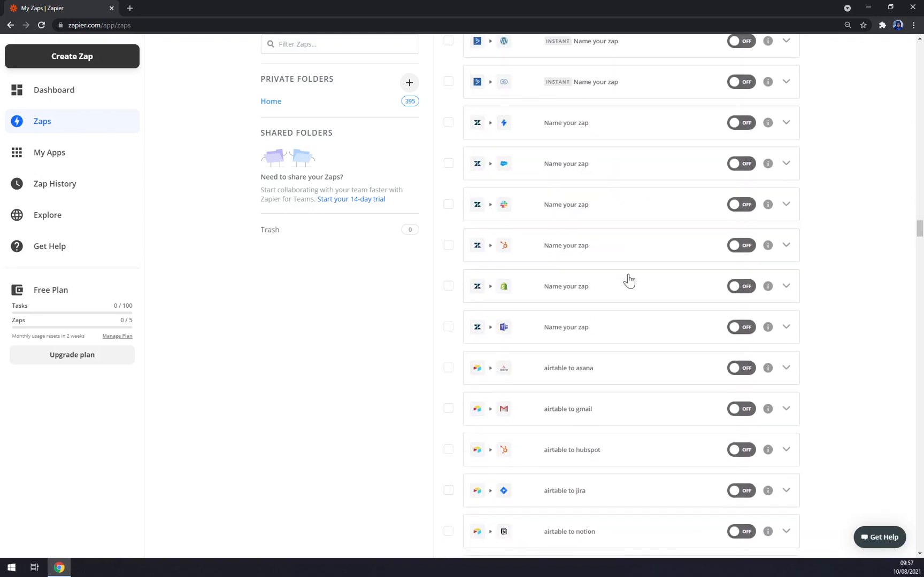
pyautogui.moveTo(634, 378)
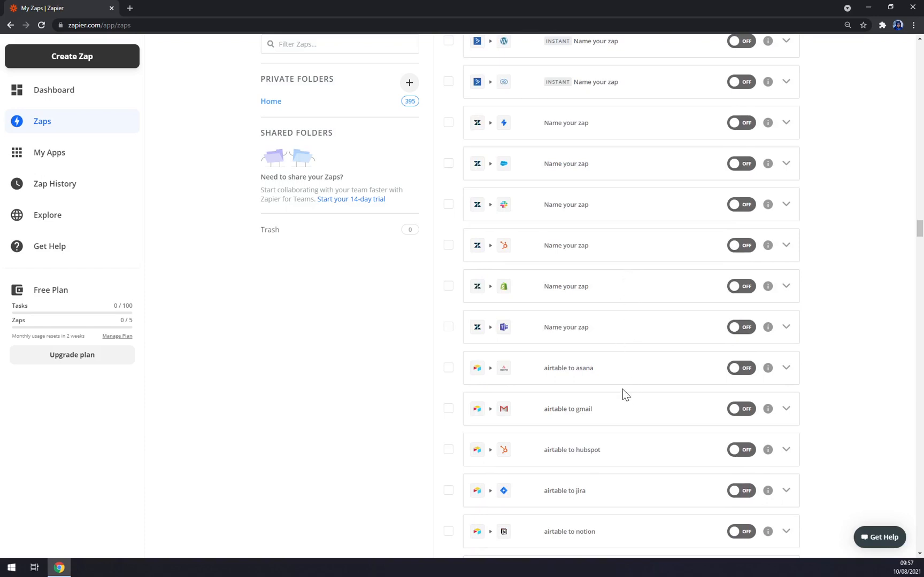
pyautogui.moveTo(630, 393)
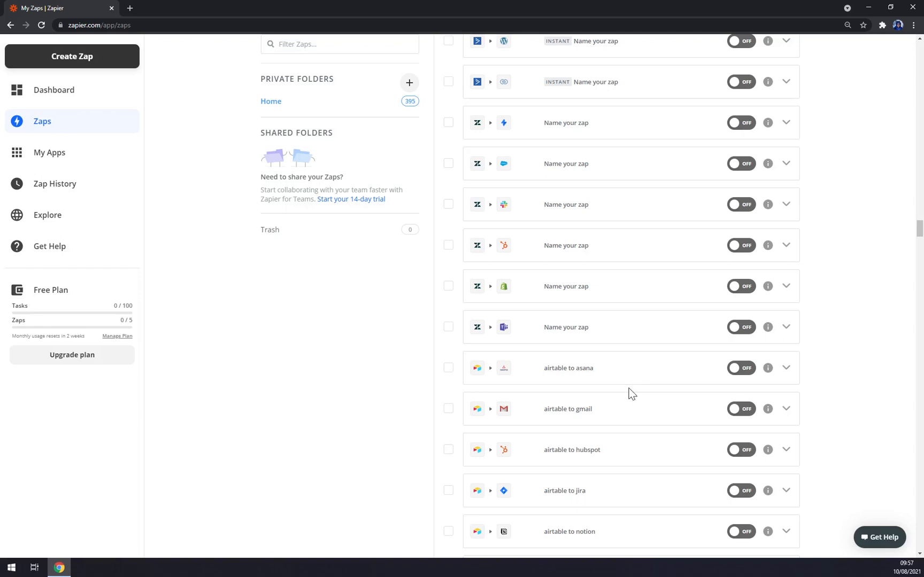
pyautogui.scroll(-3)
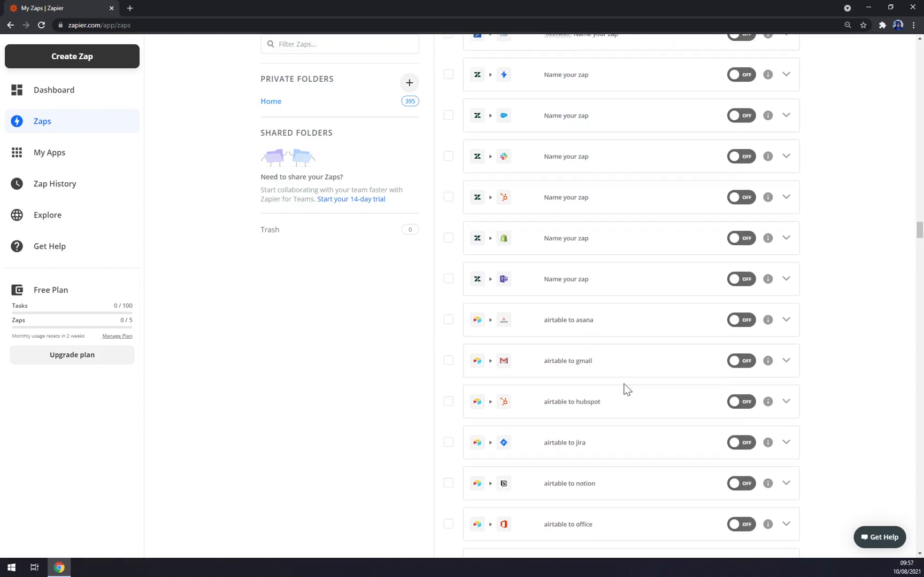
pyautogui.moveTo(635, 393)
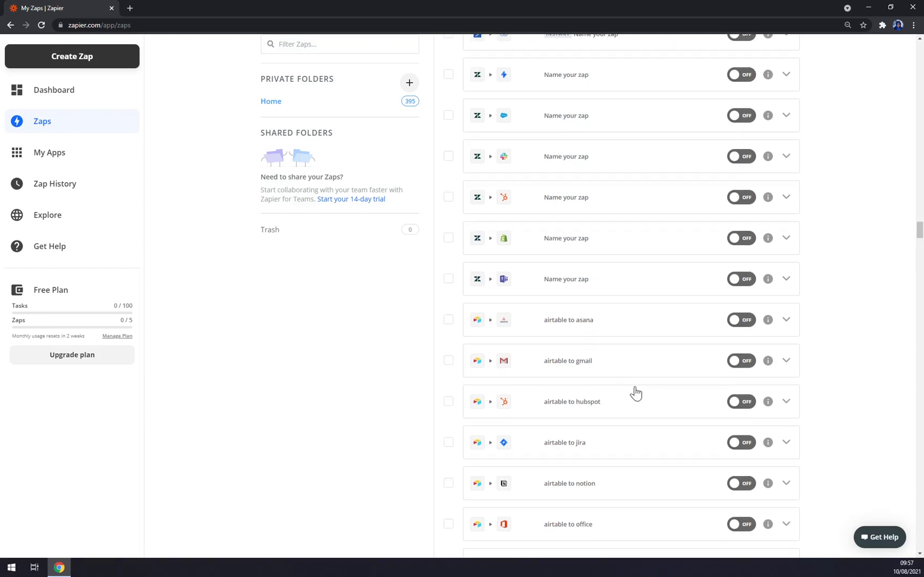
pyautogui.moveTo(630, 380)
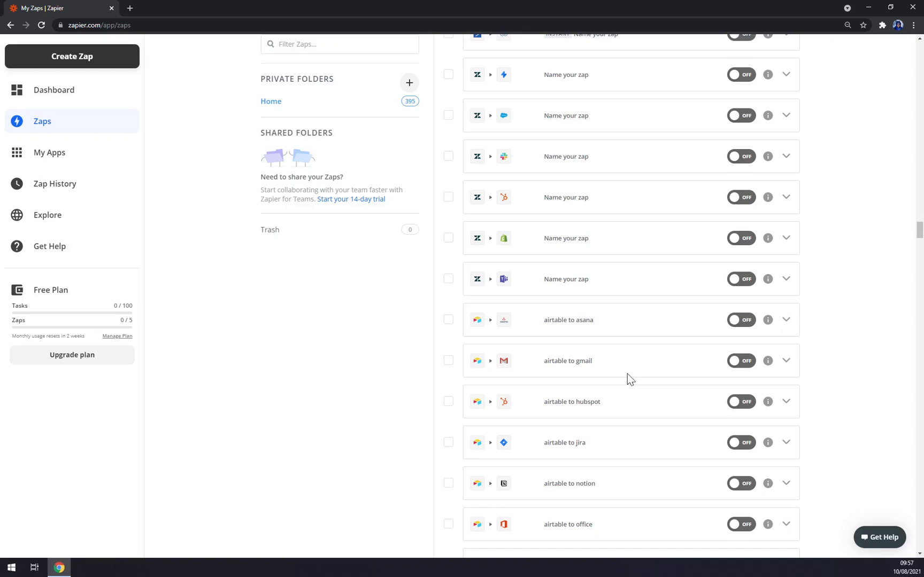
pyautogui.scroll(-3)
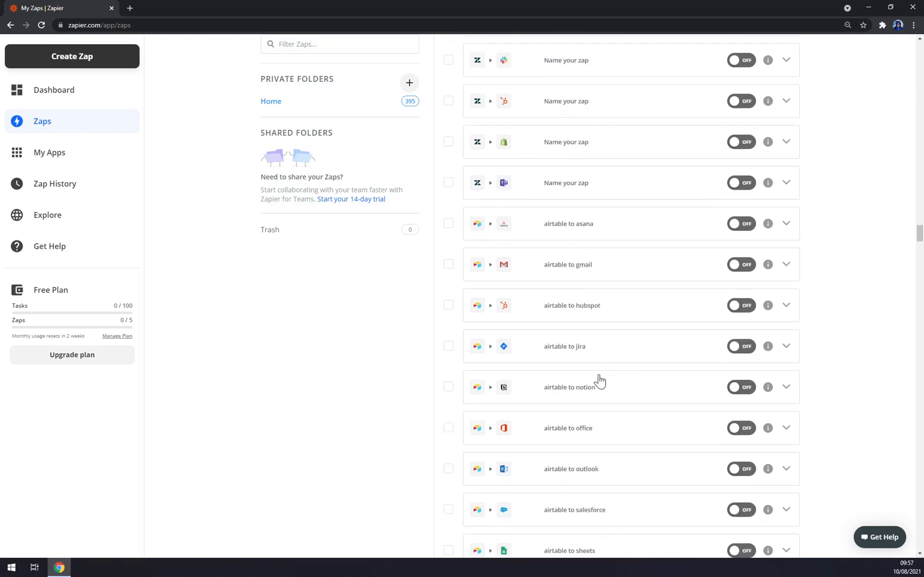
pyautogui.moveTo(672, 241)
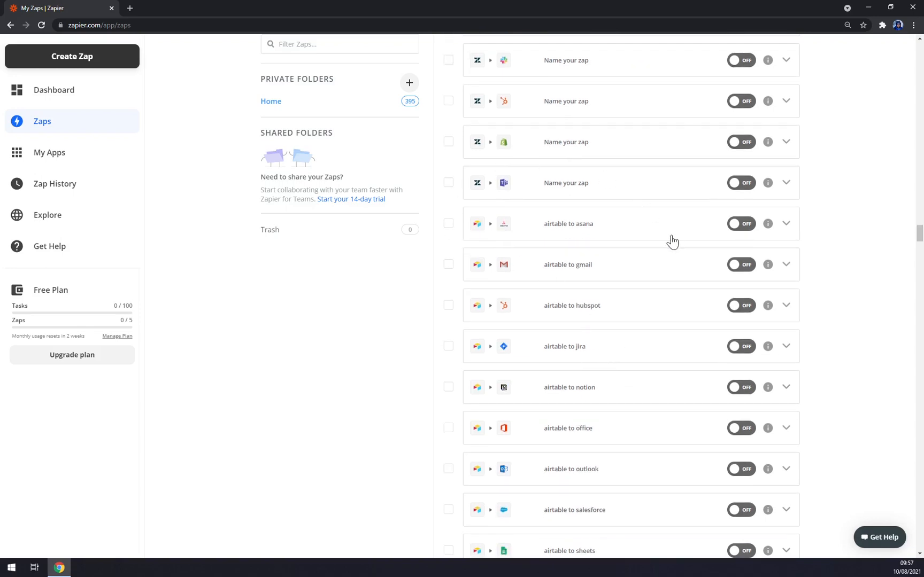
pyautogui.moveTo(586, 357)
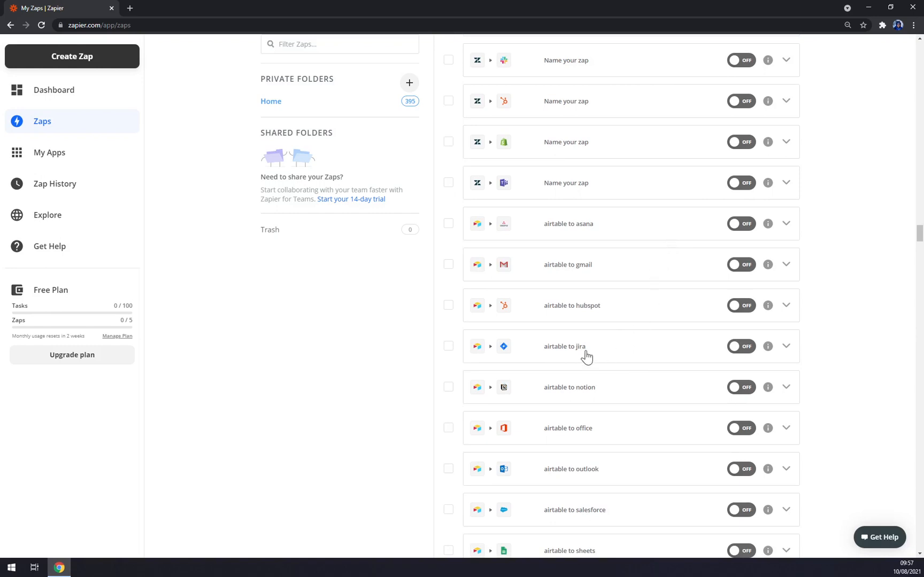
pyautogui.scroll(-3)
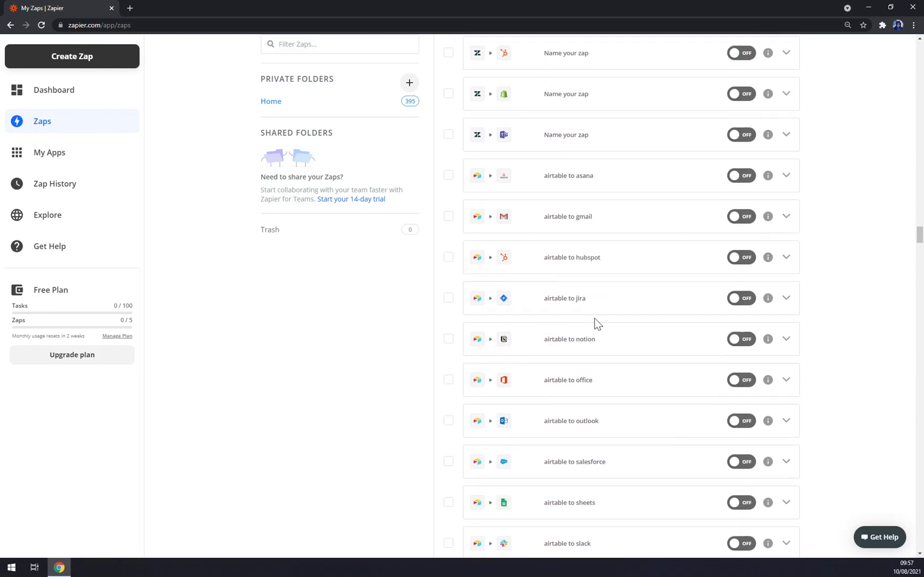
pyautogui.moveTo(554, 310)
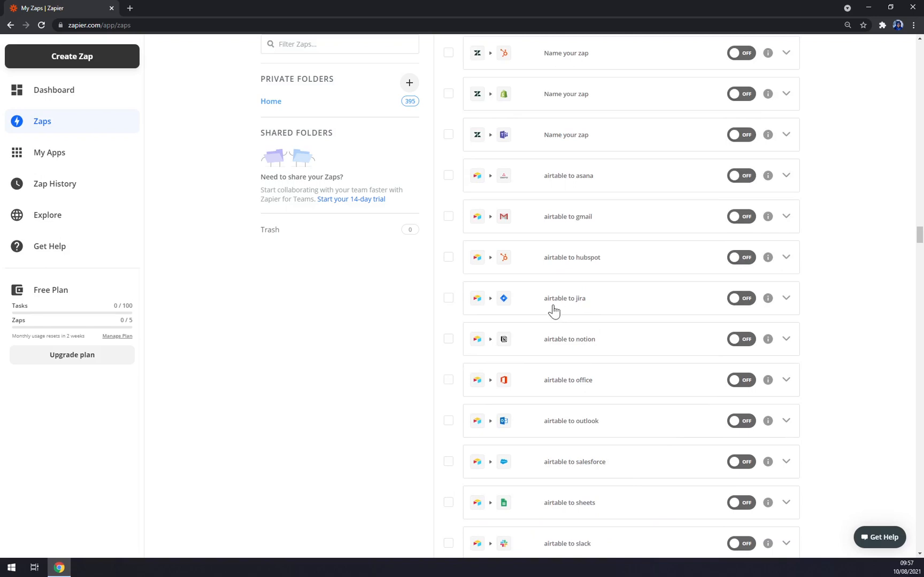
pyautogui.moveTo(603, 306)
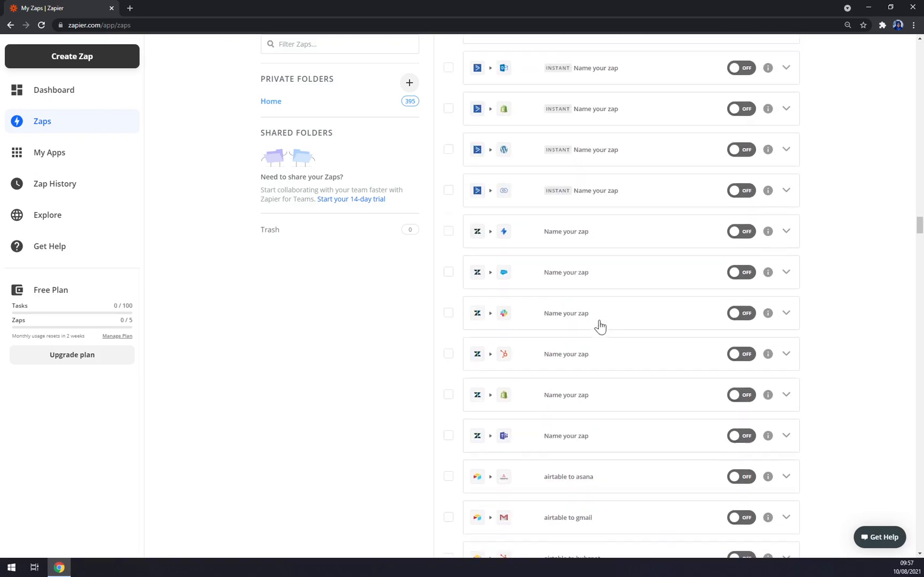
pyautogui.scroll(-3)
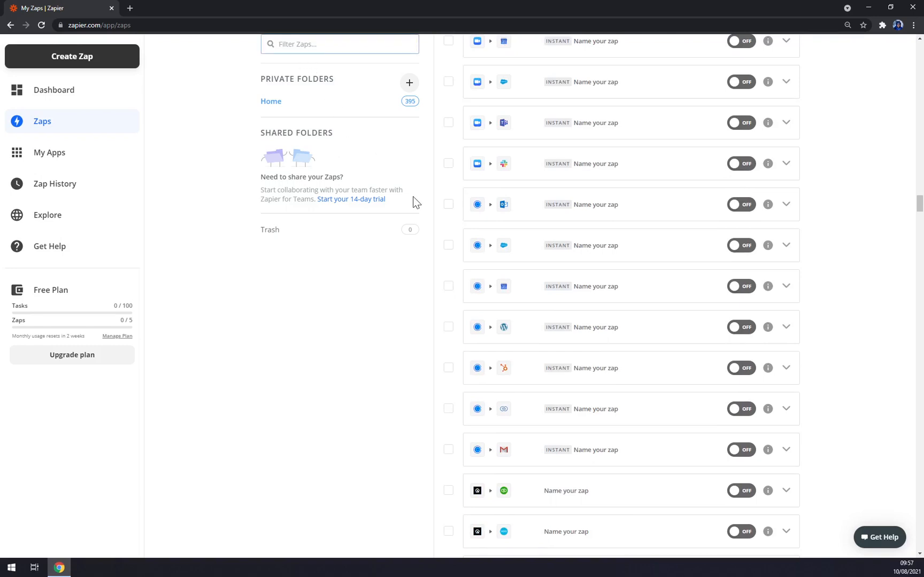
# Step: Filter the Zaps list by 'airtable' and look through the 14 results
pyautogui.write('airtable')
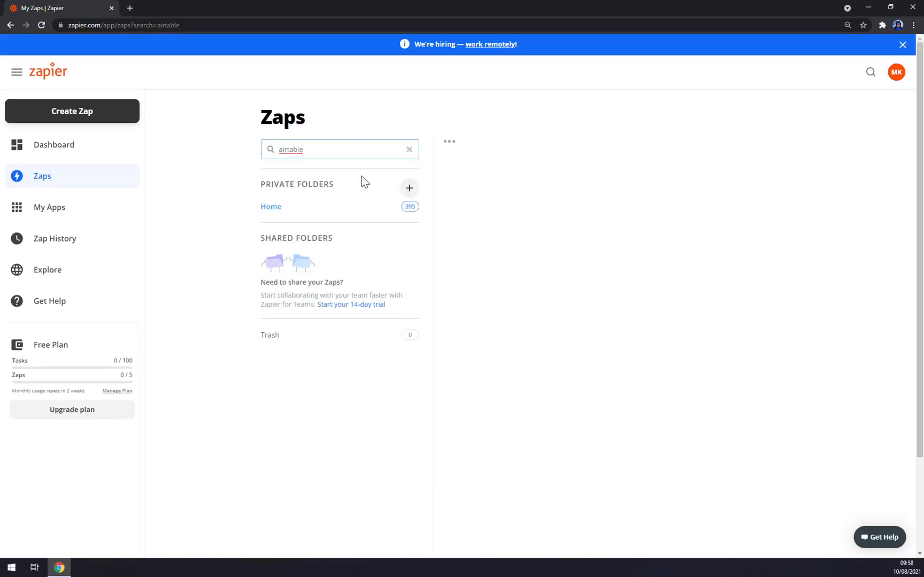
pyautogui.scroll(-3)
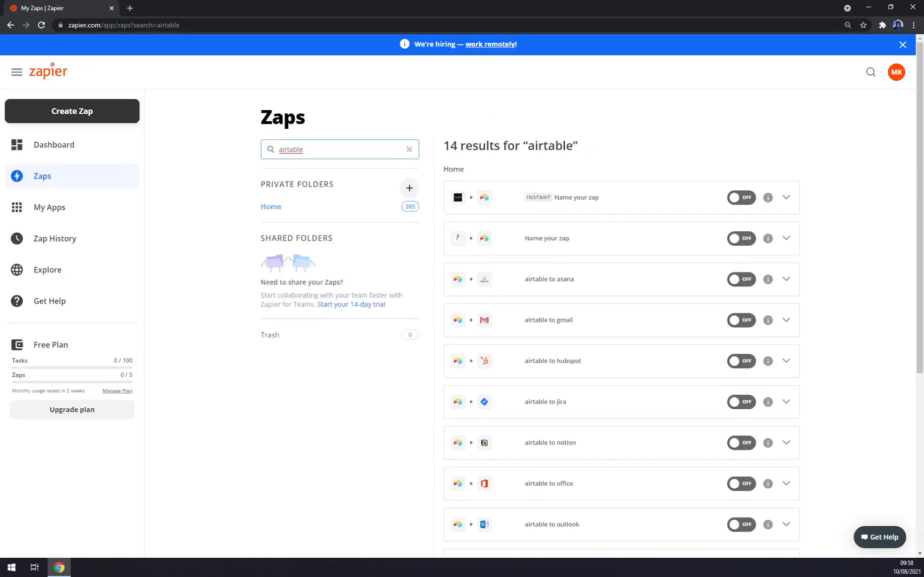
pyautogui.moveTo(387, 173)
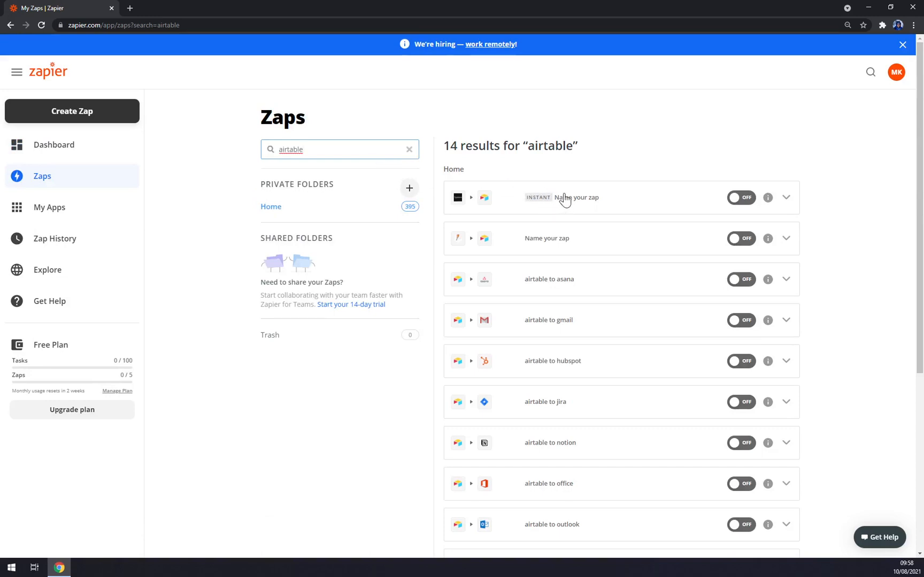
pyautogui.moveTo(601, 198)
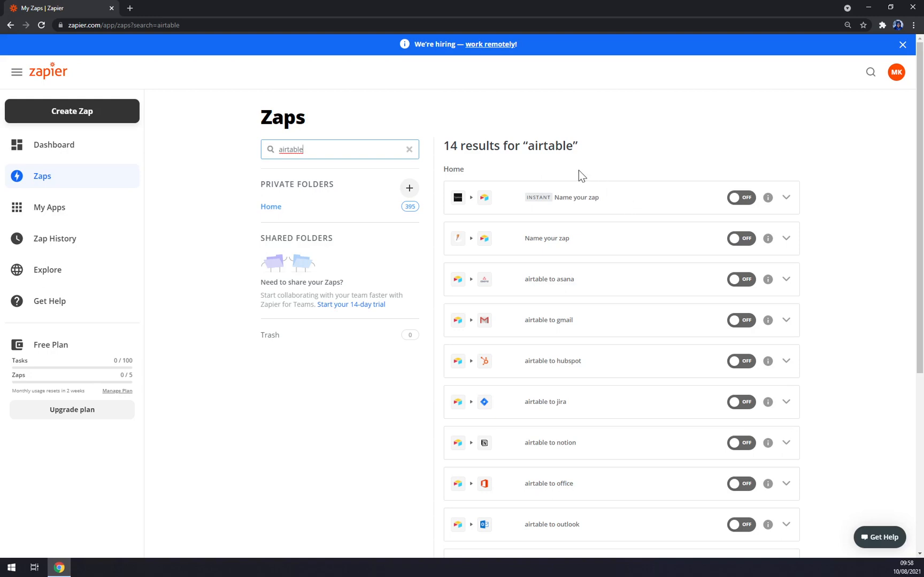
pyautogui.scroll(-3)
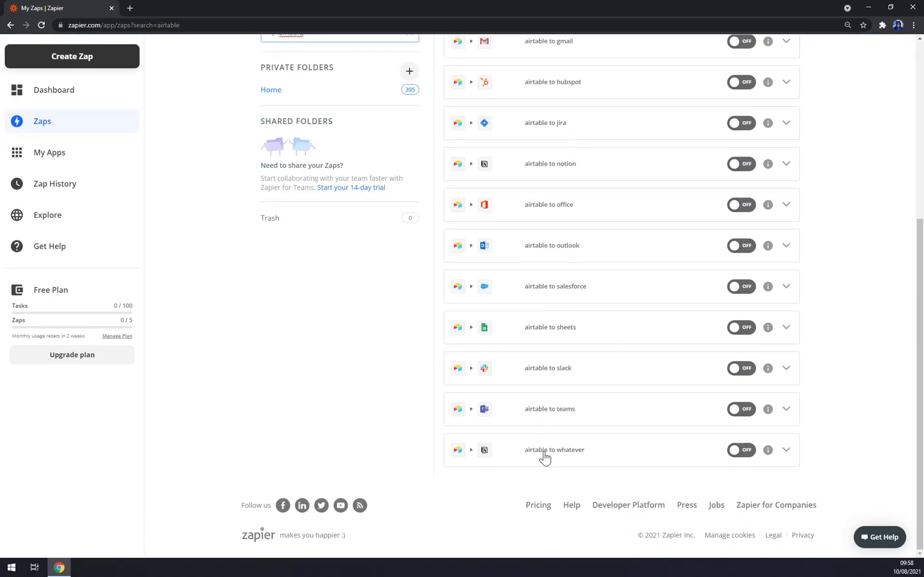
pyautogui.moveTo(538, 461)
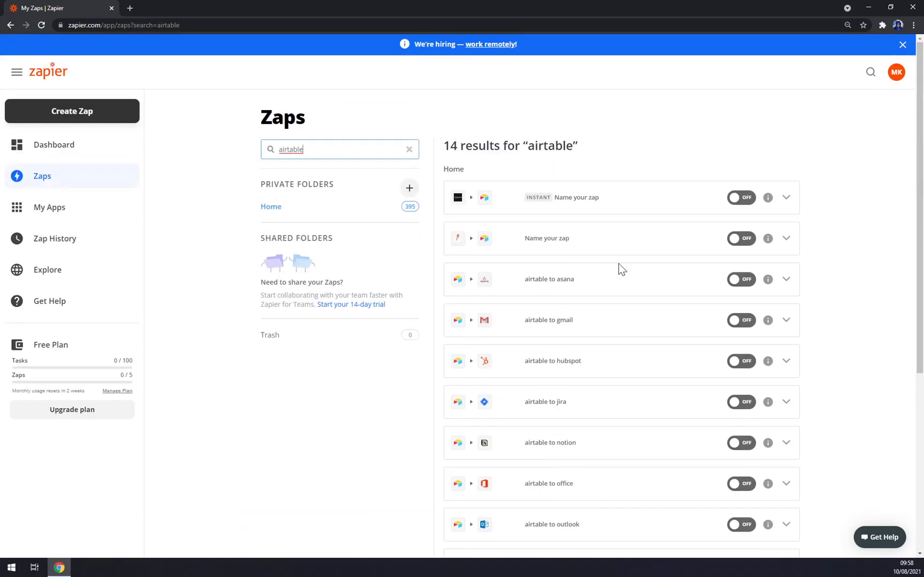
pyautogui.moveTo(580, 270)
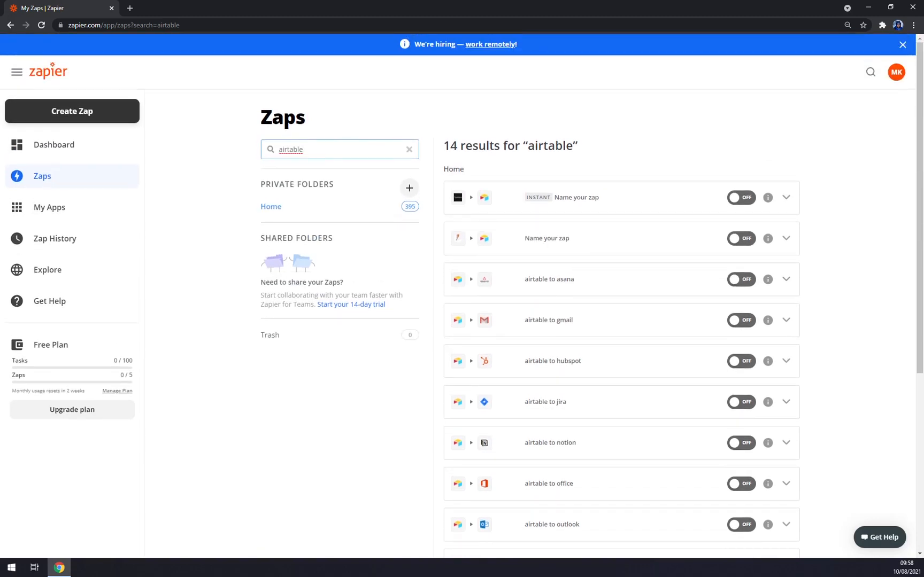
pyautogui.click(409, 149)
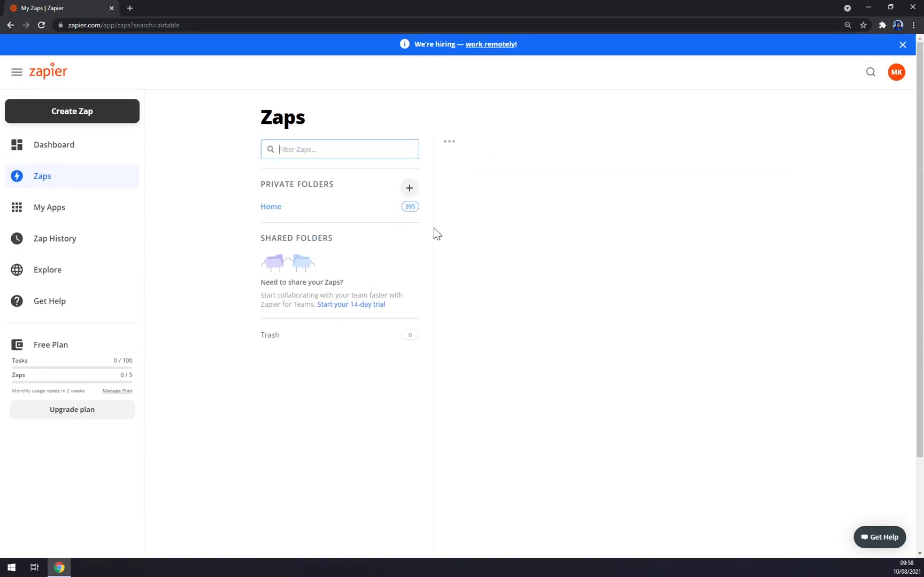
pyautogui.click(271, 206)
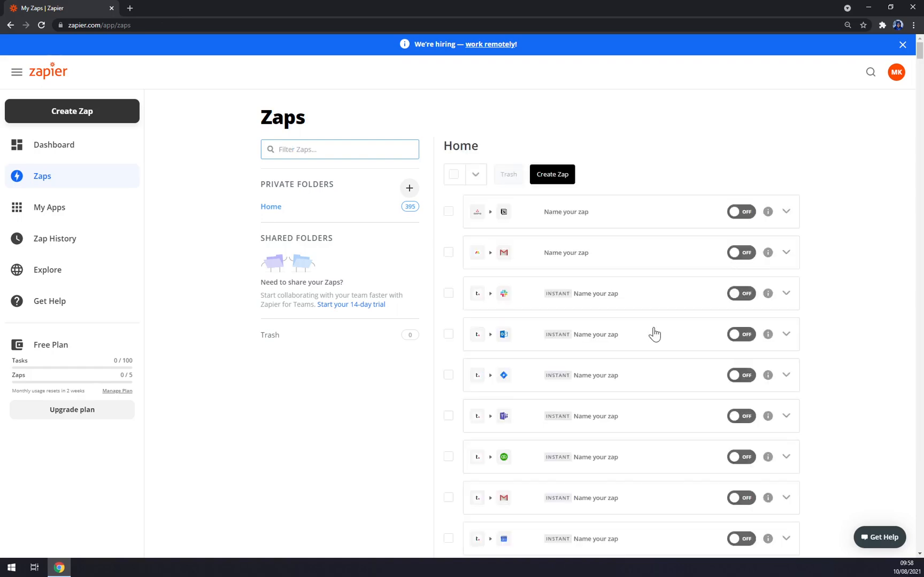
pyautogui.scroll(-3)
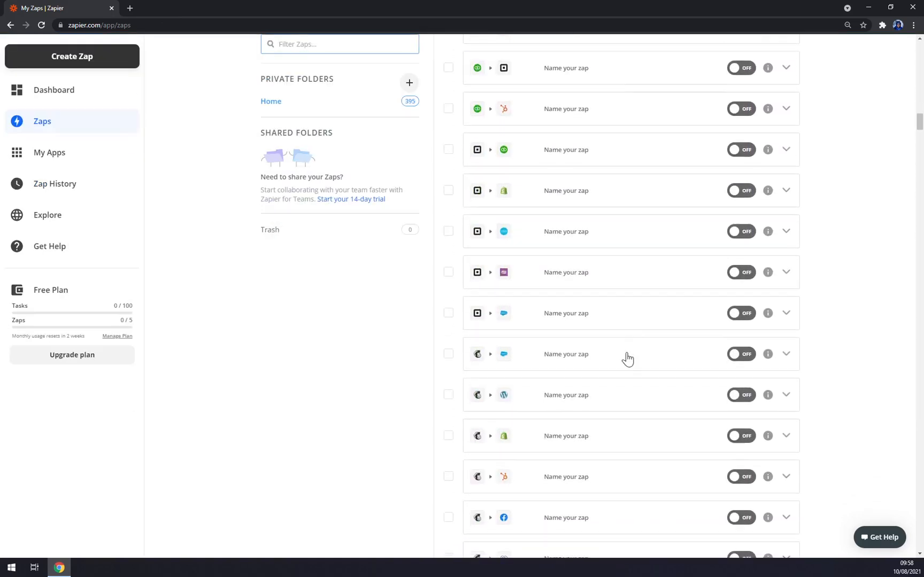
pyautogui.scroll(-3)
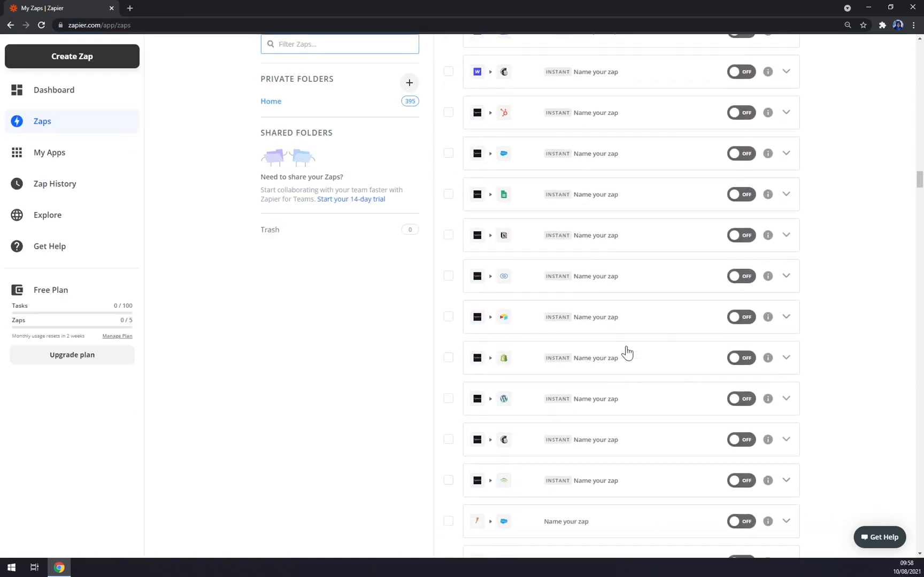
pyautogui.scroll(-3)
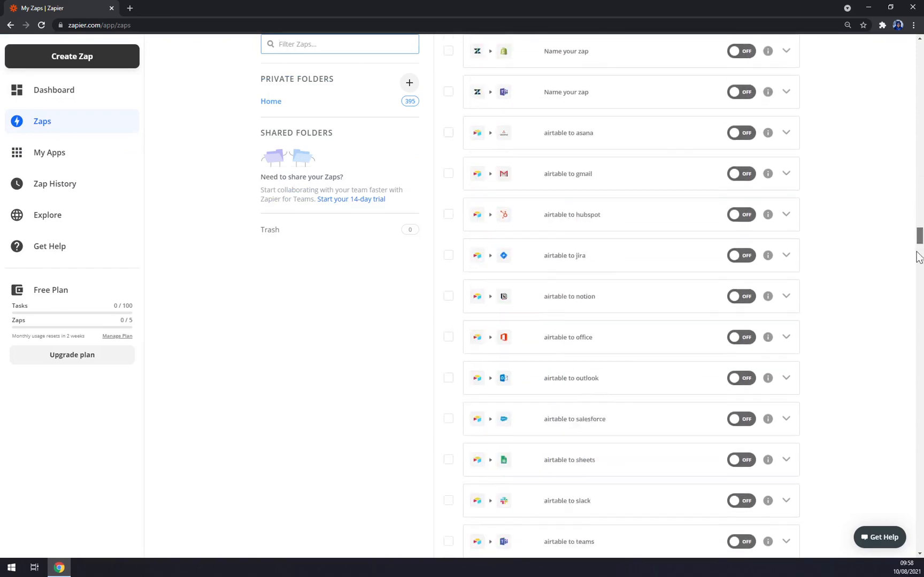
pyautogui.scroll(-3)
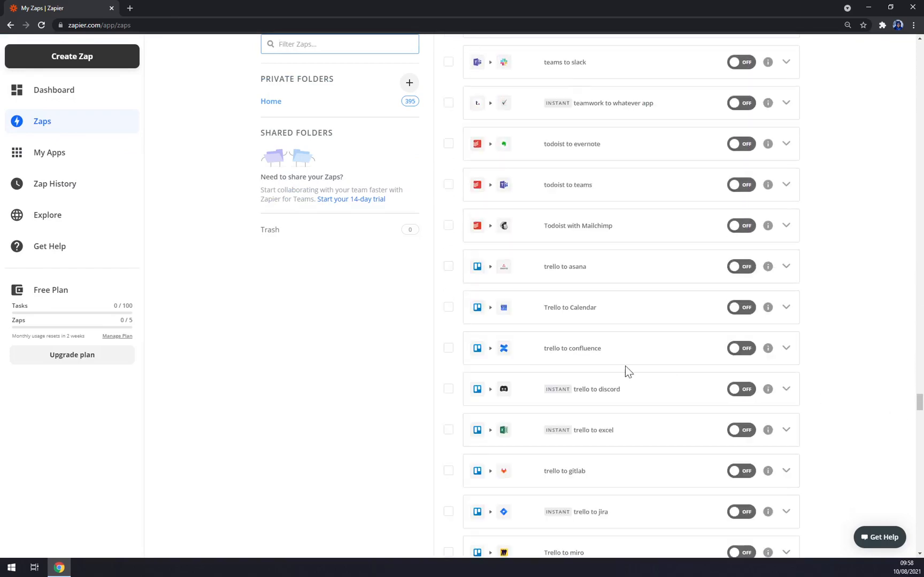
pyautogui.scroll(-3)
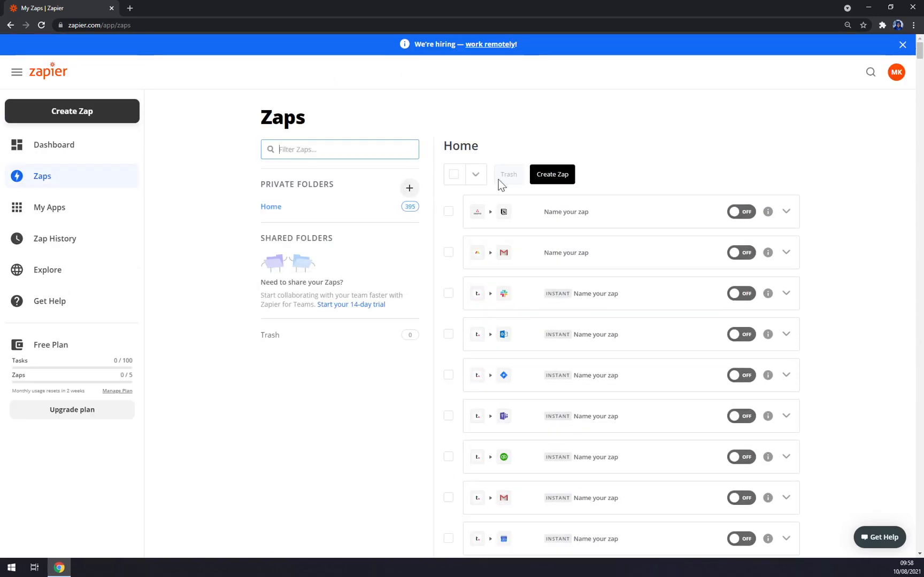
pyautogui.moveTo(499, 184)
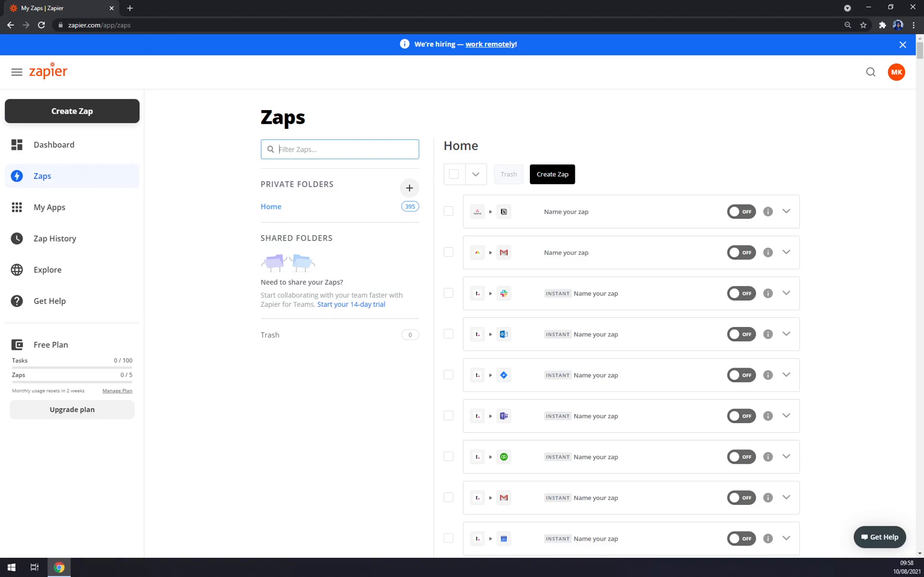
# Step: Filter the Zaps list by 'trello' and look through the 23 results
pyautogui.write('trello')
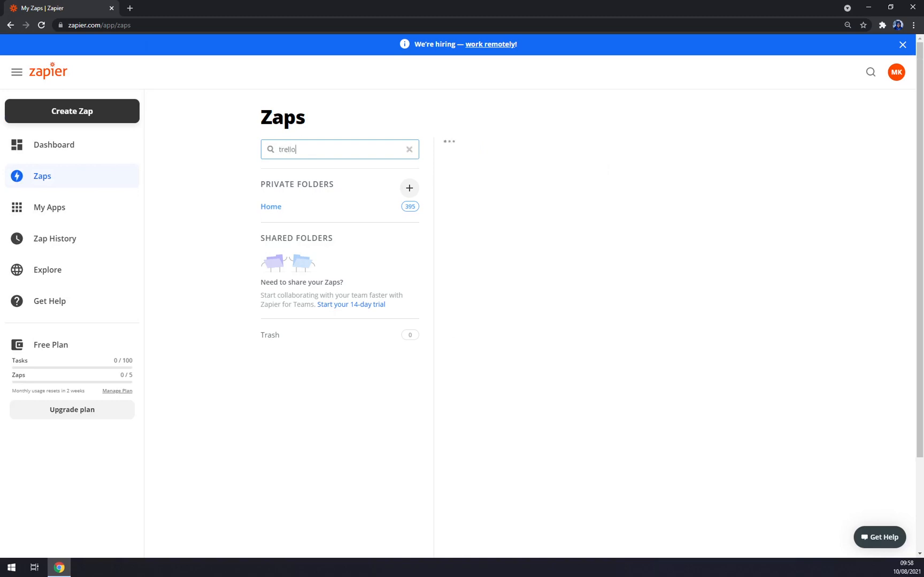
pyautogui.press('Enter')
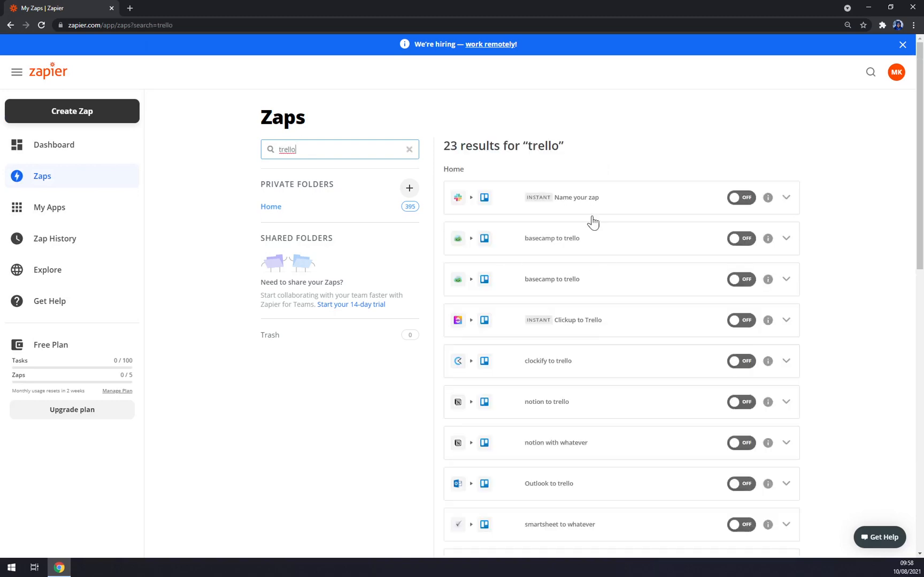
pyautogui.moveTo(701, 270)
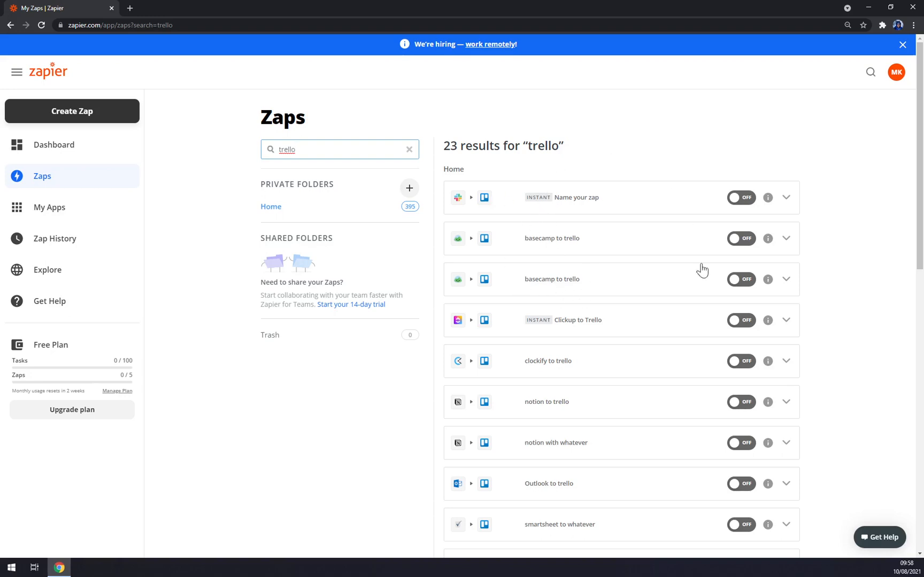
pyautogui.scroll(-3)
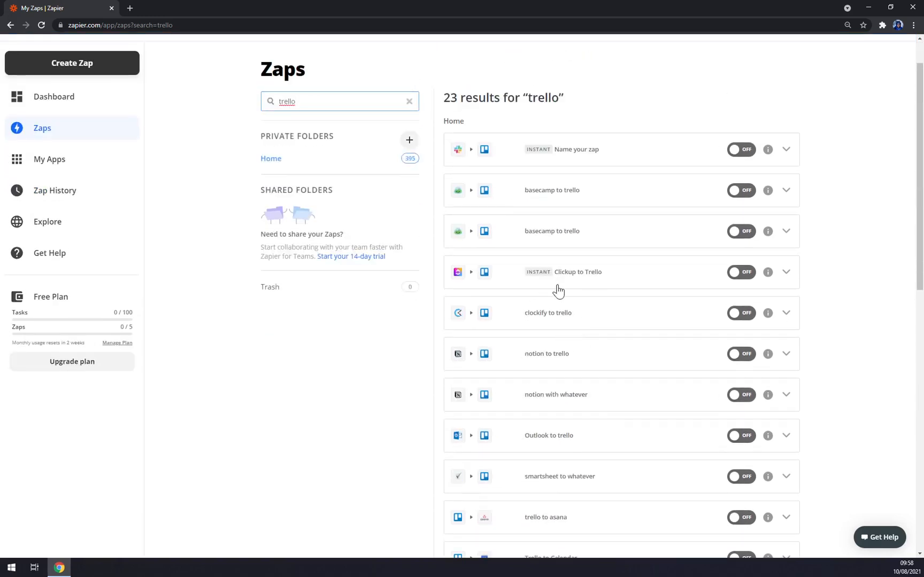
pyautogui.moveTo(547, 325)
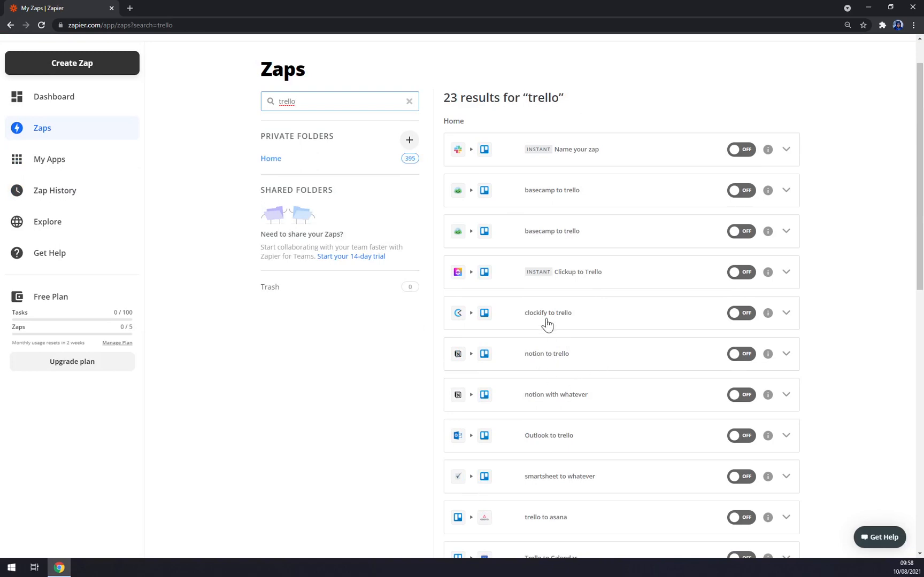
pyautogui.moveTo(212, 277)
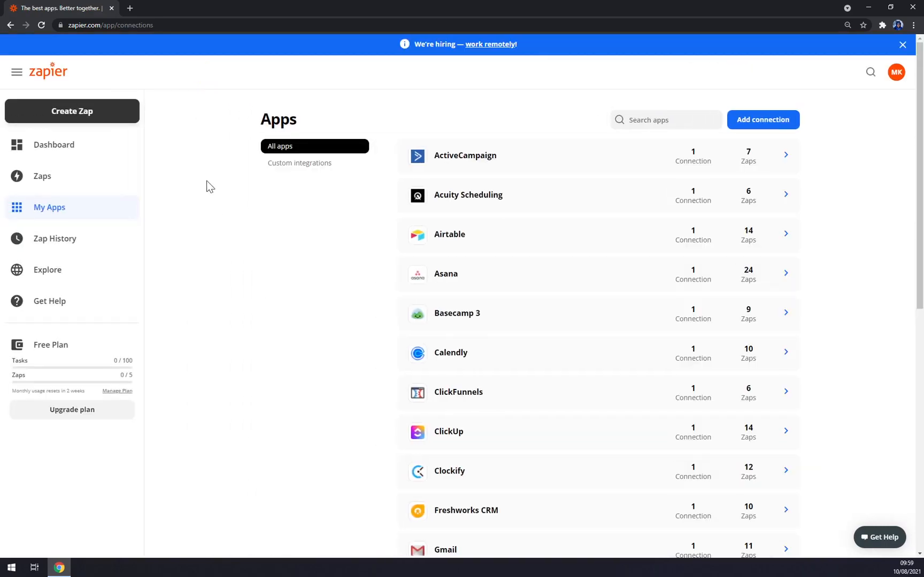
pyautogui.moveTo(218, 186)
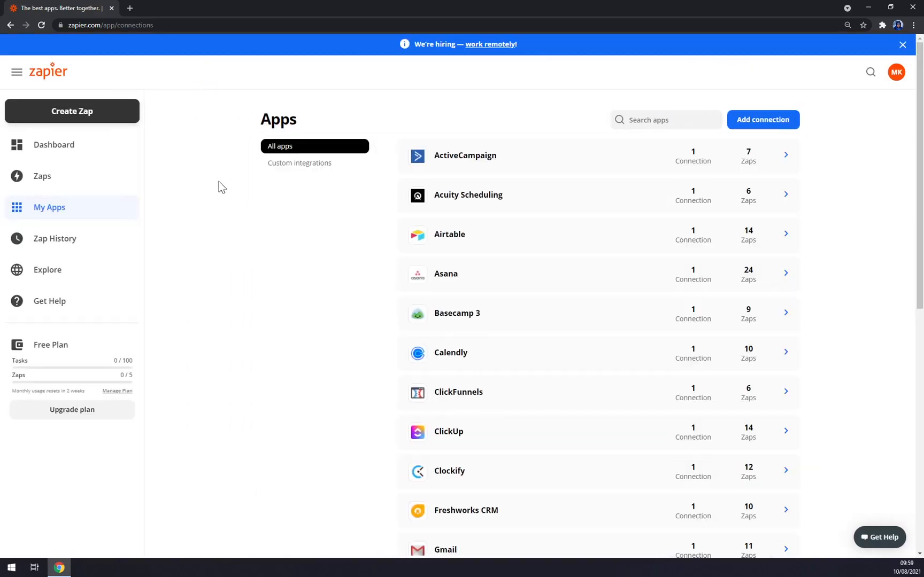
pyautogui.moveTo(314, 192)
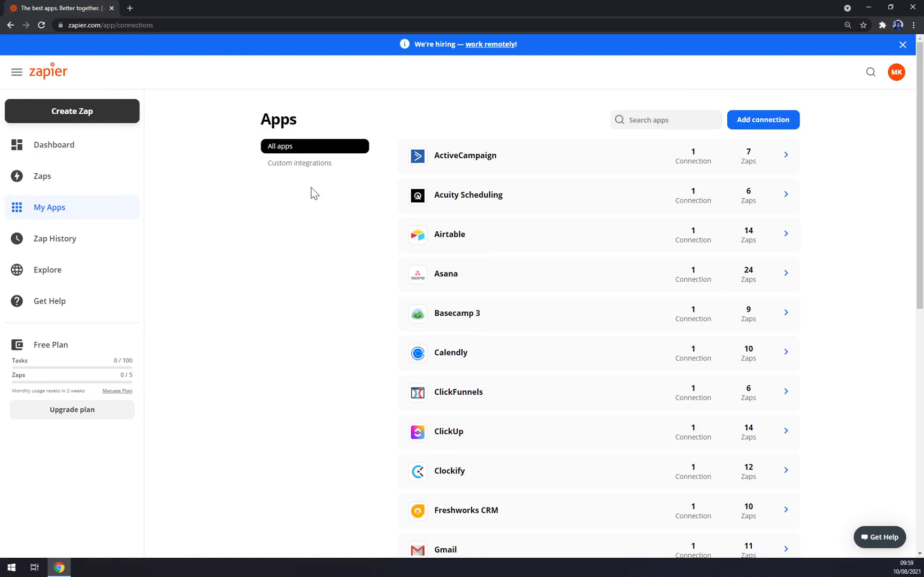
pyautogui.moveTo(460, 173)
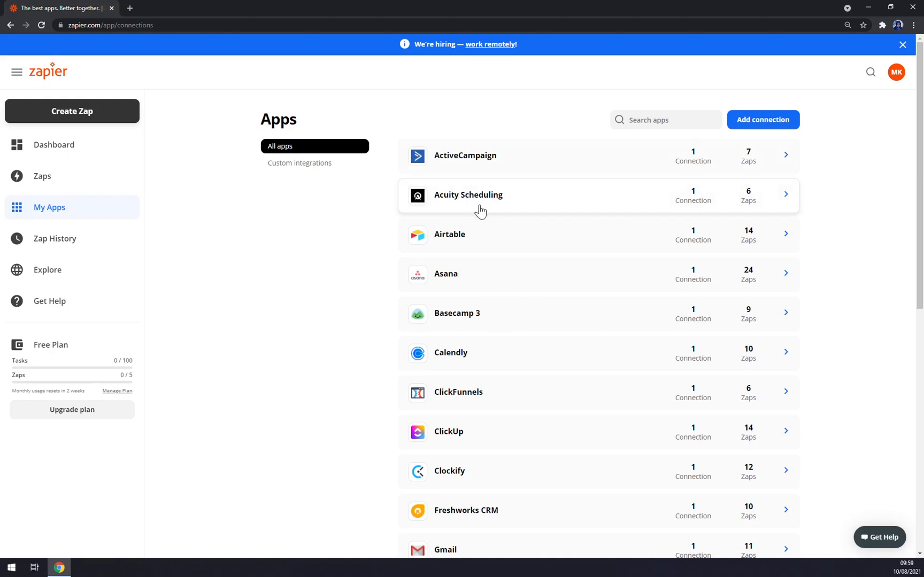
# Step: Scroll through the My Apps list of connected apps and their Zap counts
pyautogui.scroll(-3)
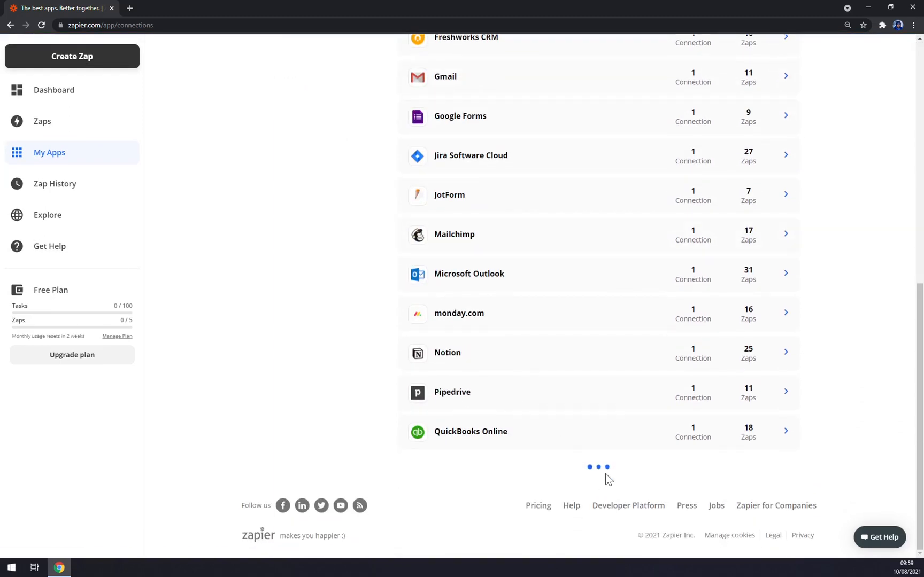
pyautogui.moveTo(479, 309)
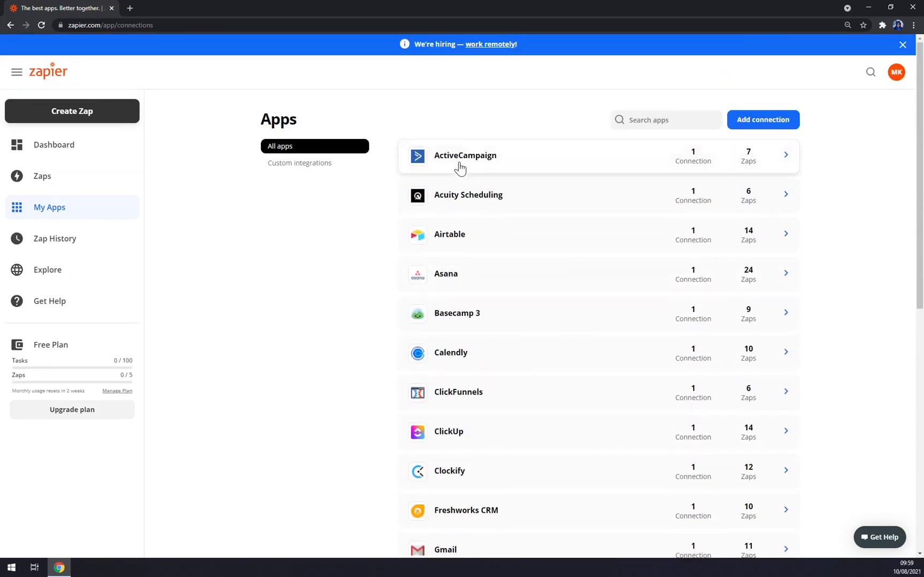
# Step: From the ActiveCampaign connection's ⋯ menu, choose View Zaps to list its seven Zaps
pyautogui.click(464, 155)
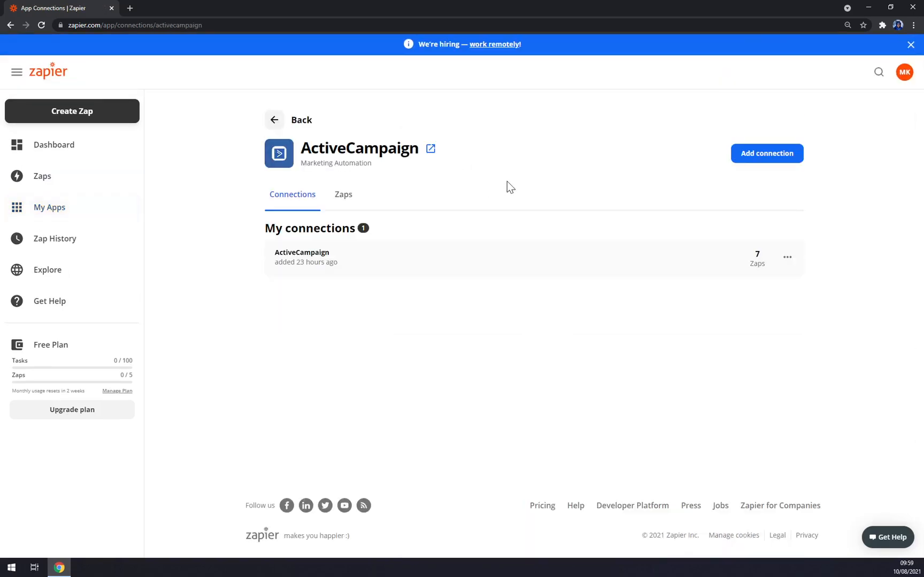
pyautogui.click(787, 257)
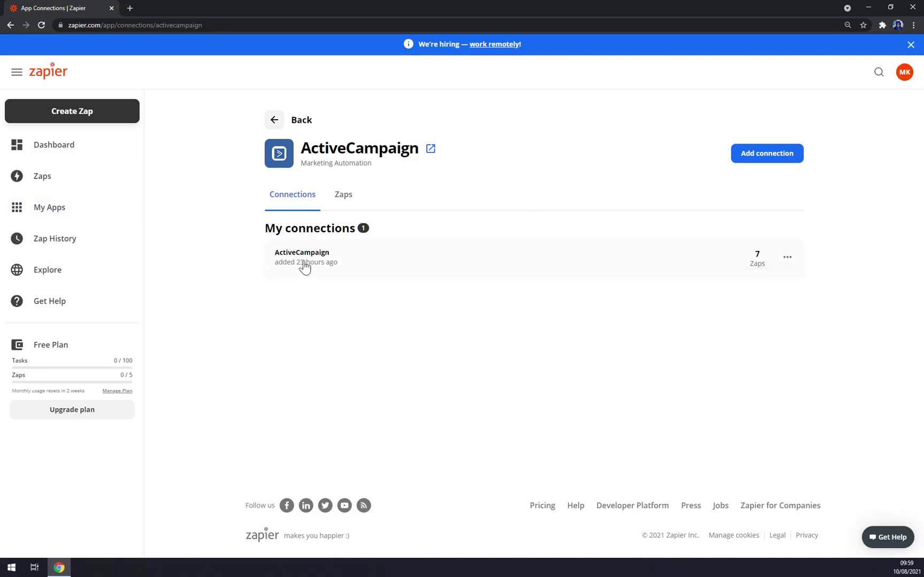
pyautogui.click(787, 258)
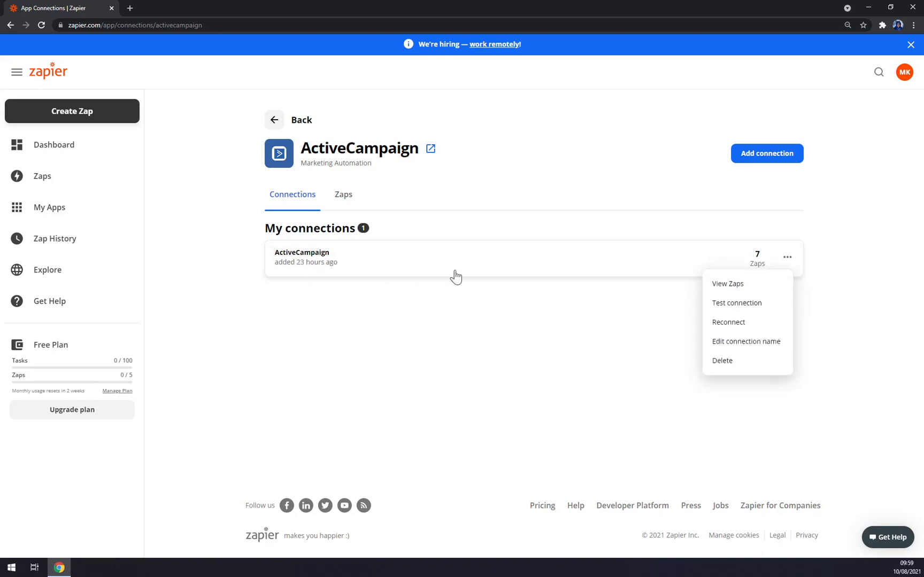
pyautogui.click(727, 284)
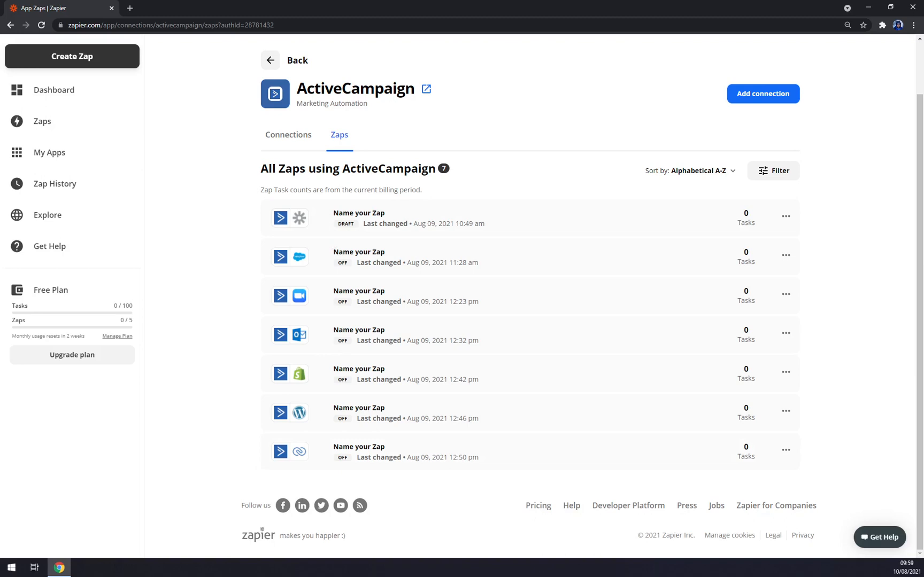
pyautogui.moveTo(351, 188)
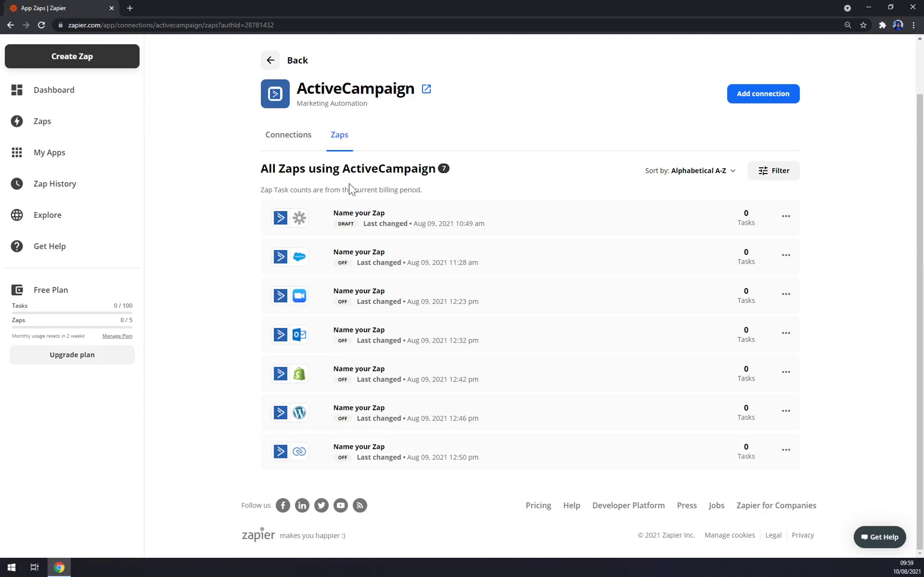
pyautogui.moveTo(362, 190)
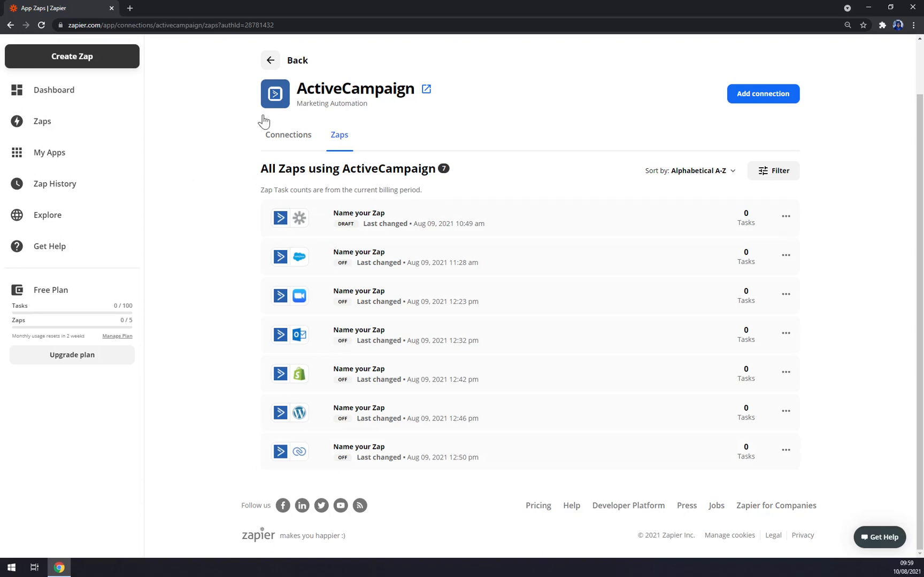
# Step: Look at Gmail's connection details, then go to Mailchimp's connection page
pyautogui.click(269, 60)
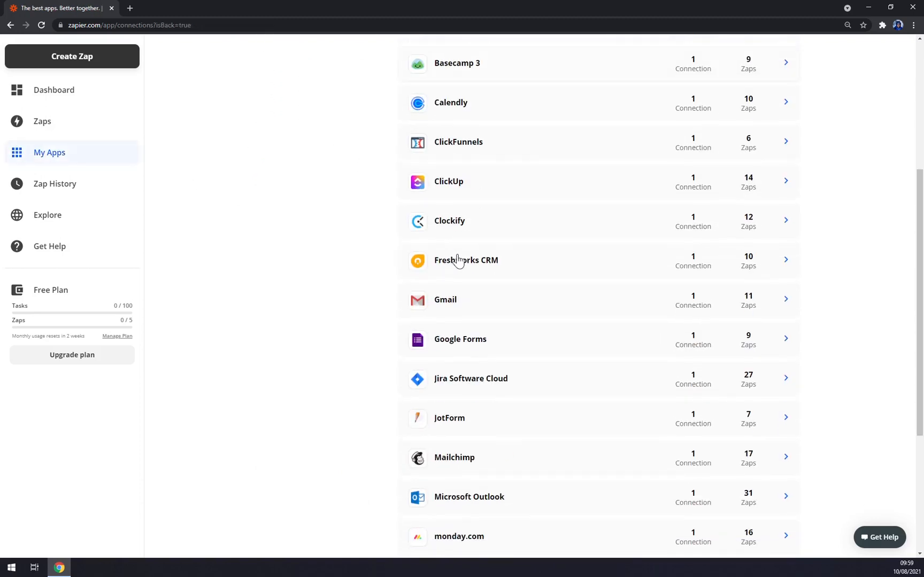
pyautogui.click(445, 300)
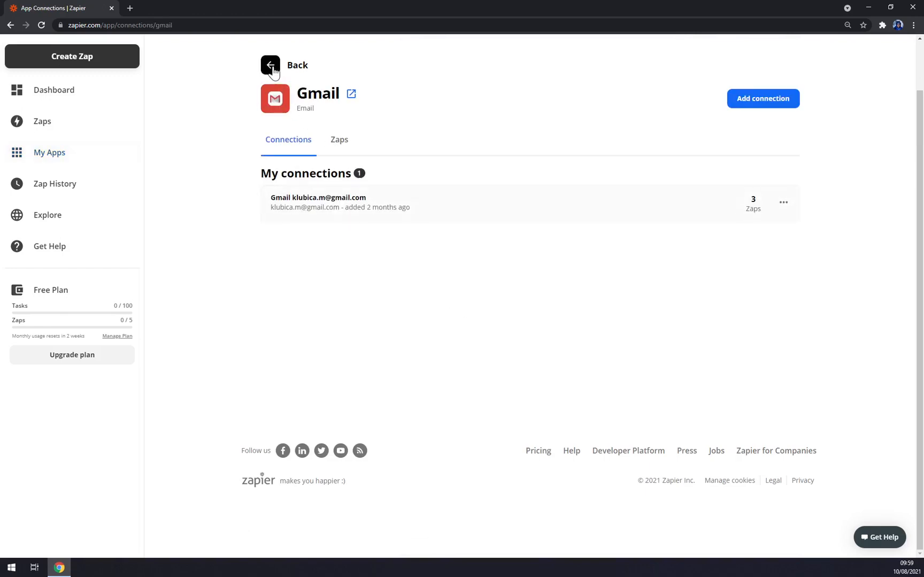
pyautogui.click(270, 65)
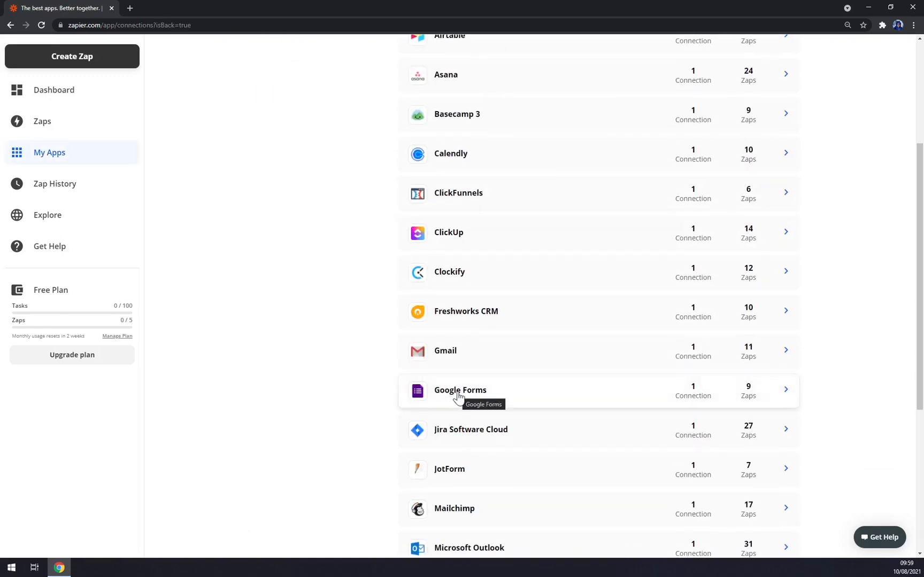
pyautogui.scroll(-3)
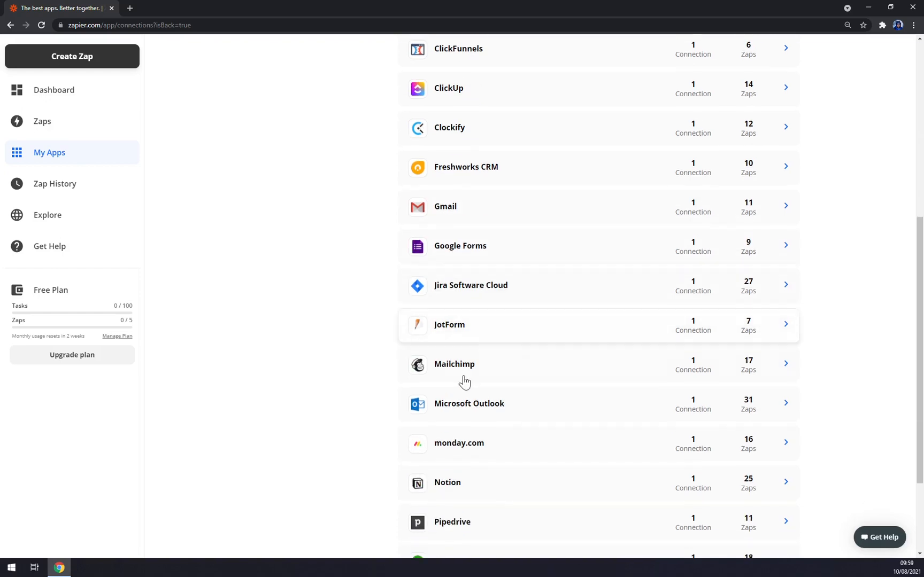
pyautogui.click(454, 364)
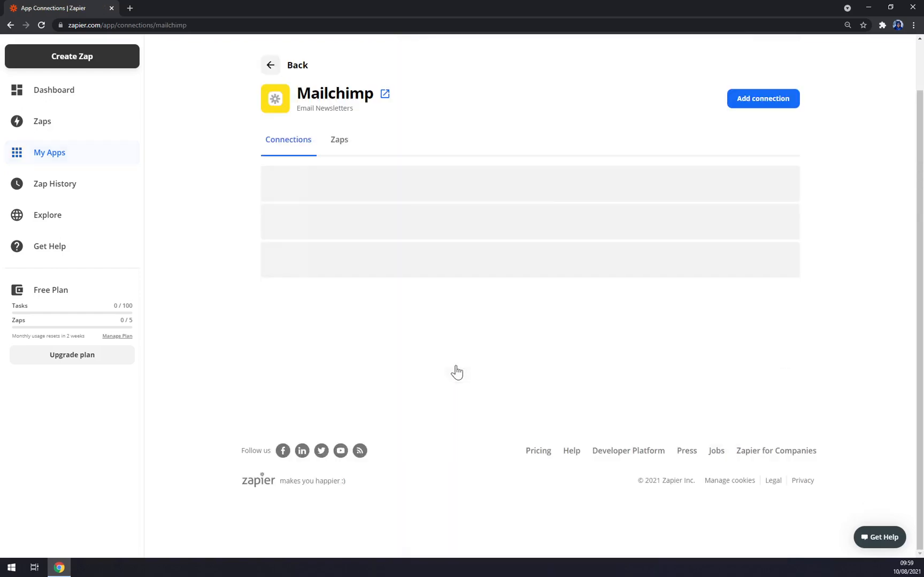
# Step: Review Mailchimp's connection options and the Zaps using it, then return to its connections list
pyautogui.click(783, 202)
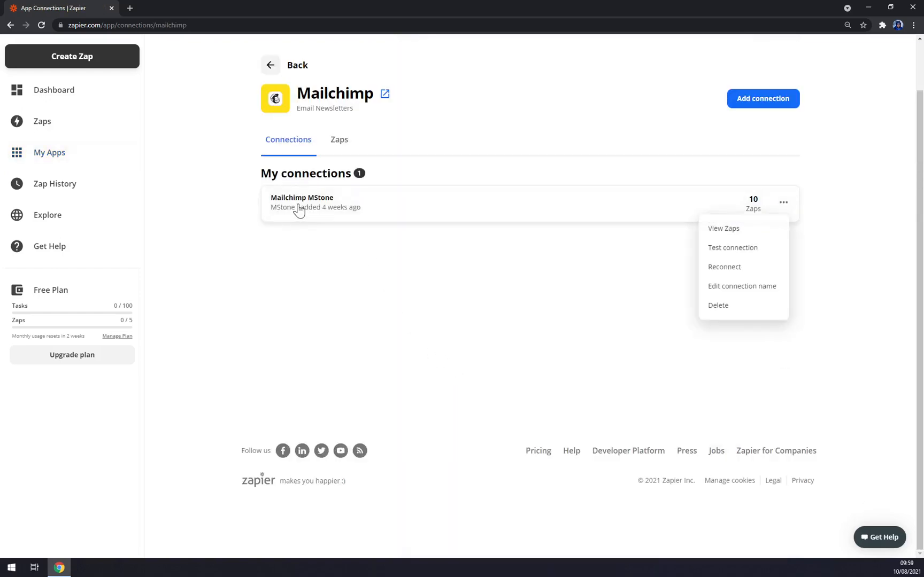
pyautogui.click(724, 228)
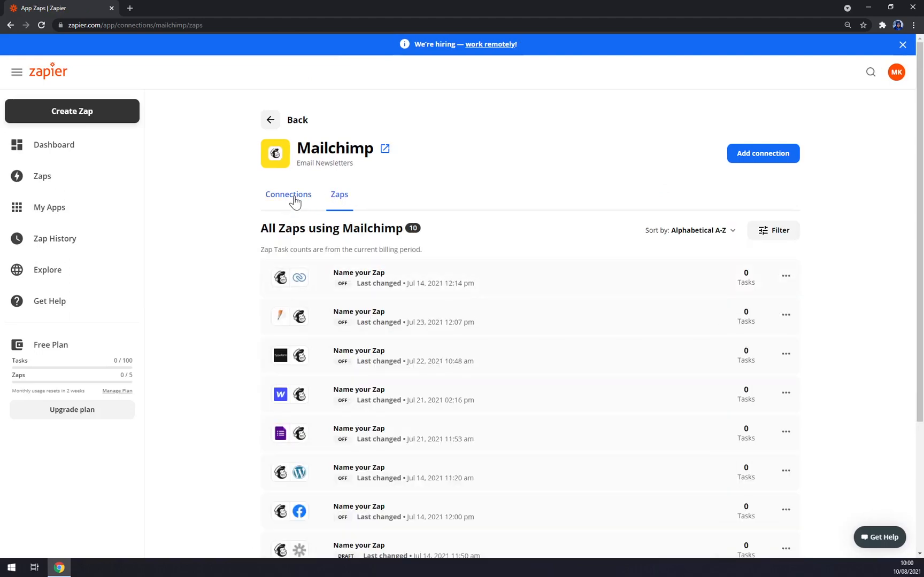
pyautogui.click(289, 195)
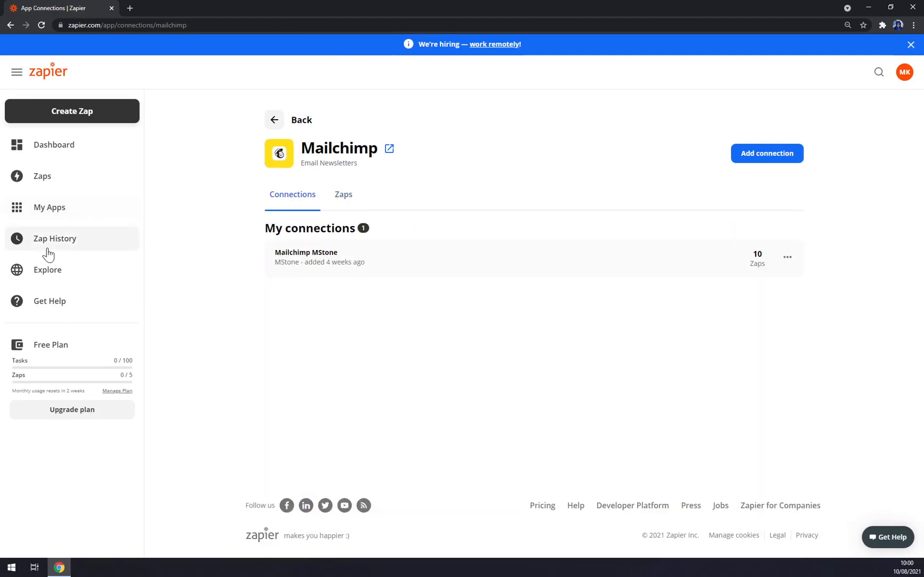
# Step: Go to the Zap history page and check its date range picker
pyautogui.click(55, 239)
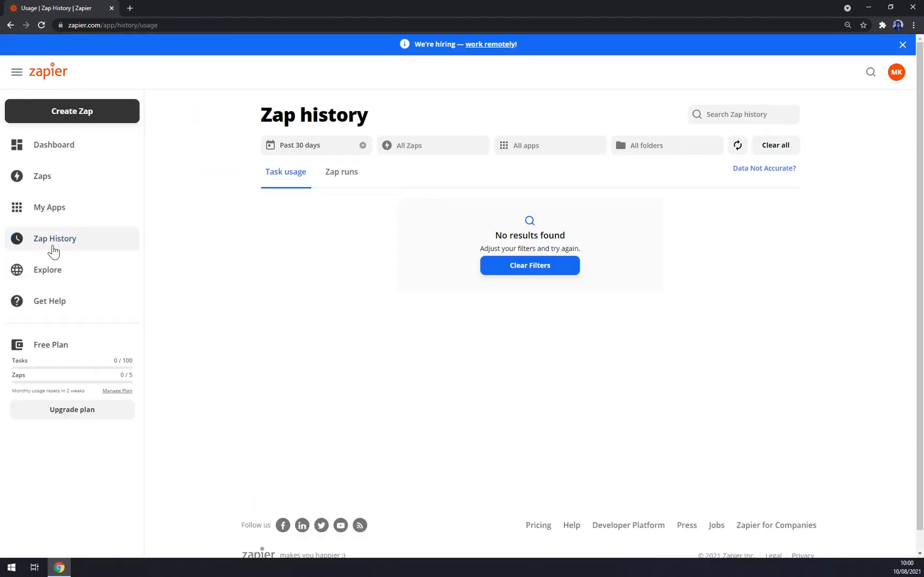
pyautogui.moveTo(378, 205)
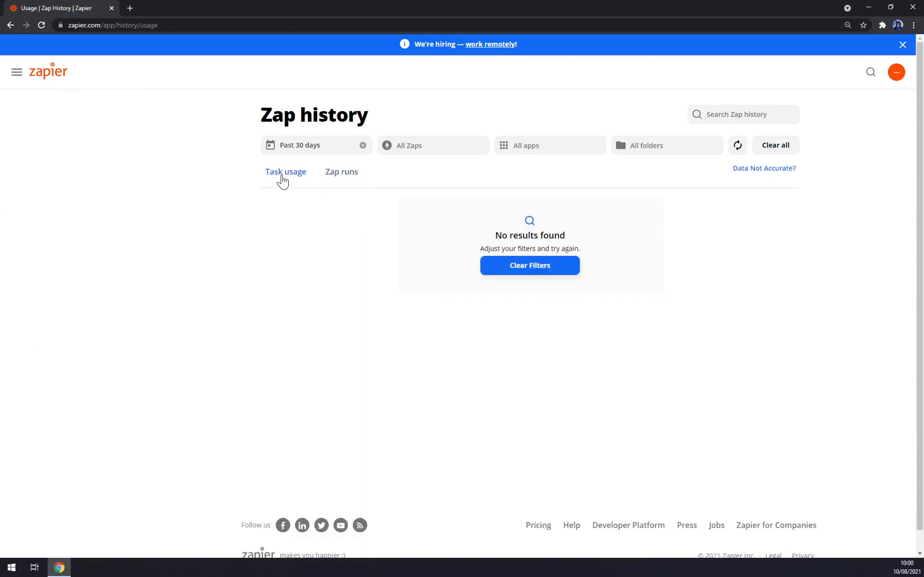
pyautogui.click(304, 145)
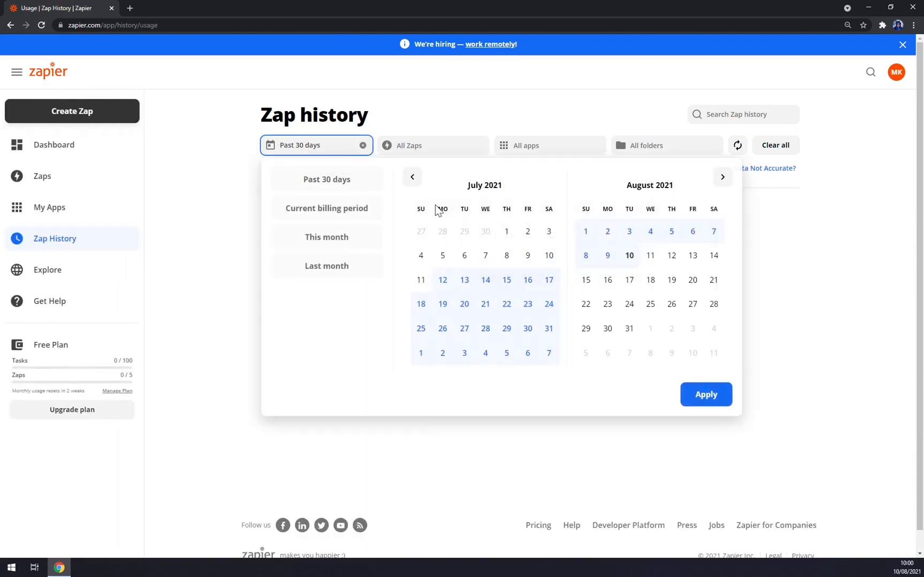
pyautogui.click(298, 151)
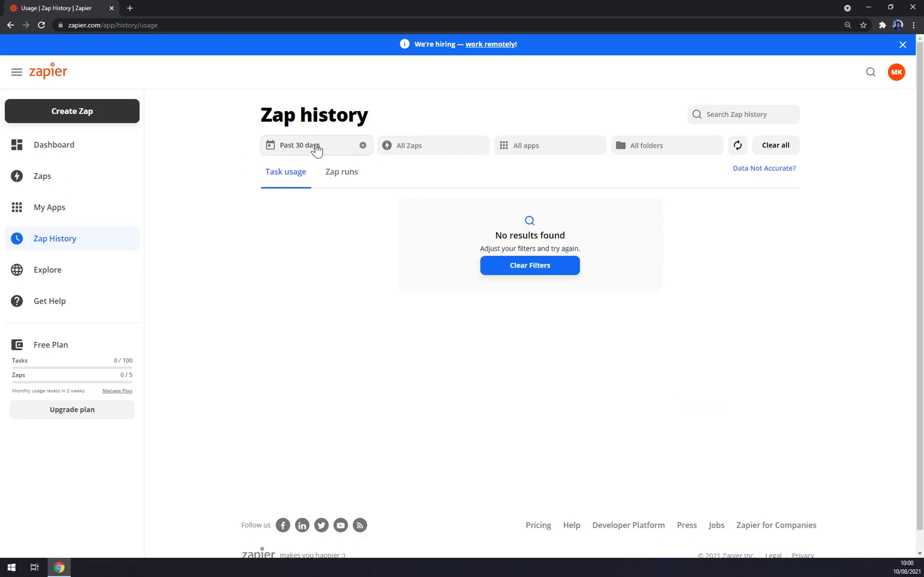
pyautogui.moveTo(284, 158)
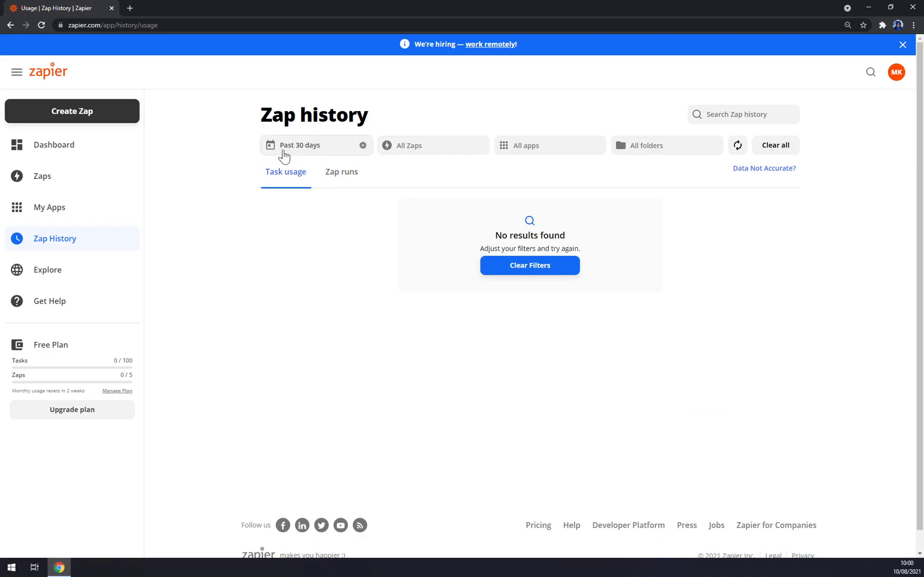
pyautogui.moveTo(322, 271)
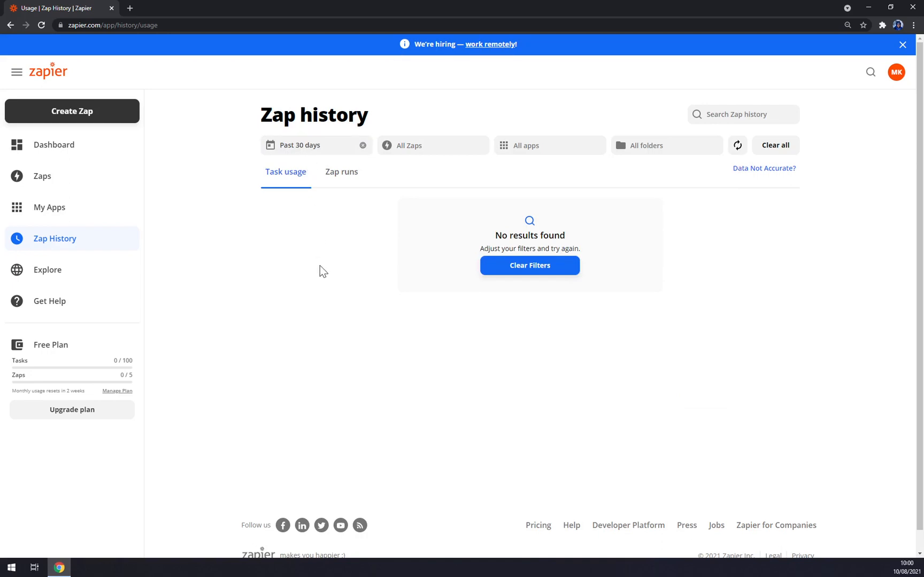
pyautogui.moveTo(308, 269)
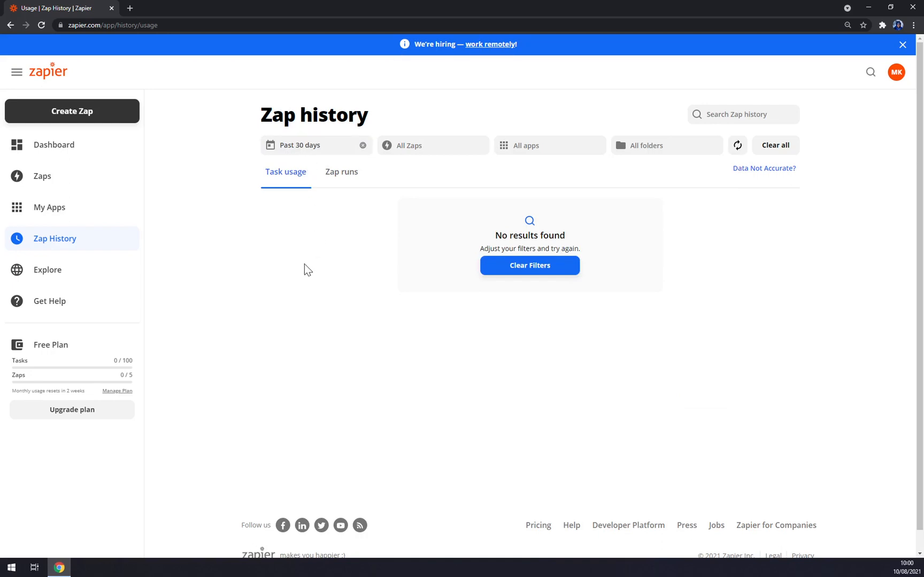
pyautogui.moveTo(334, 268)
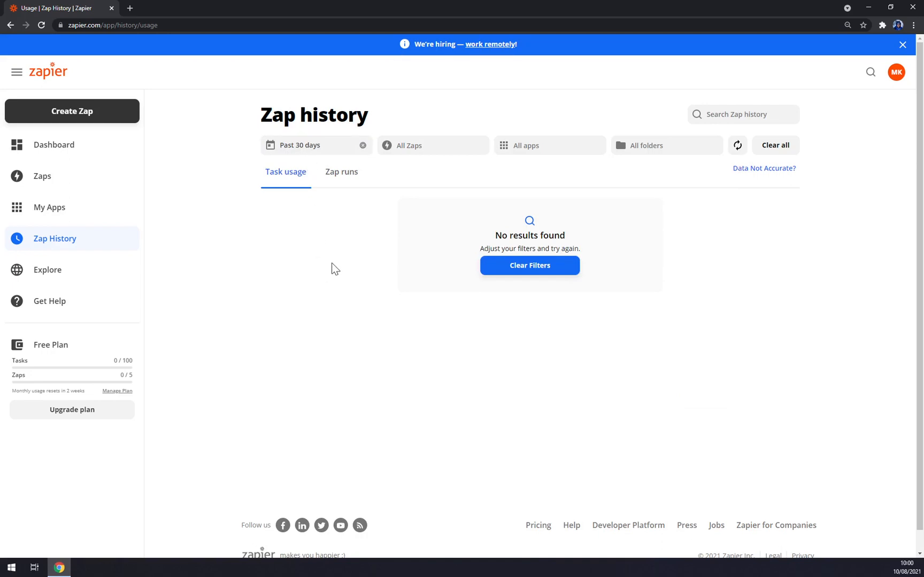
pyautogui.moveTo(312, 245)
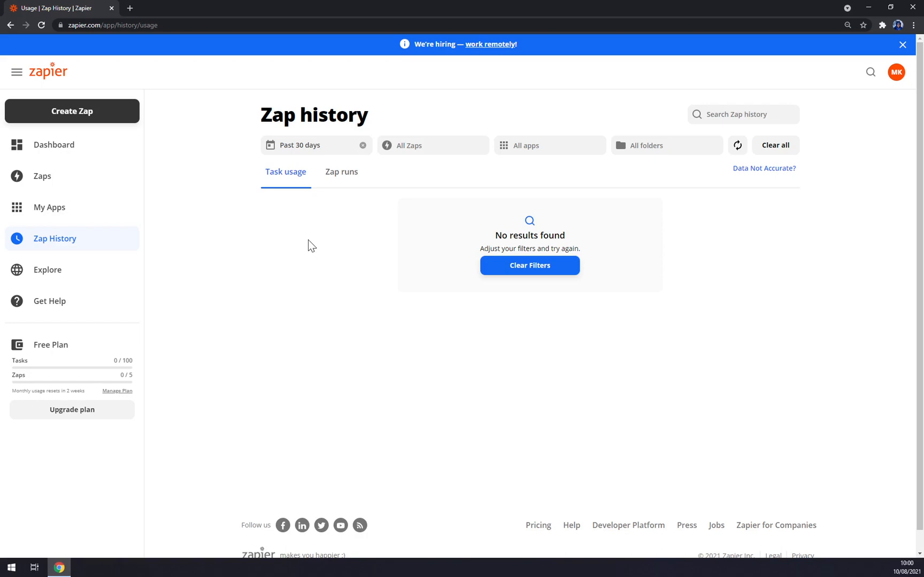
pyautogui.moveTo(308, 249)
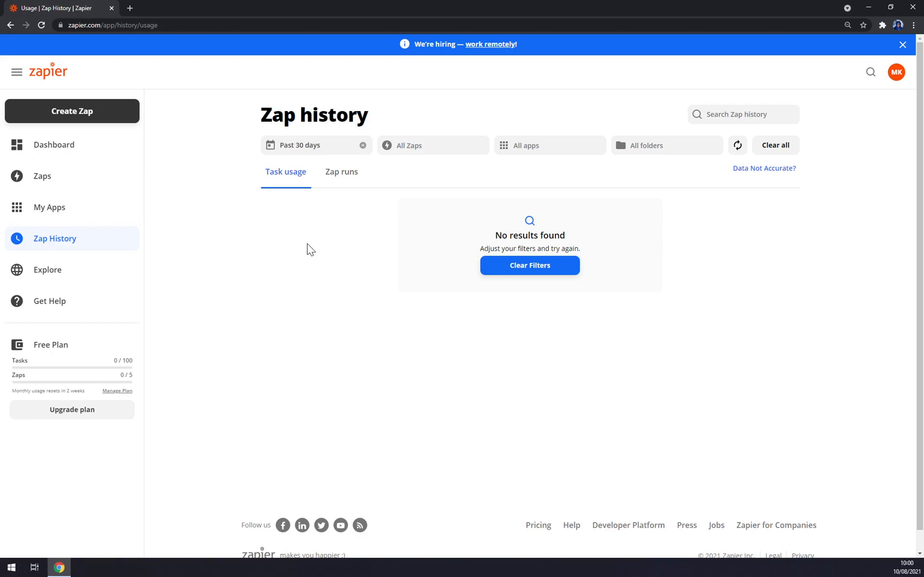
pyautogui.moveTo(306, 258)
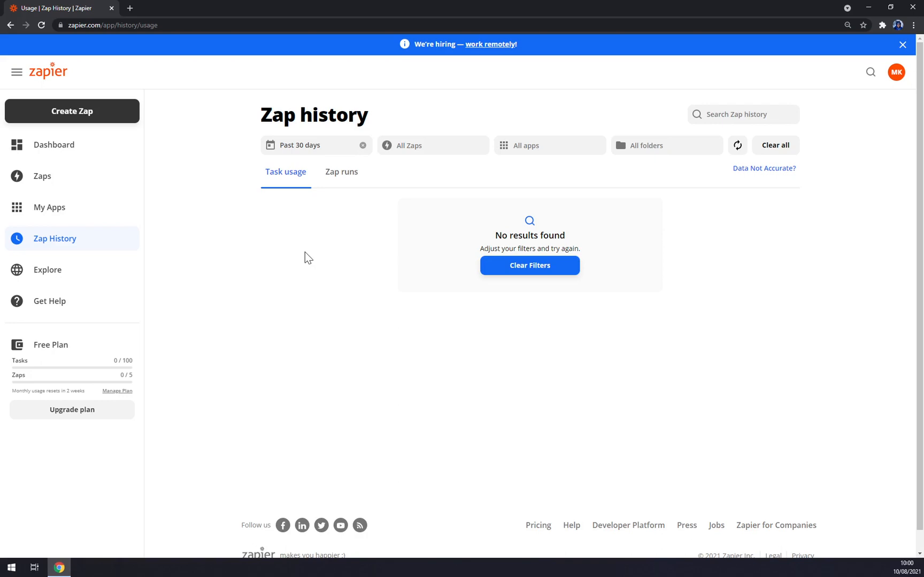
# Step: Look through the All Zaps filter and the All folders dropdown, closing each
pyautogui.click(433, 145)
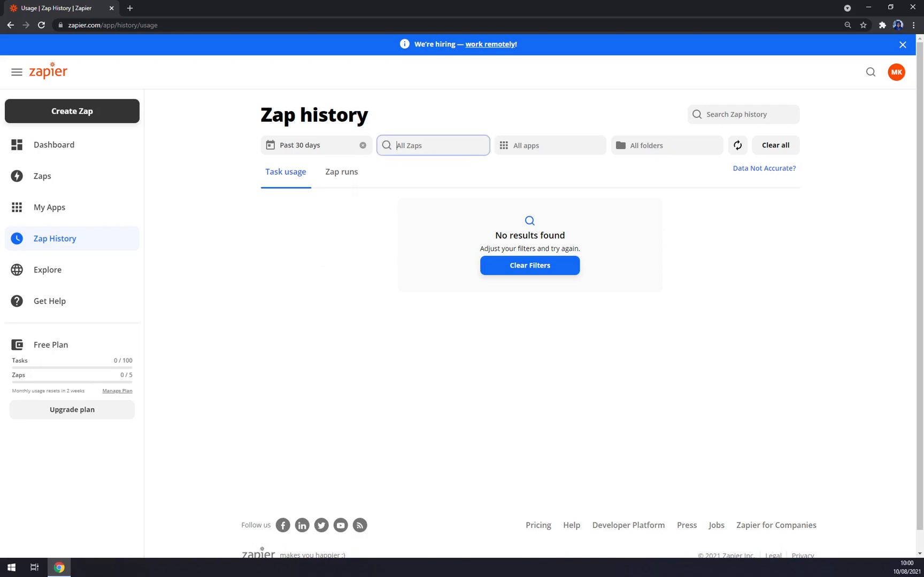
pyautogui.click(433, 145)
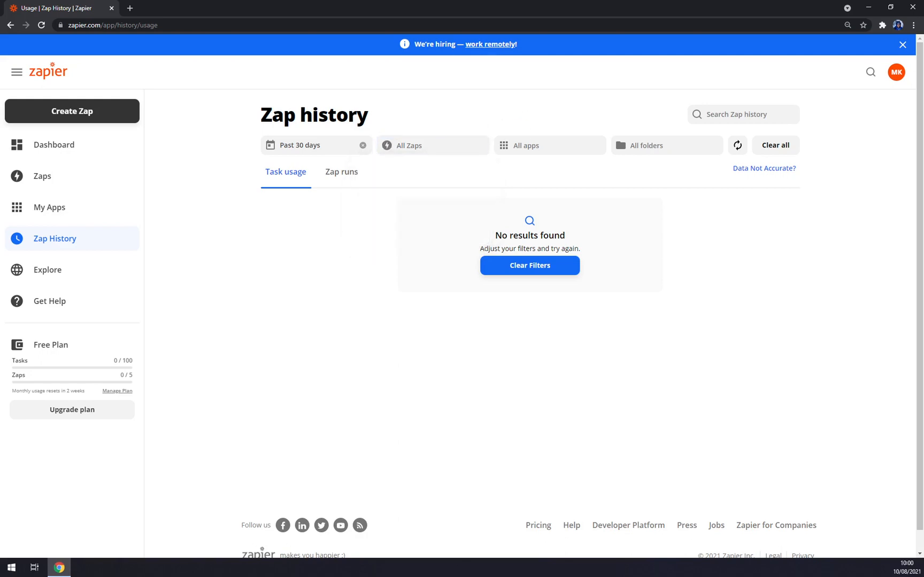
pyautogui.moveTo(574, 183)
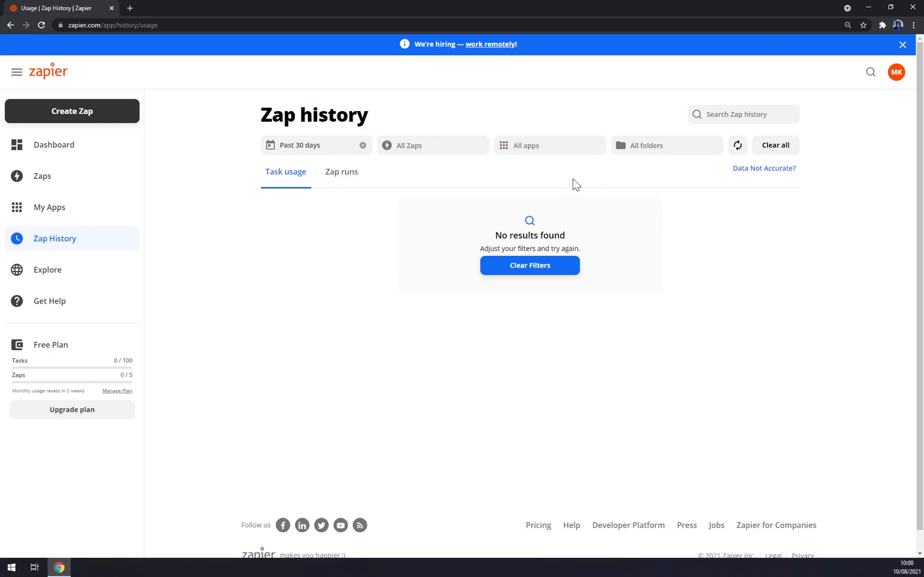
pyautogui.click(666, 146)
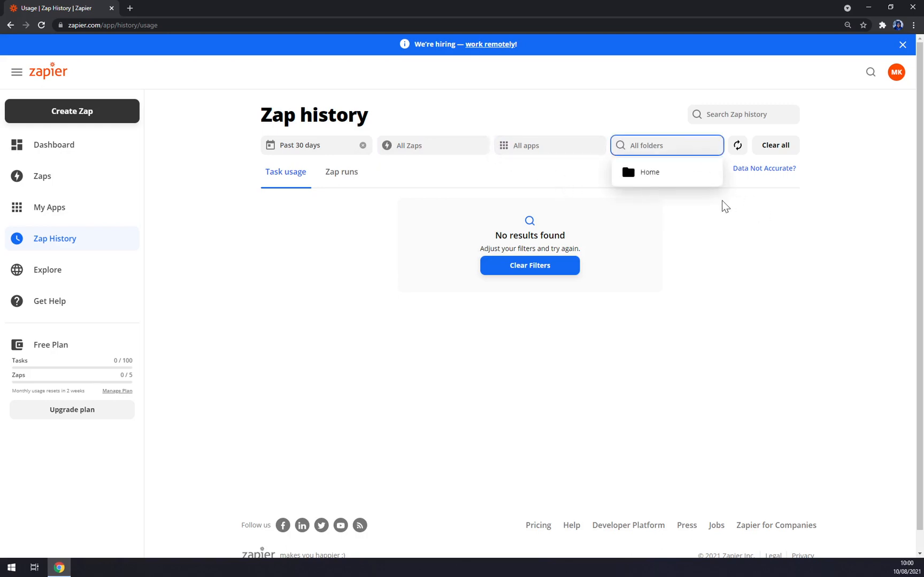
pyautogui.click(47, 270)
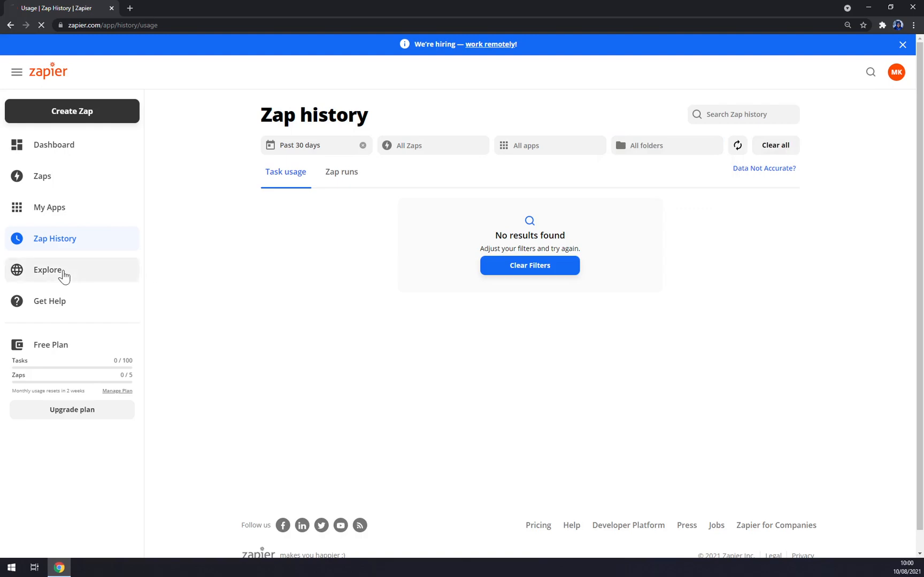
pyautogui.click(48, 270)
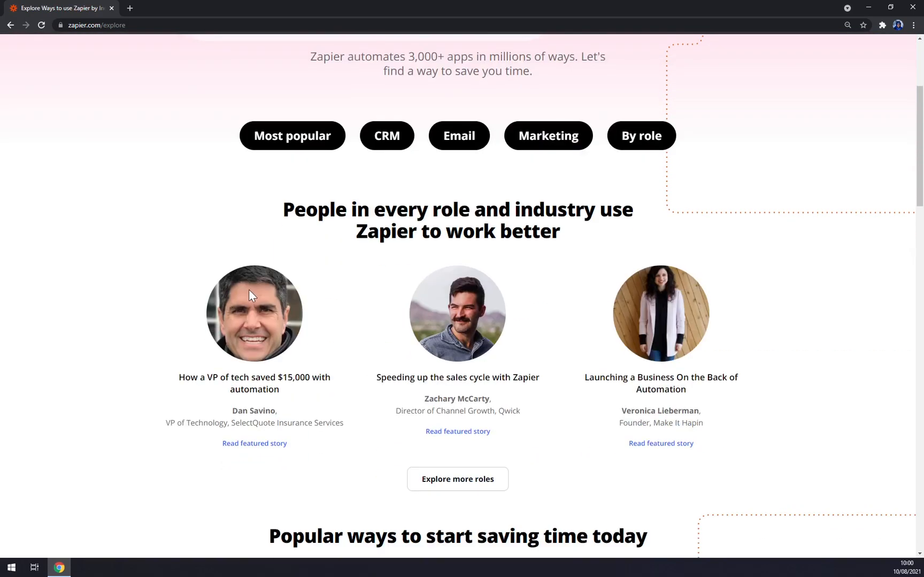
pyautogui.scroll(3)
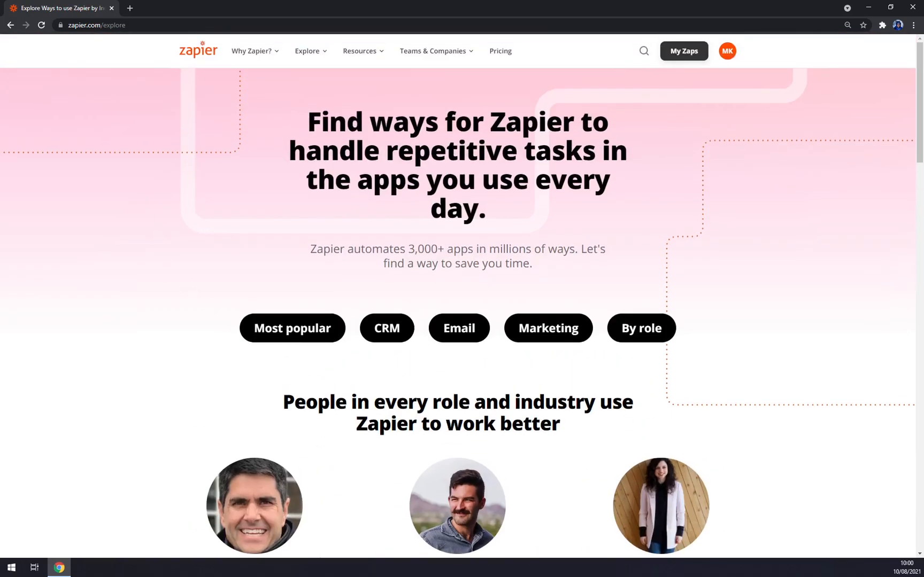
pyautogui.moveTo(88, 292)
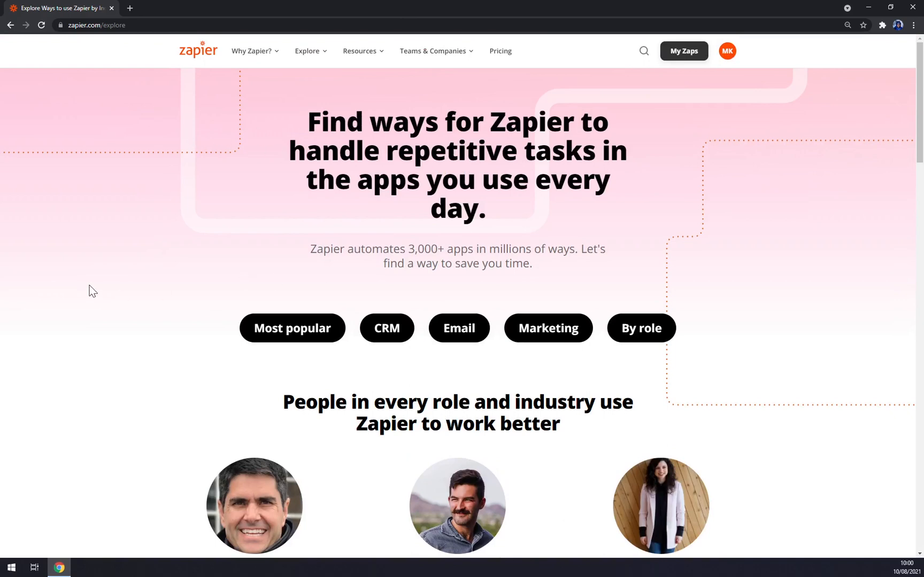
pyautogui.scroll(-3)
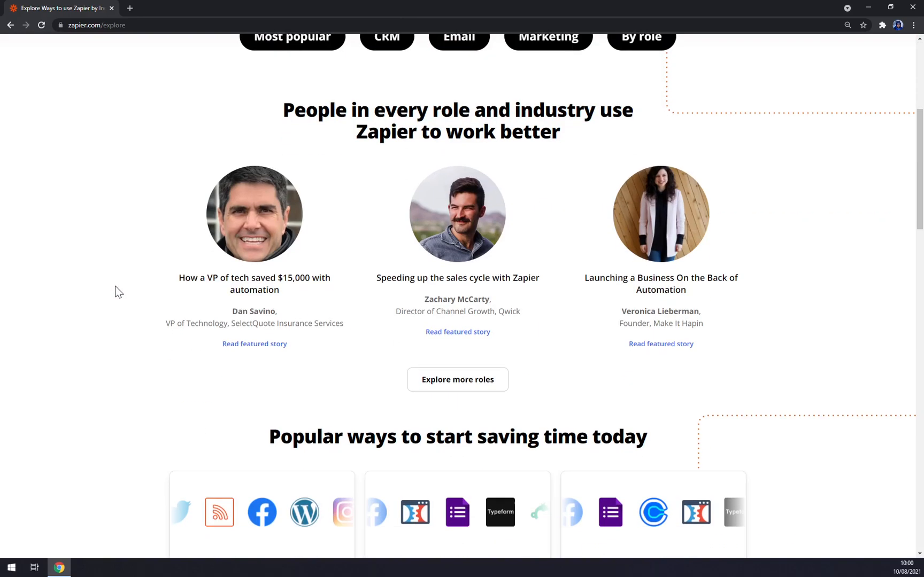
pyautogui.scroll(-3)
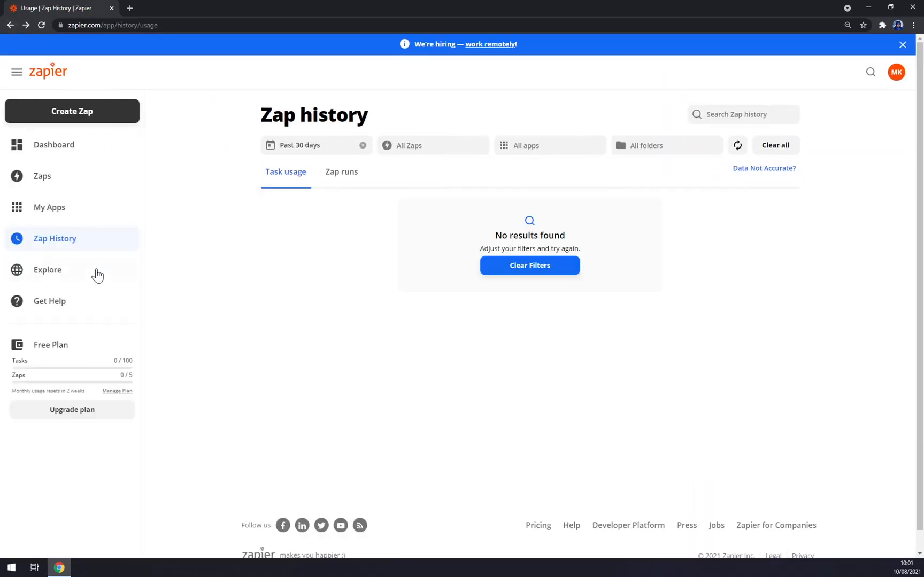
# Step: Bring up Plans & Pricing comparing Free, Starter, Professional, Team and Company plans
pyautogui.click(47, 270)
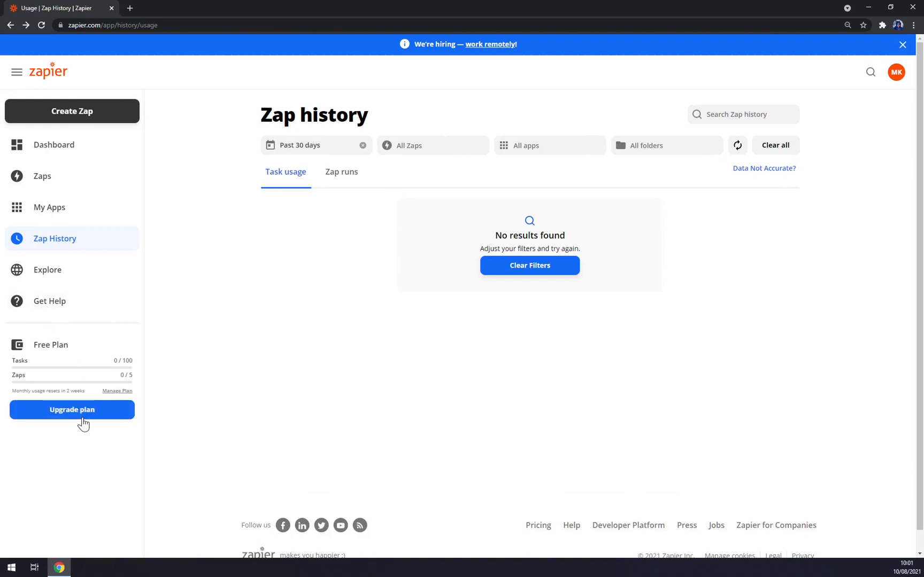
pyautogui.click(72, 410)
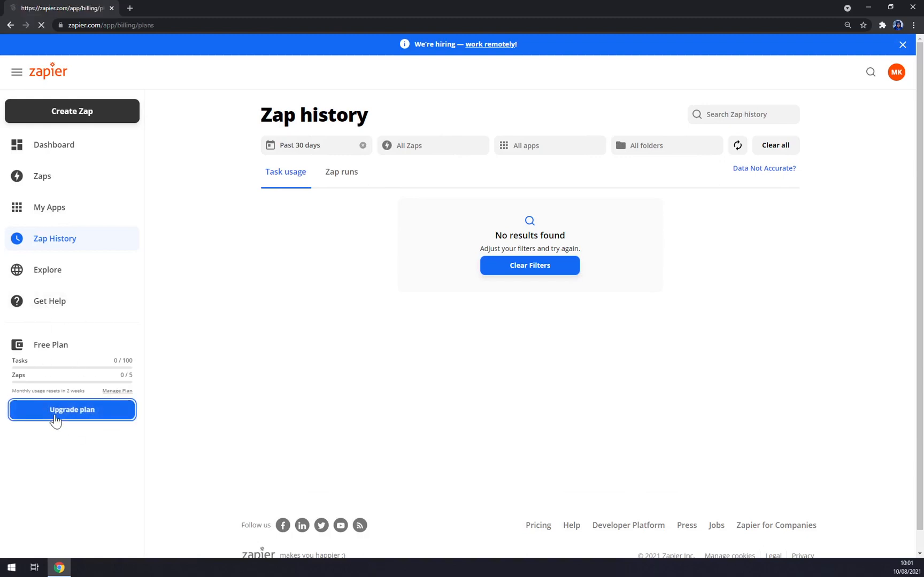
pyautogui.click(72, 409)
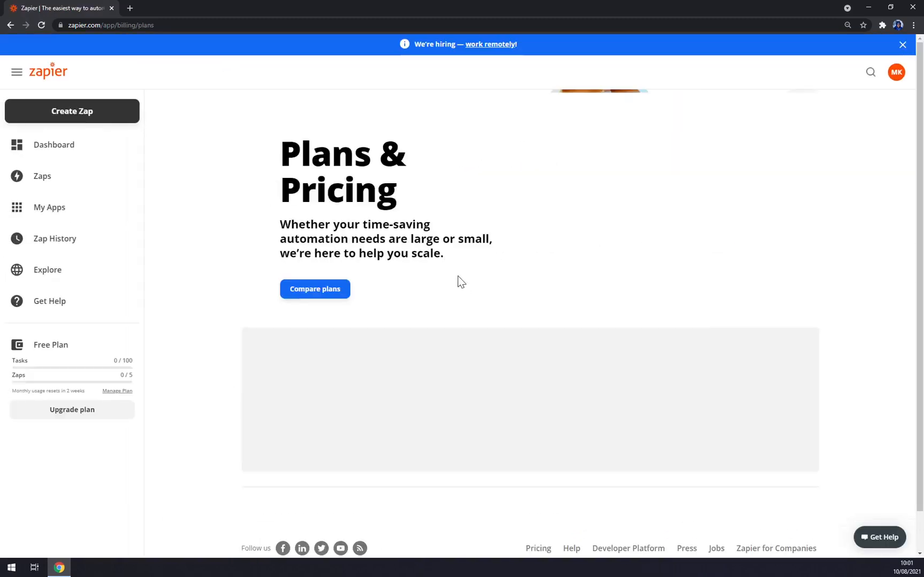
pyautogui.click(315, 289)
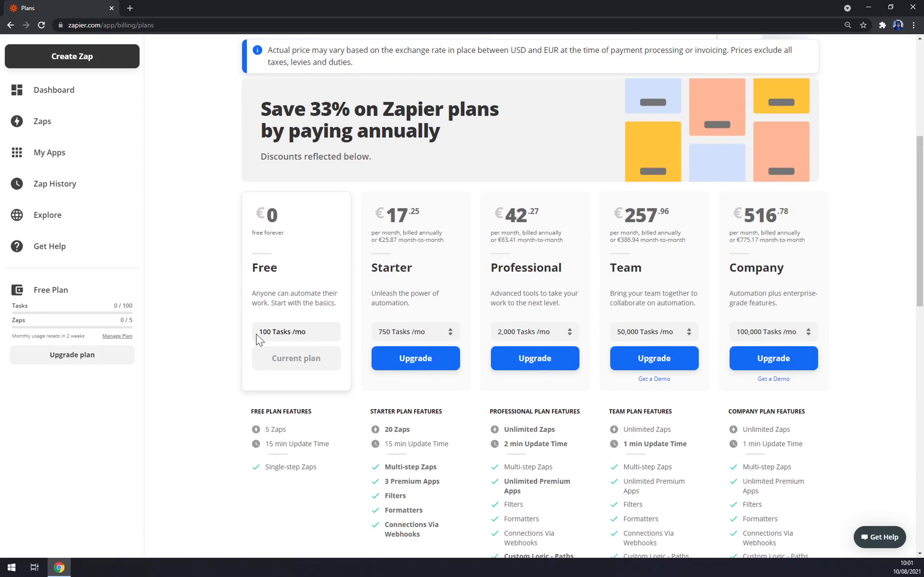
pyautogui.moveTo(212, 332)
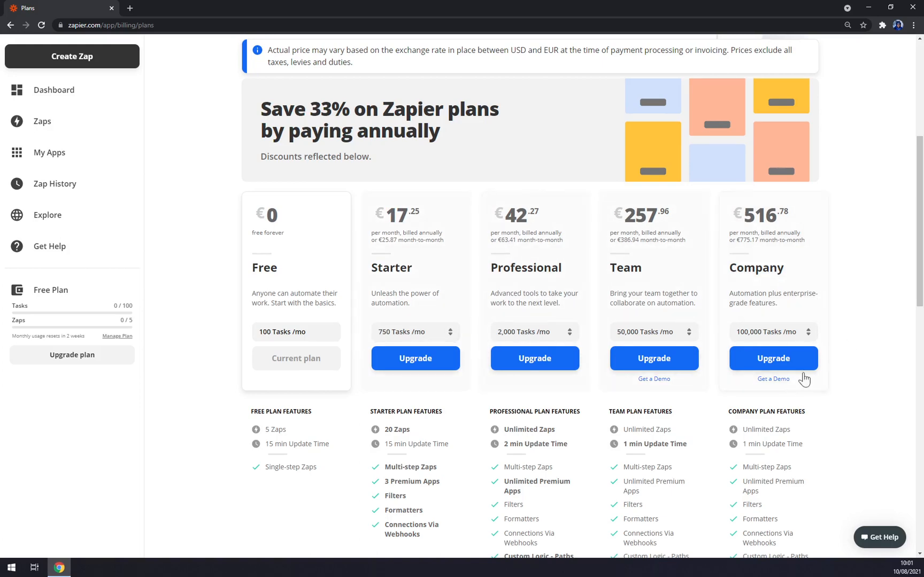
pyautogui.scroll(3)
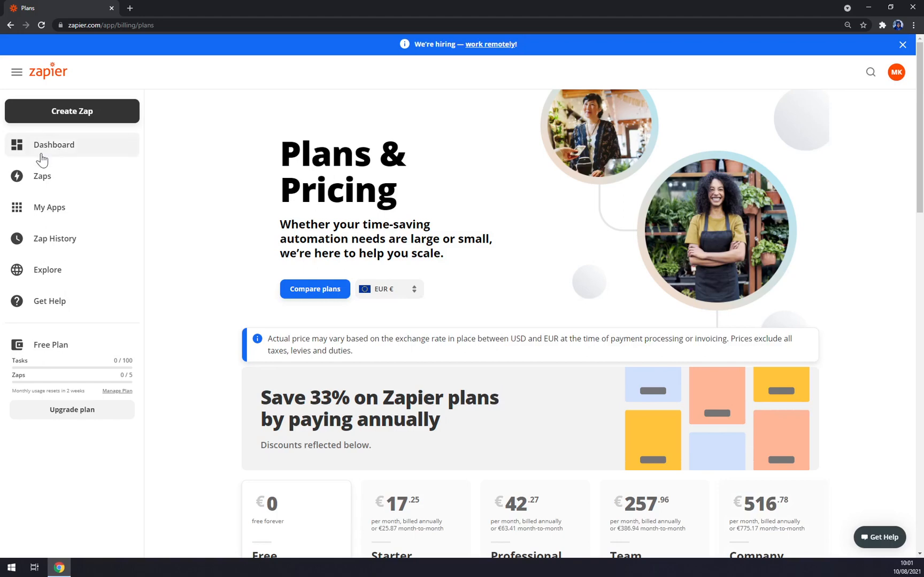
# Step: Go back to the dashboard and create a new Zap
pyautogui.click(54, 144)
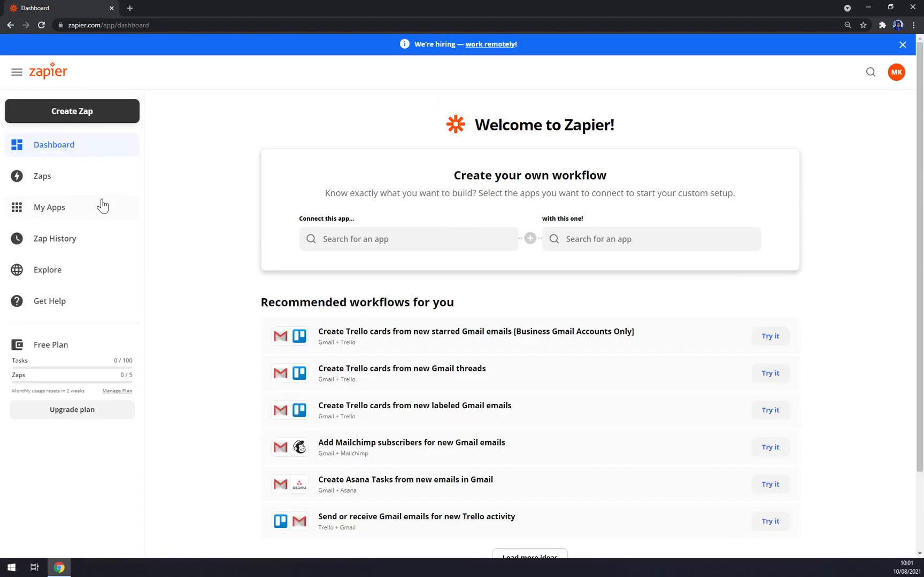
pyautogui.moveTo(116, 208)
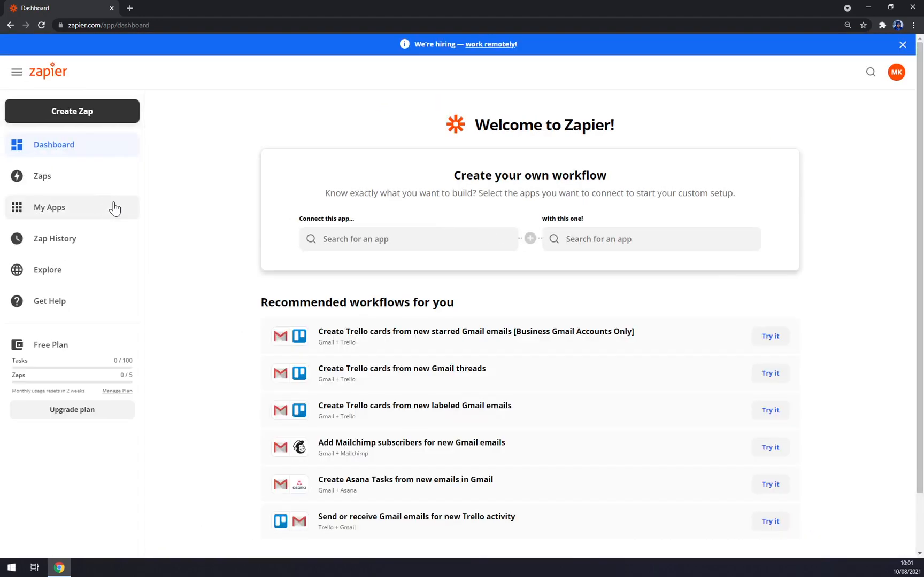
pyautogui.moveTo(121, 209)
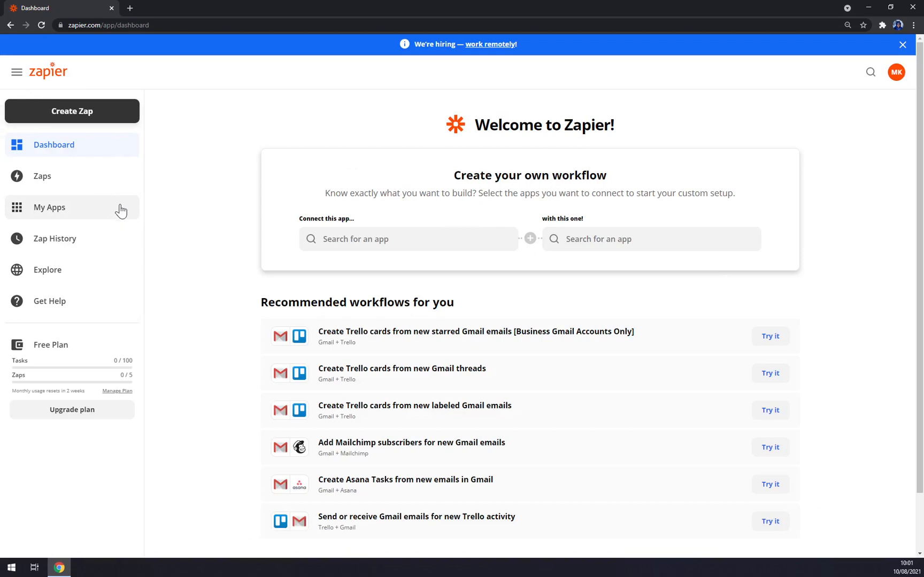
pyautogui.moveTo(198, 176)
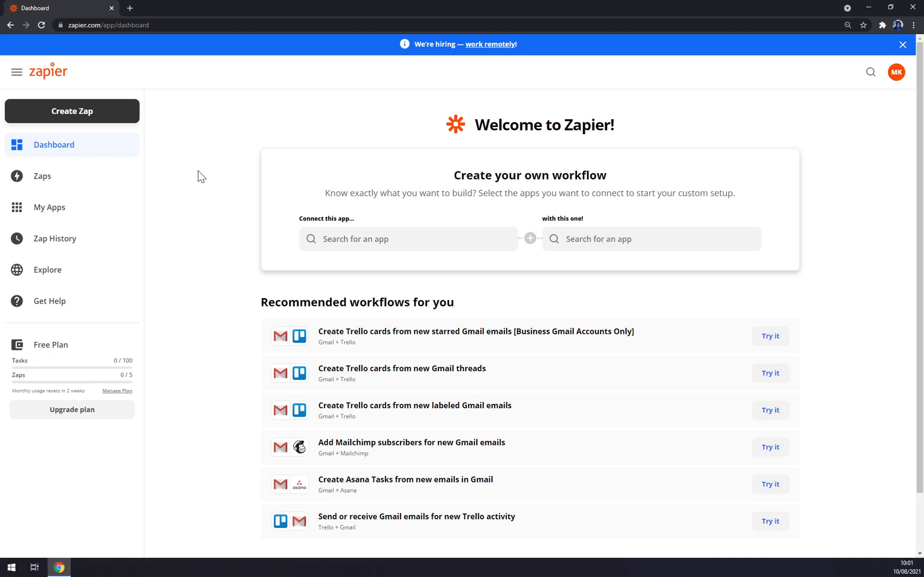
pyautogui.moveTo(81, 121)
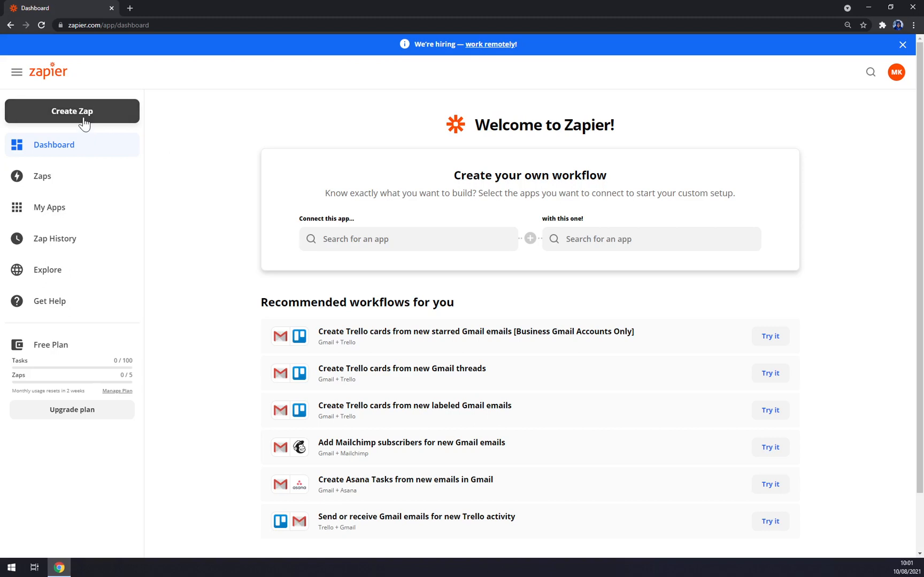
pyautogui.moveTo(67, 122)
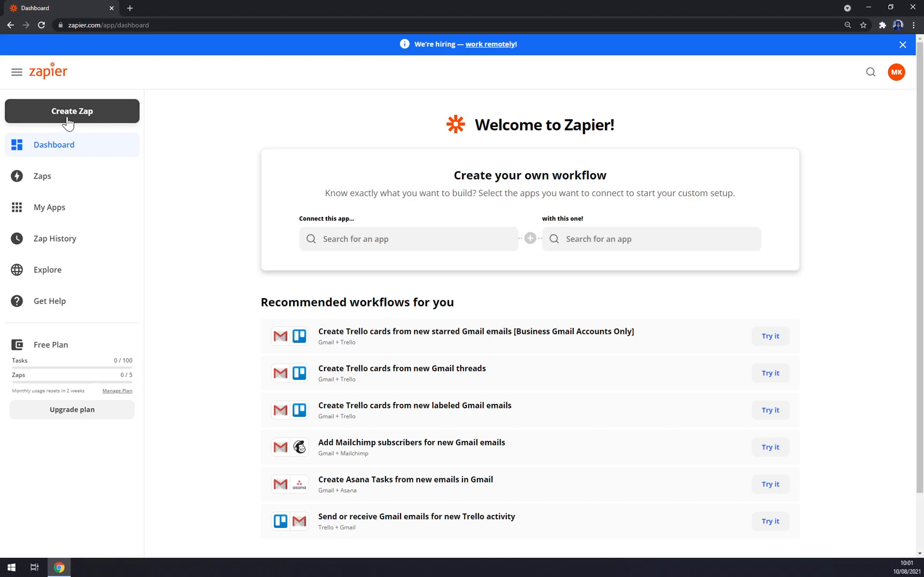
pyautogui.click(72, 111)
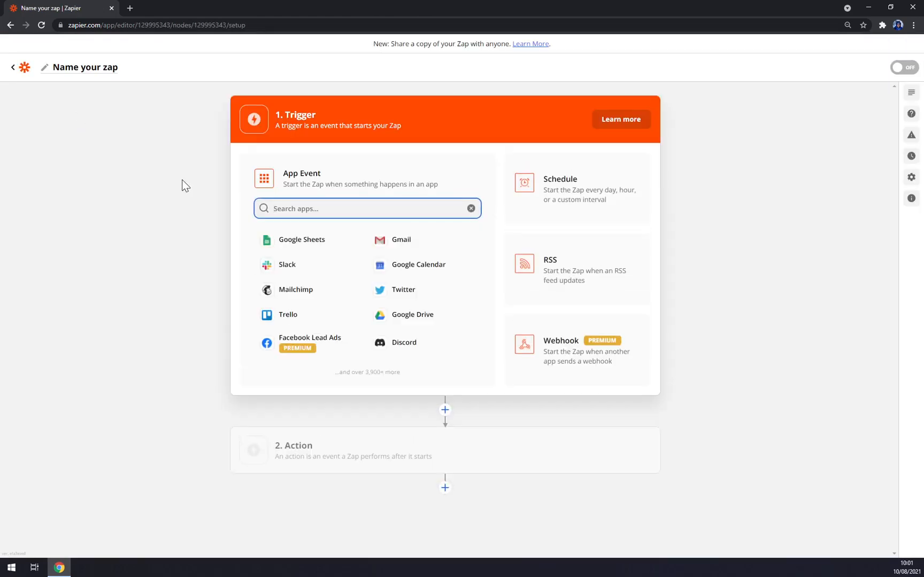
pyautogui.moveTo(97, 96)
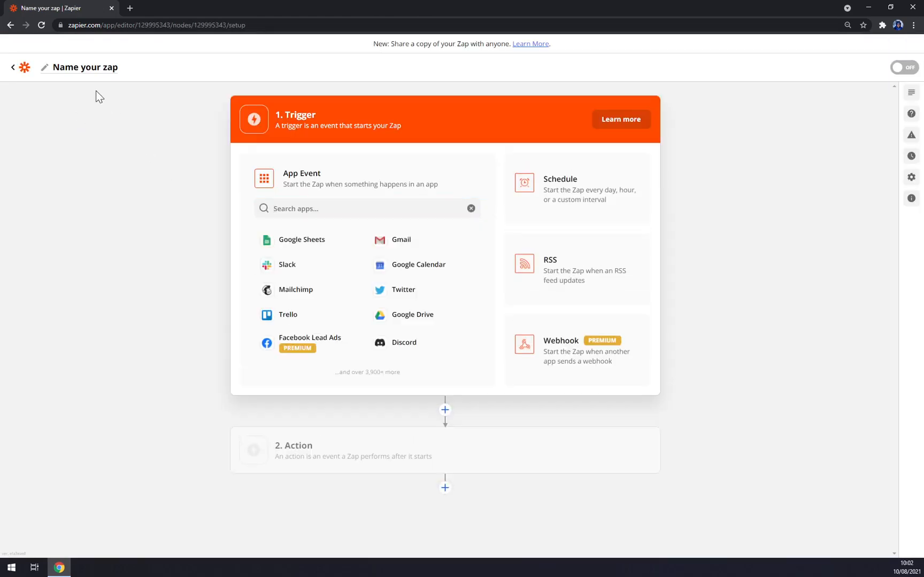
# Step: Name the new Zap 'slack to hubspot' and save it
pyautogui.click(83, 67)
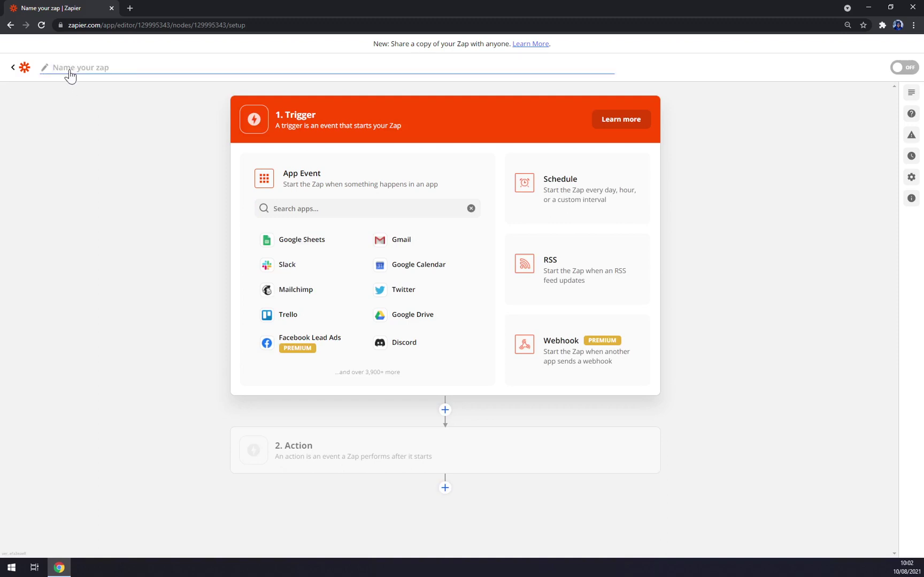
pyautogui.moveTo(96, 91)
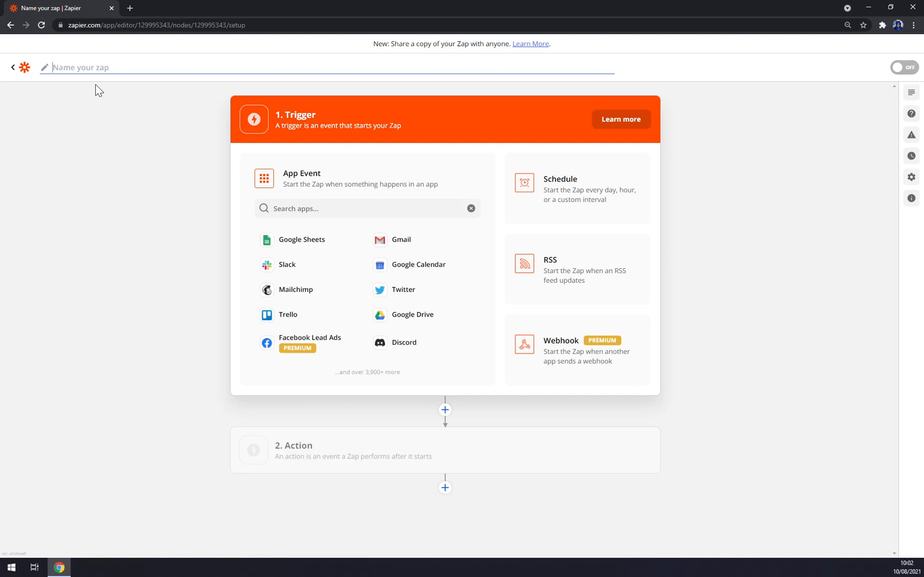
pyautogui.moveTo(104, 89)
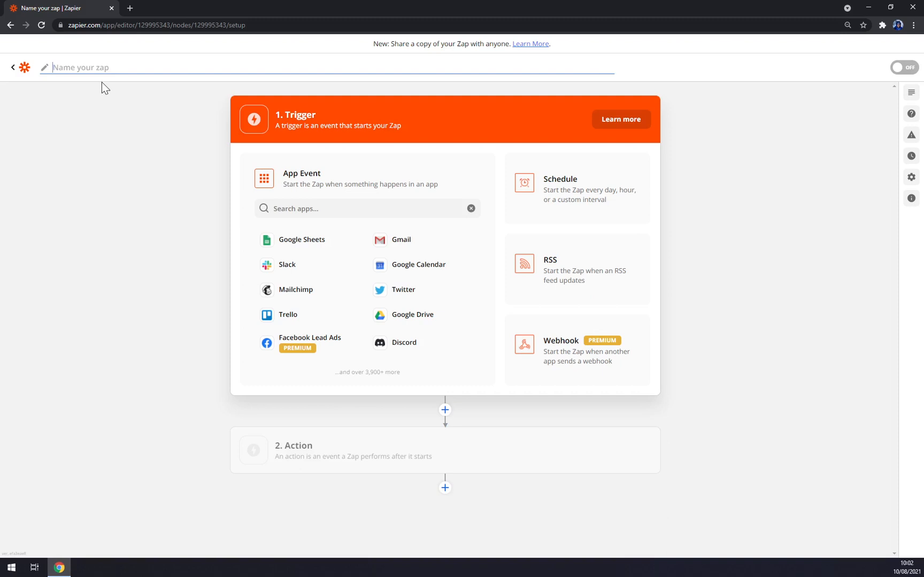
pyautogui.write('slack to')
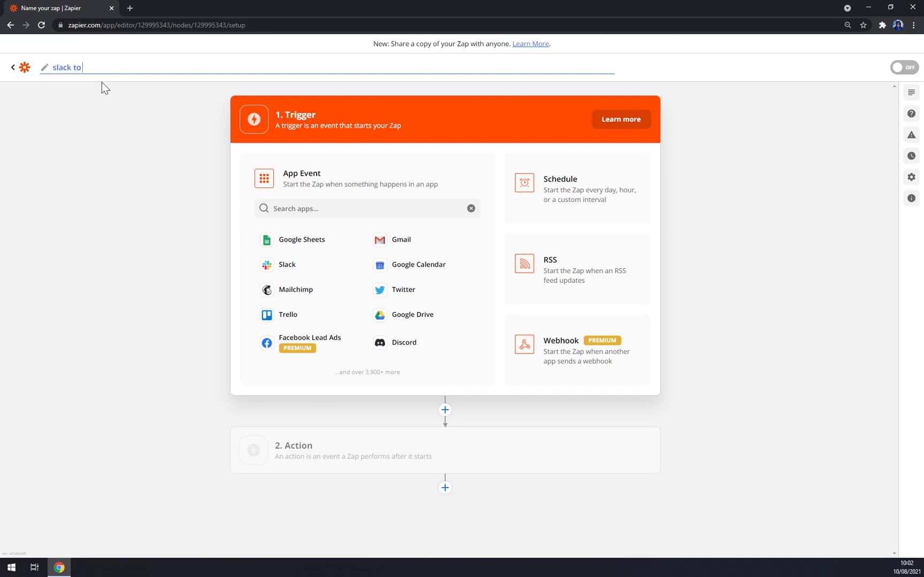
pyautogui.write('hubspot')
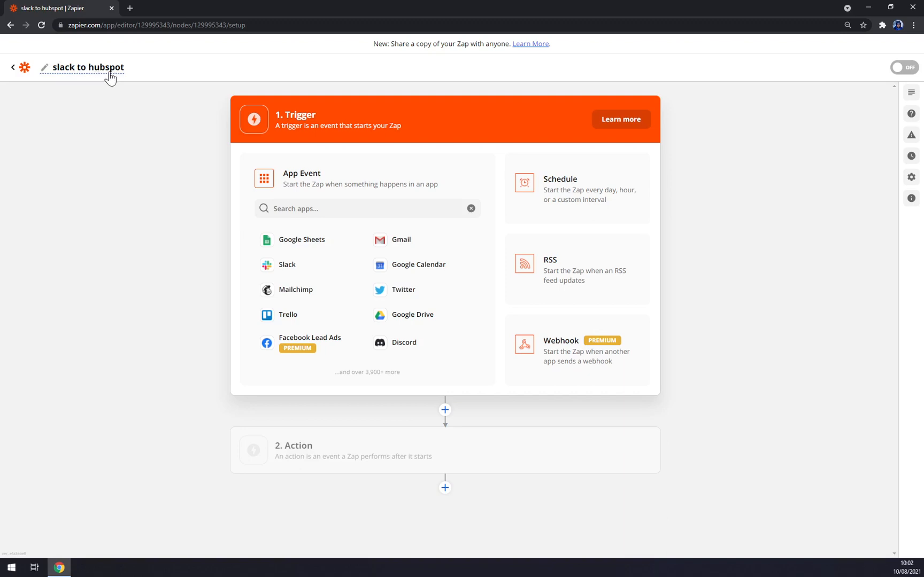
pyautogui.moveTo(74, 164)
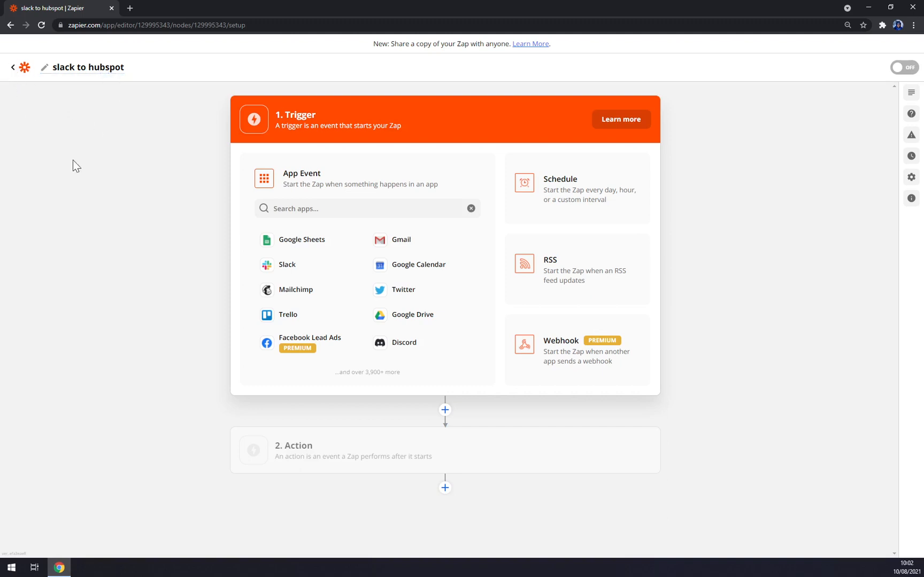
pyautogui.moveTo(187, 237)
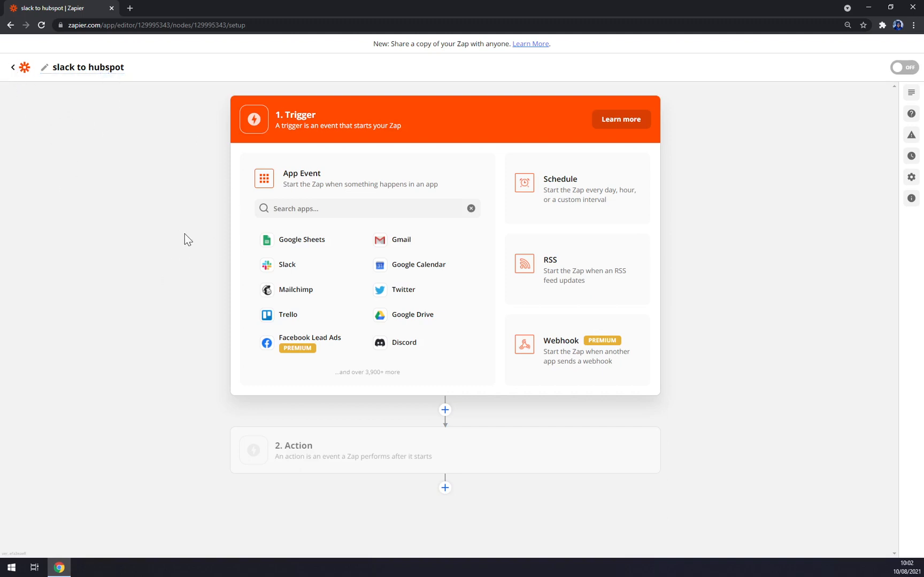
pyautogui.doubleClick(300, 114)
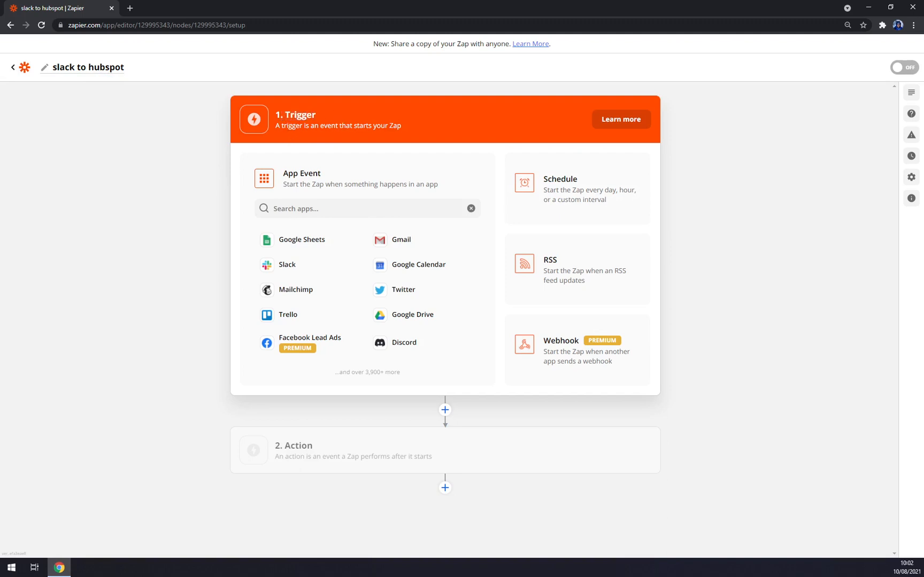
# Step: Choose Slack as the trigger app
pyautogui.click(366, 209)
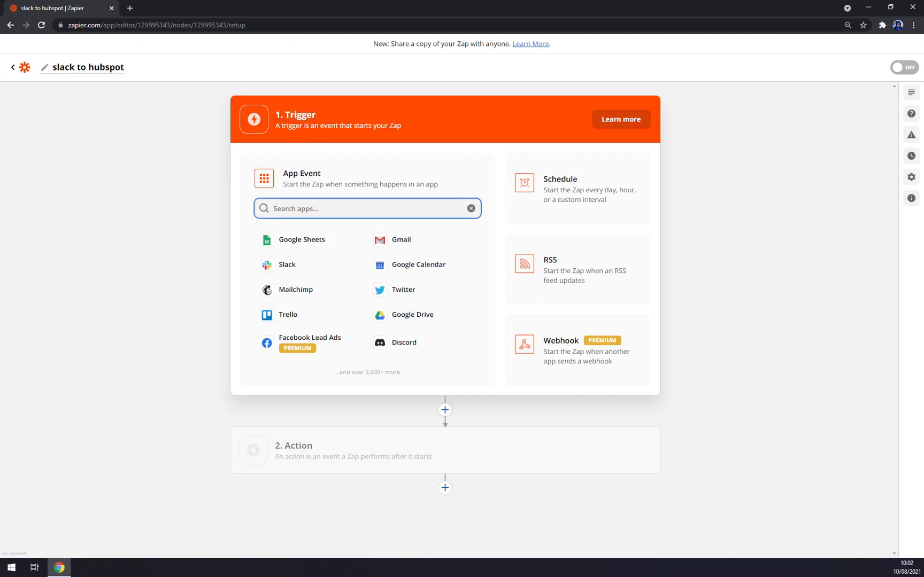
pyautogui.write('Slack')
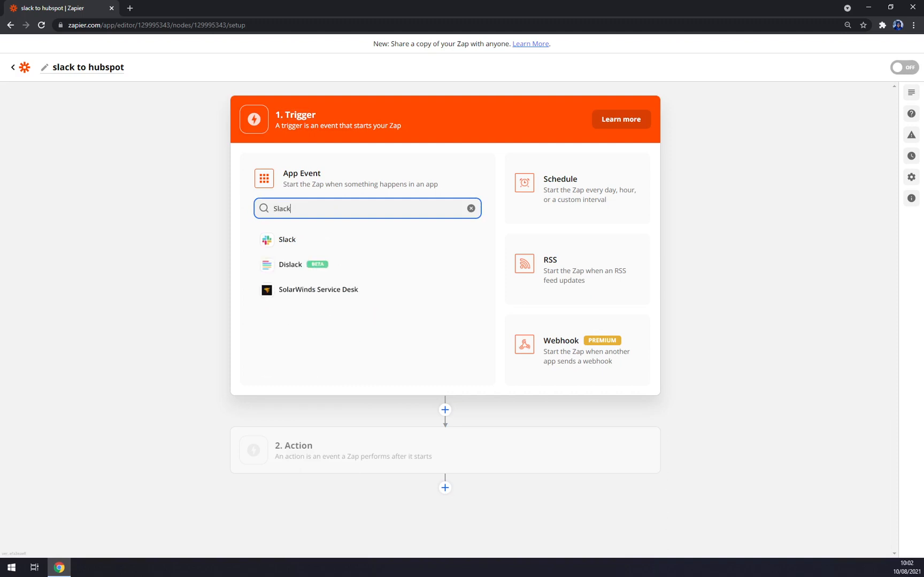
pyautogui.click(287, 240)
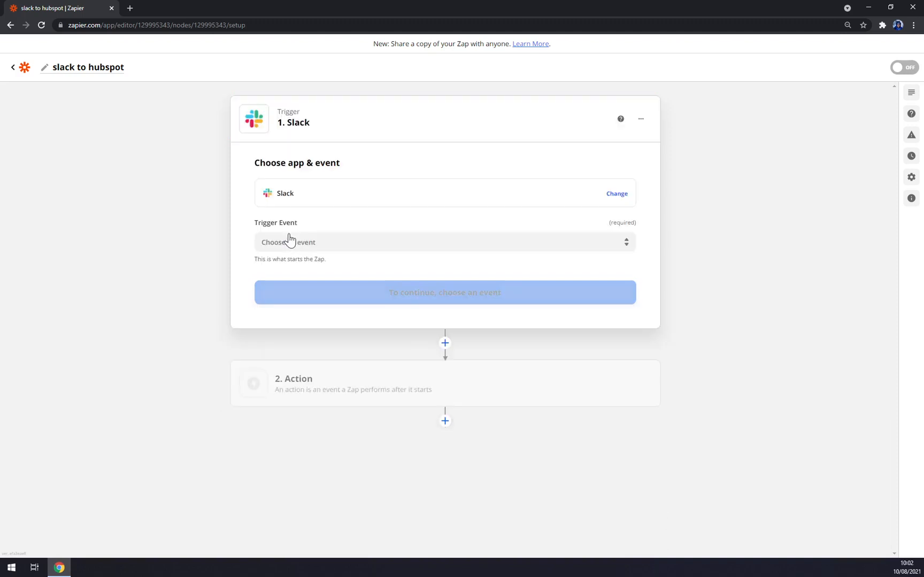
# Step: Select New User as the Slack trigger event
pyautogui.click(444, 242)
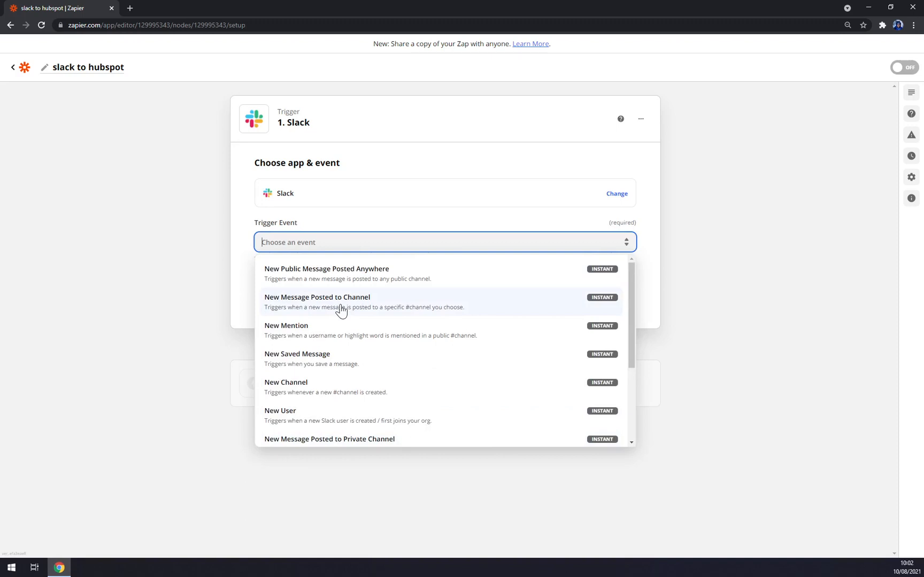
pyautogui.moveTo(303, 282)
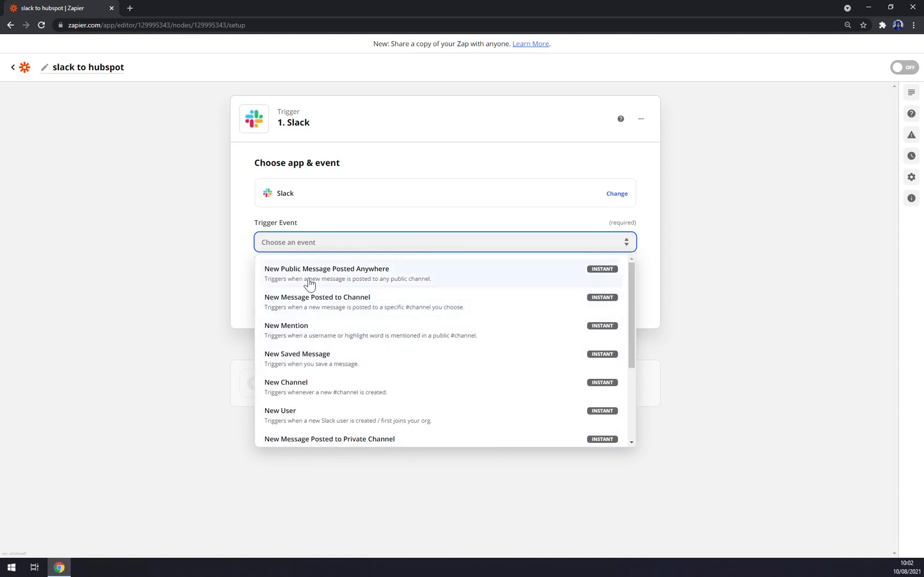
pyautogui.scroll(-3)
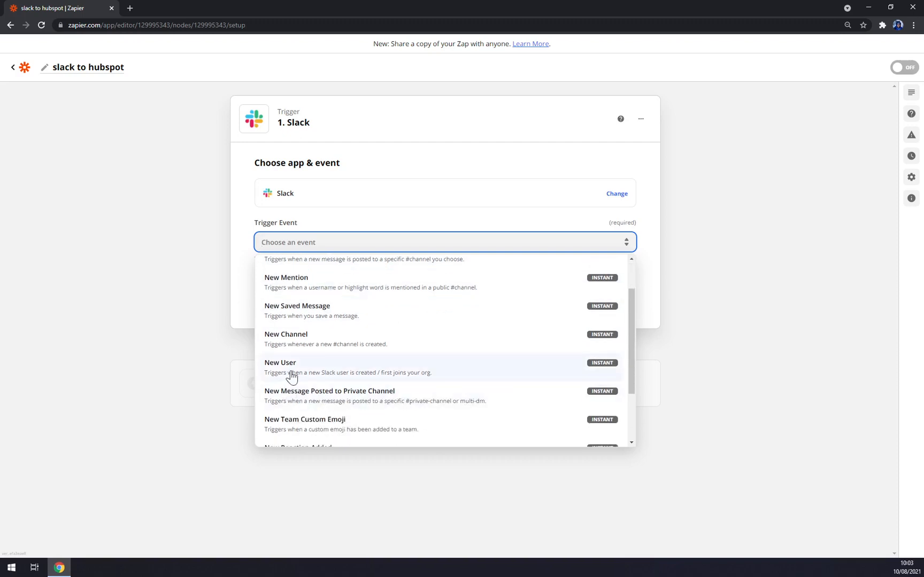
pyautogui.click(291, 367)
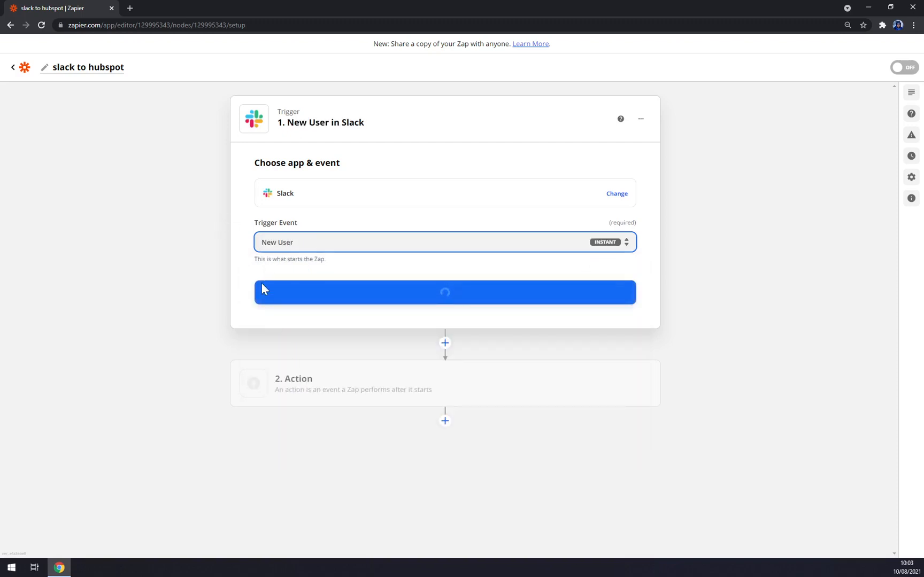
pyautogui.moveTo(336, 140)
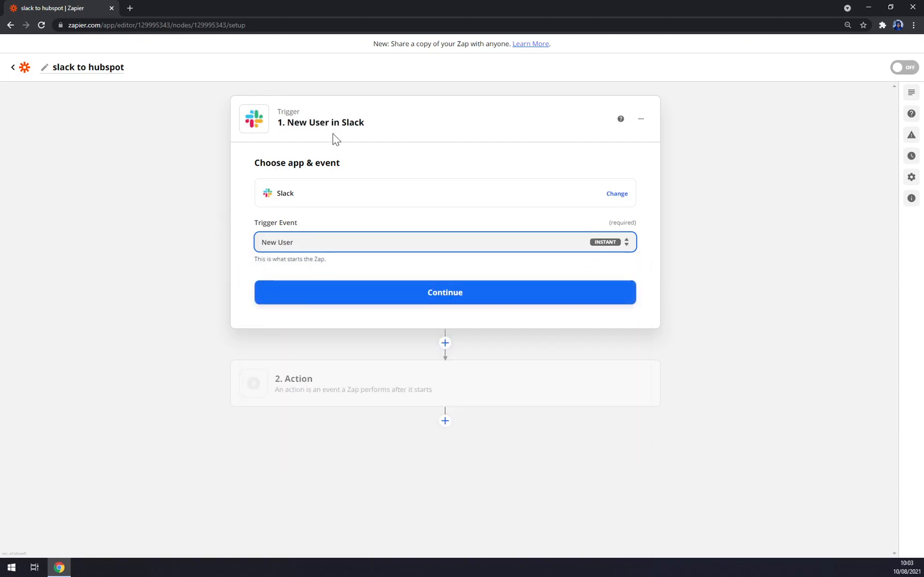
pyautogui.moveTo(161, 108)
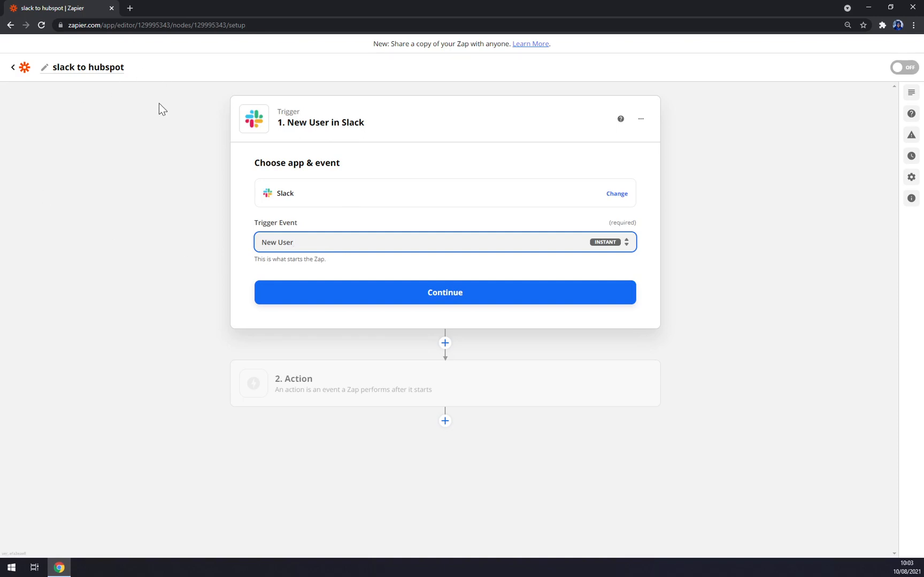
pyautogui.moveTo(137, 148)
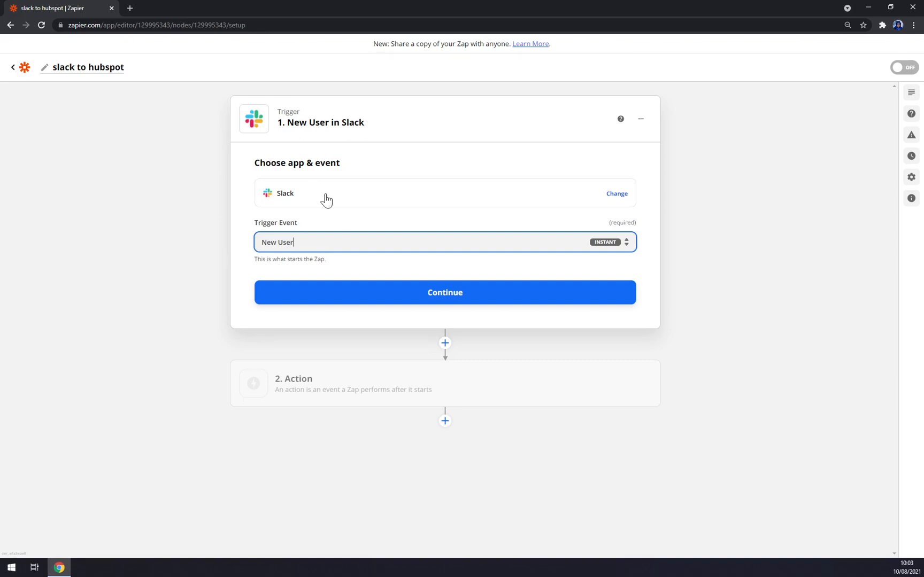
# Step: Connect the existing MStone Slack account to the trigger and continue to testing
pyautogui.click(445, 292)
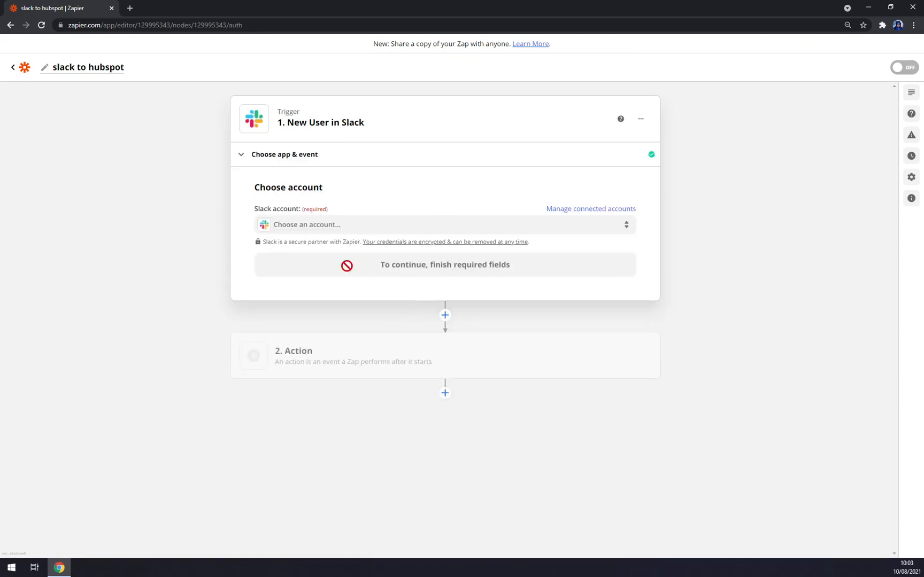
pyautogui.click(444, 224)
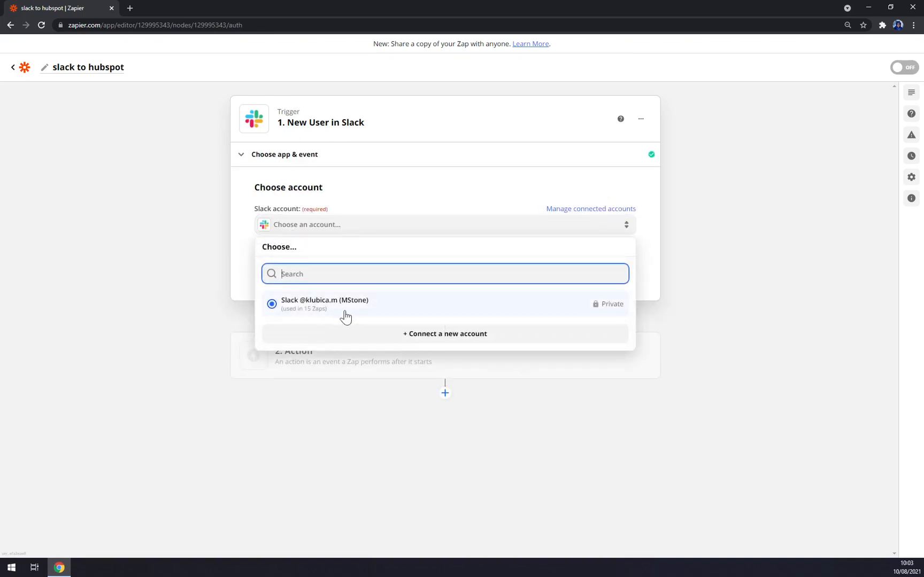
pyautogui.moveTo(376, 320)
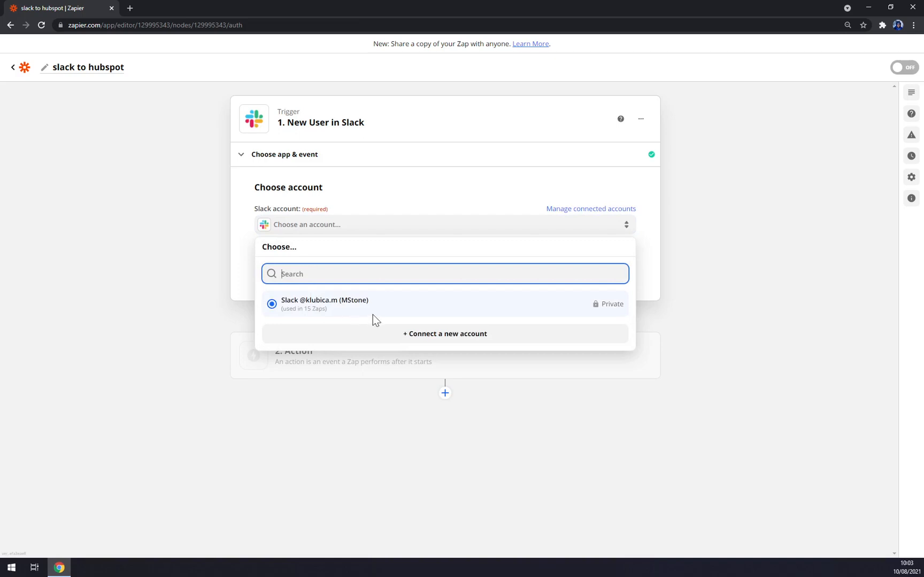
pyautogui.moveTo(355, 306)
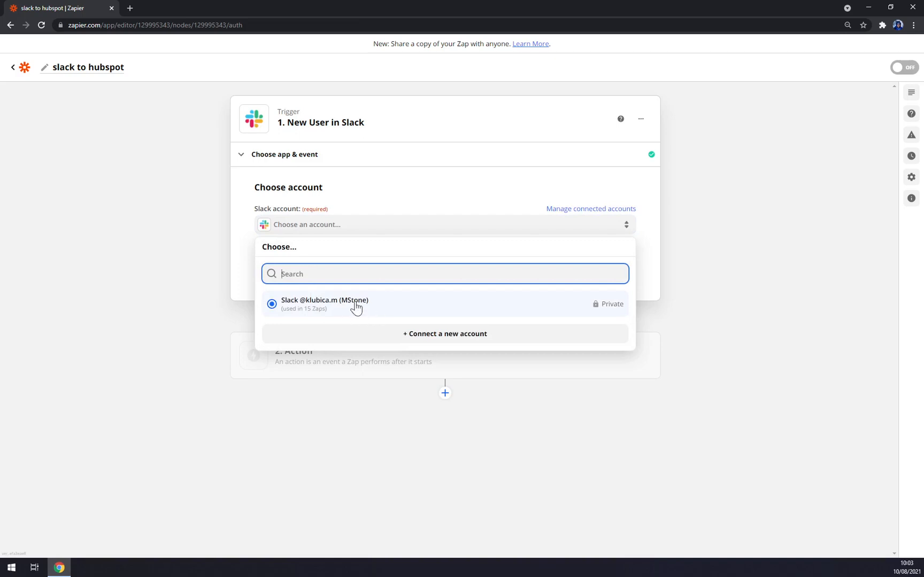
pyautogui.click(324, 304)
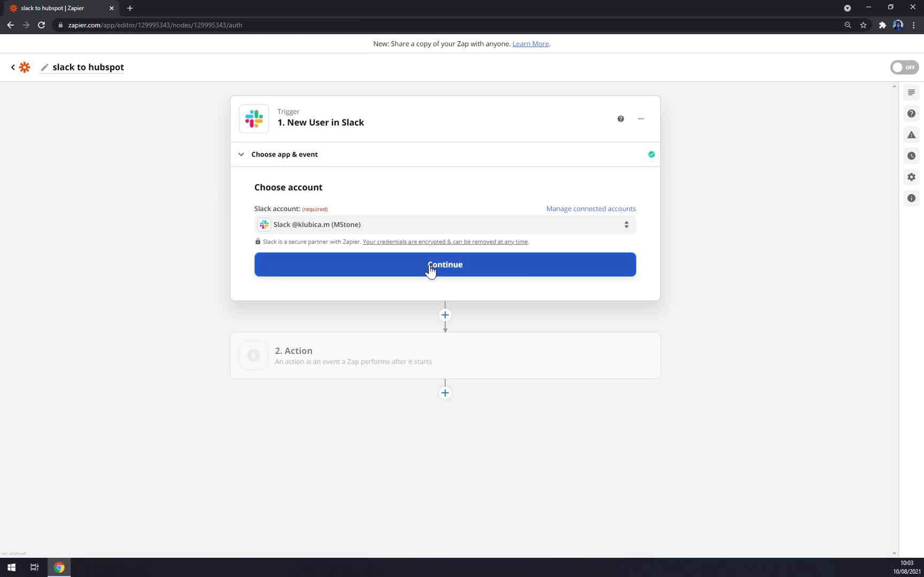
pyautogui.click(445, 264)
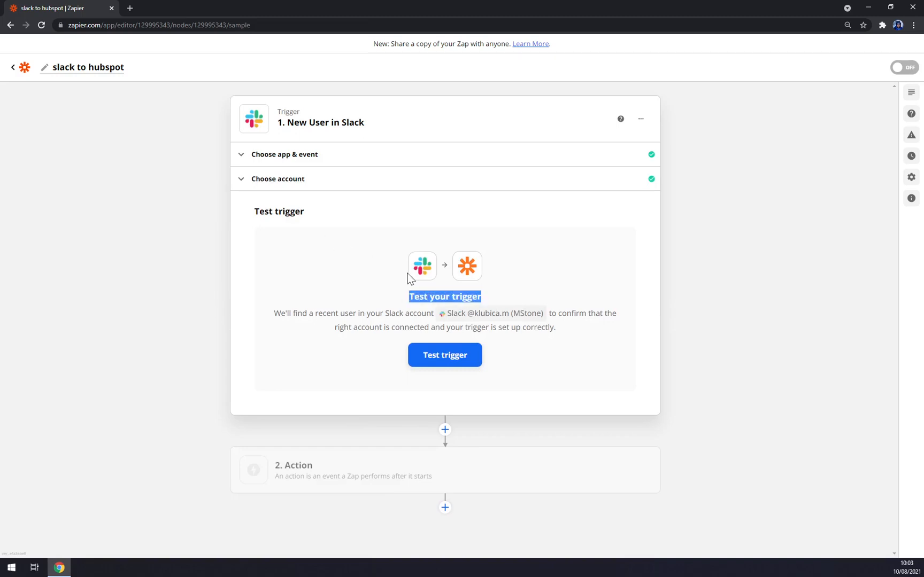
pyautogui.moveTo(434, 277)
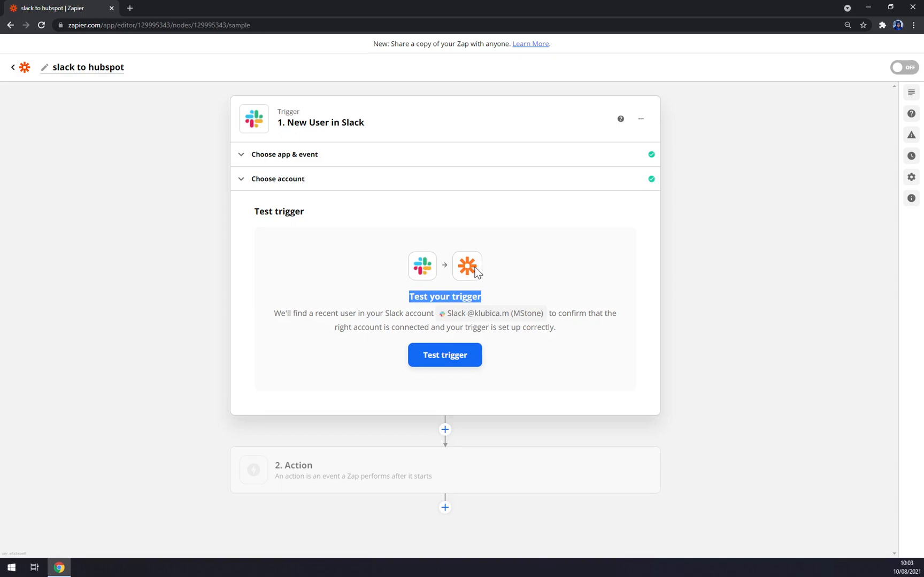
pyautogui.moveTo(652, 182)
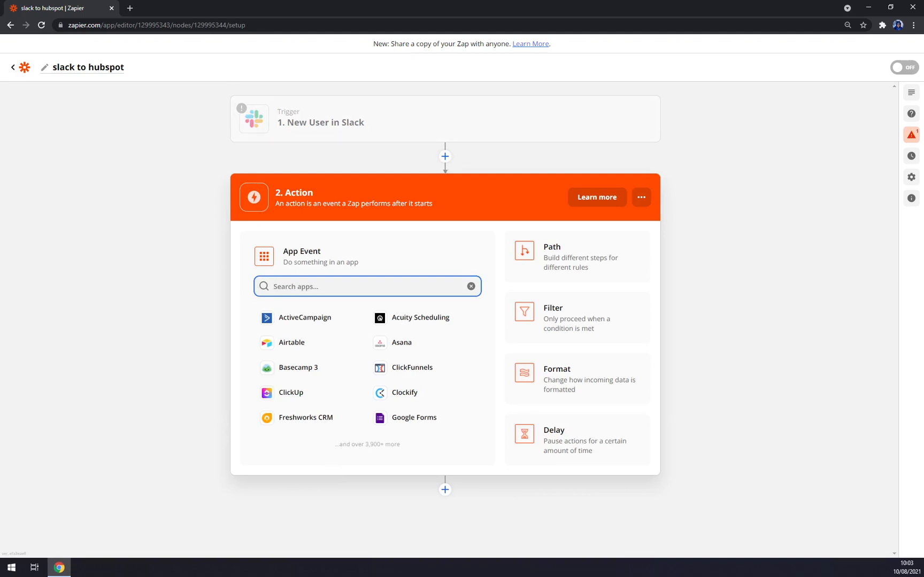
# Step: Choose HubSpot as the action app, initially with Create Deal as the event
pyautogui.write('hubspo')
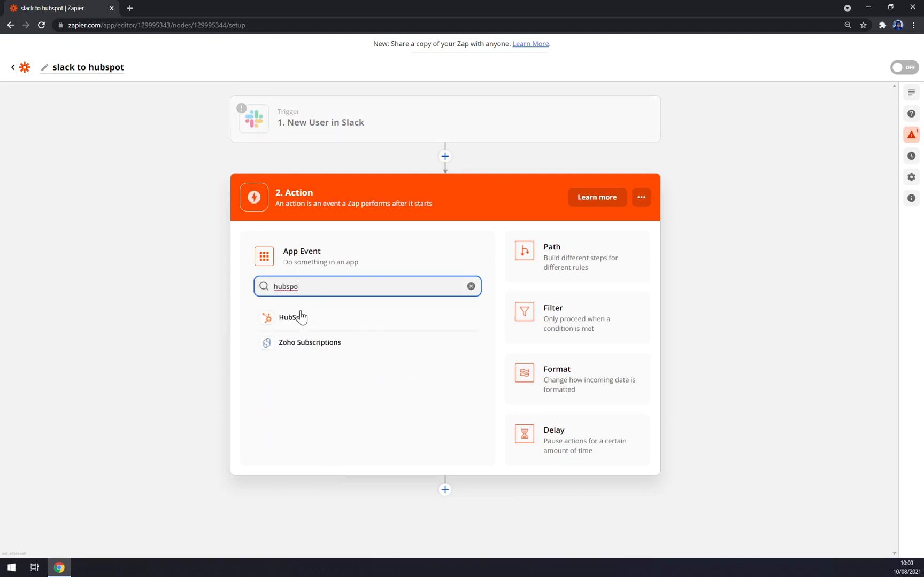
pyautogui.click(288, 318)
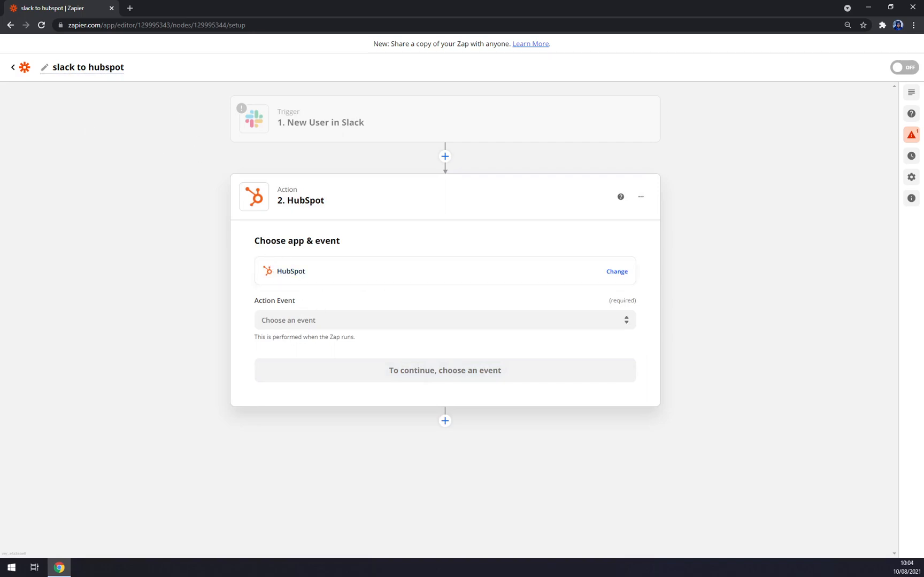
pyautogui.click(445, 320)
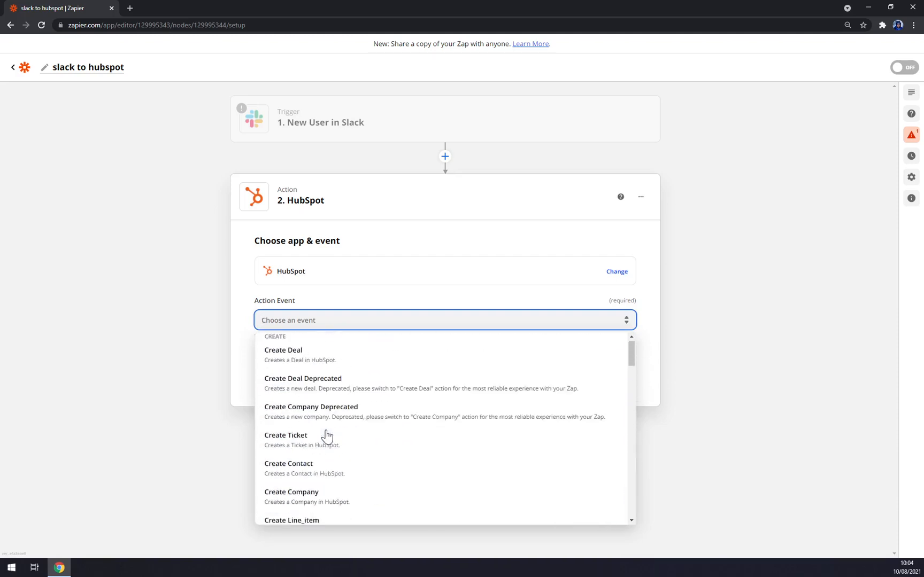
pyautogui.click(283, 350)
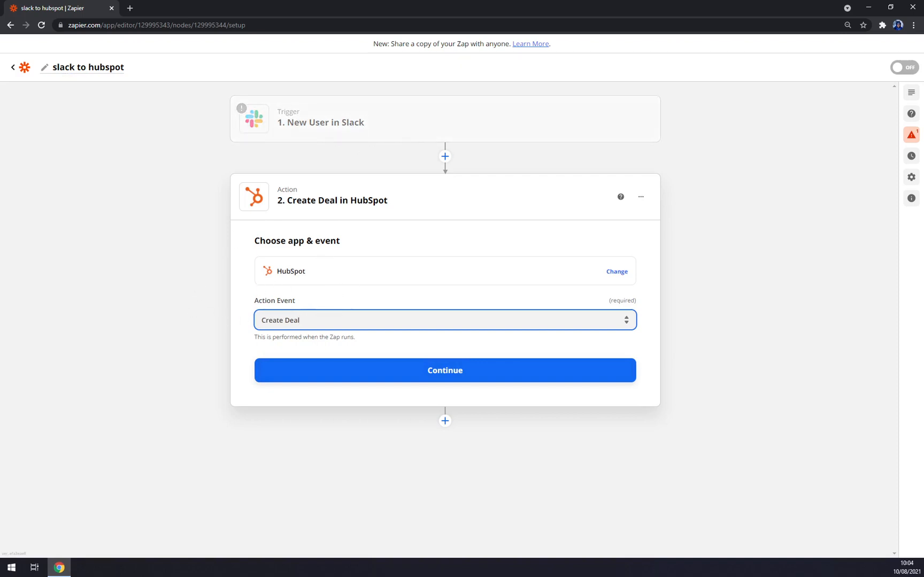
# Step: Change the action event to Add Contact to List and continue to account setup
pyautogui.click(445, 321)
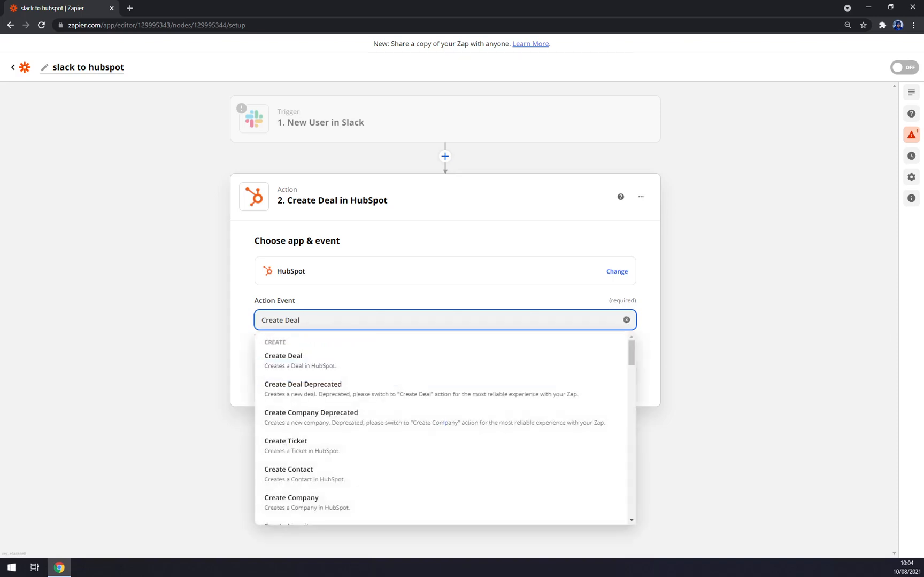
pyautogui.scroll(-3)
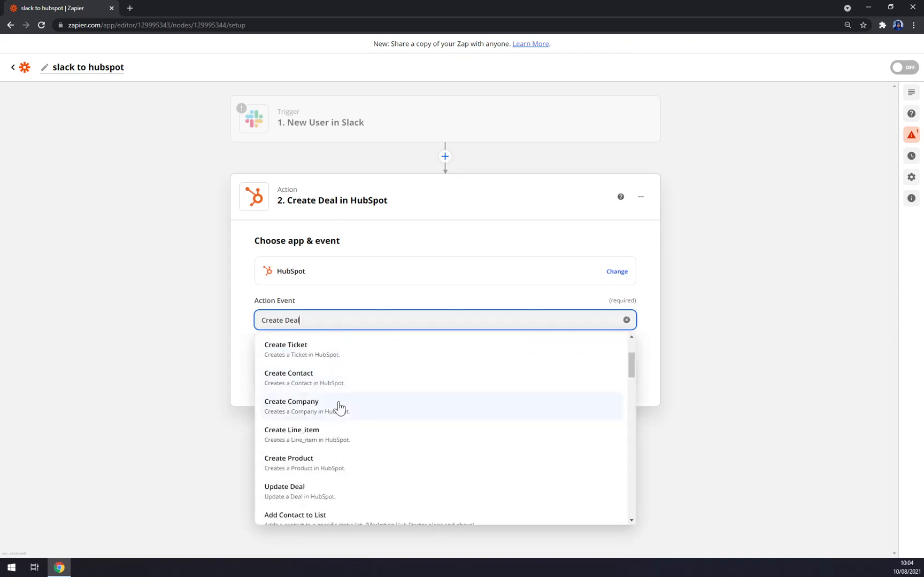
pyautogui.scroll(-3)
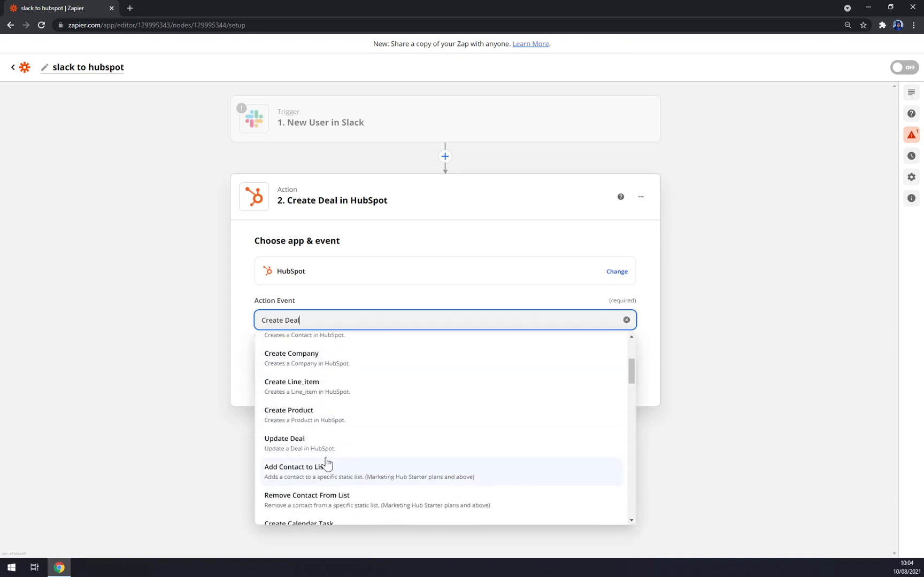
pyautogui.click(293, 467)
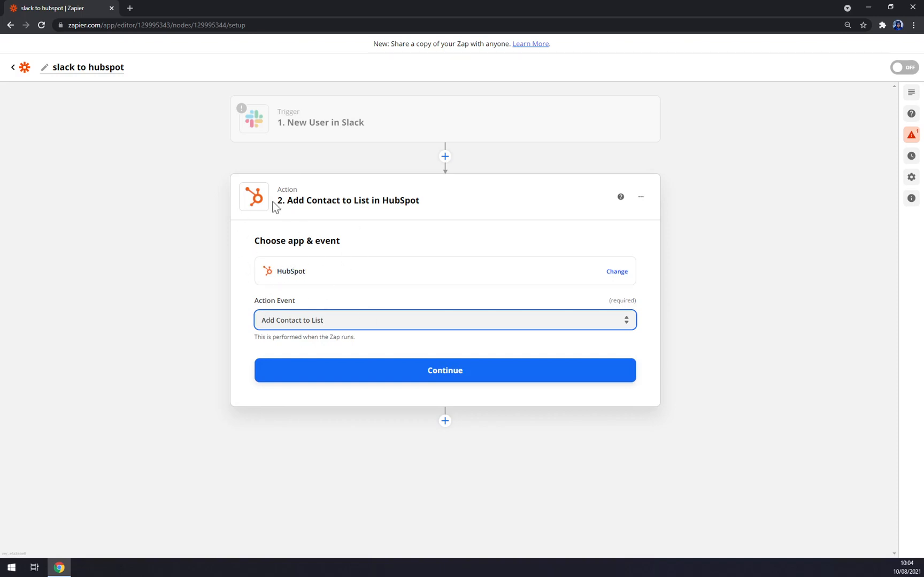
pyautogui.click(444, 370)
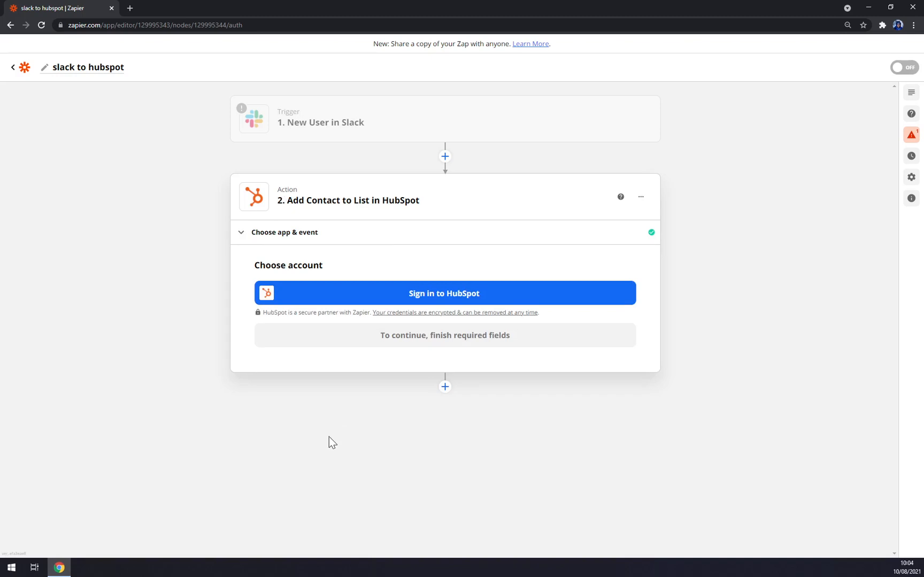
pyautogui.moveTo(330, 456)
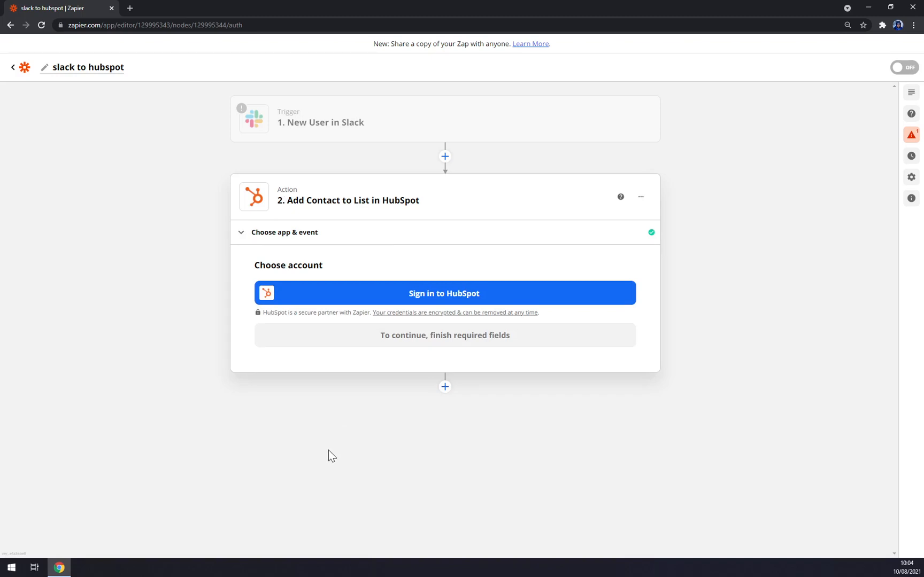
pyautogui.moveTo(340, 464)
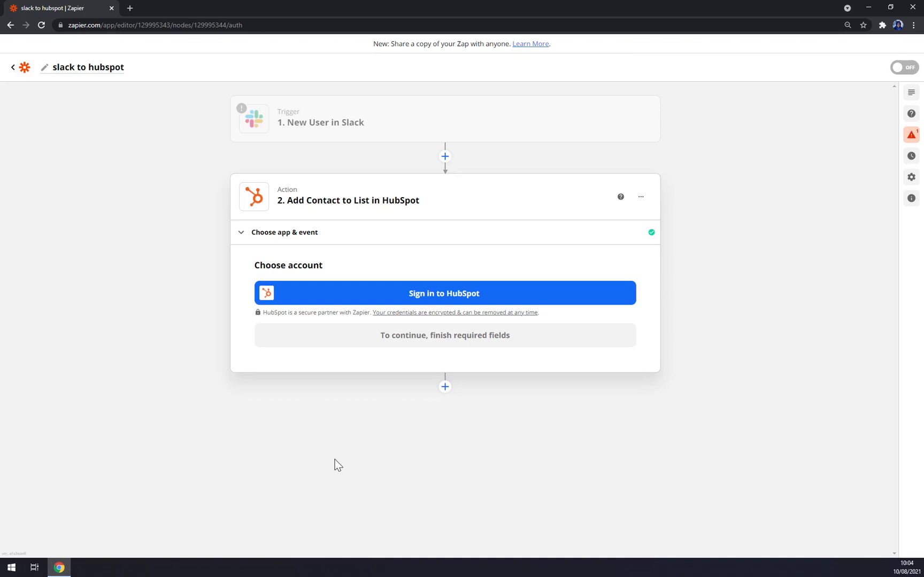
pyautogui.moveTo(403, 315)
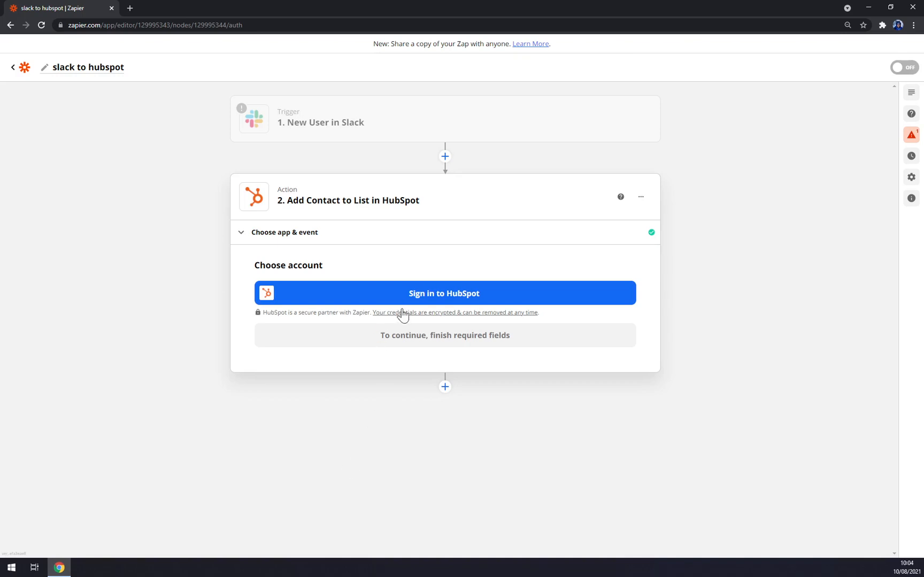
pyautogui.moveTo(209, 113)
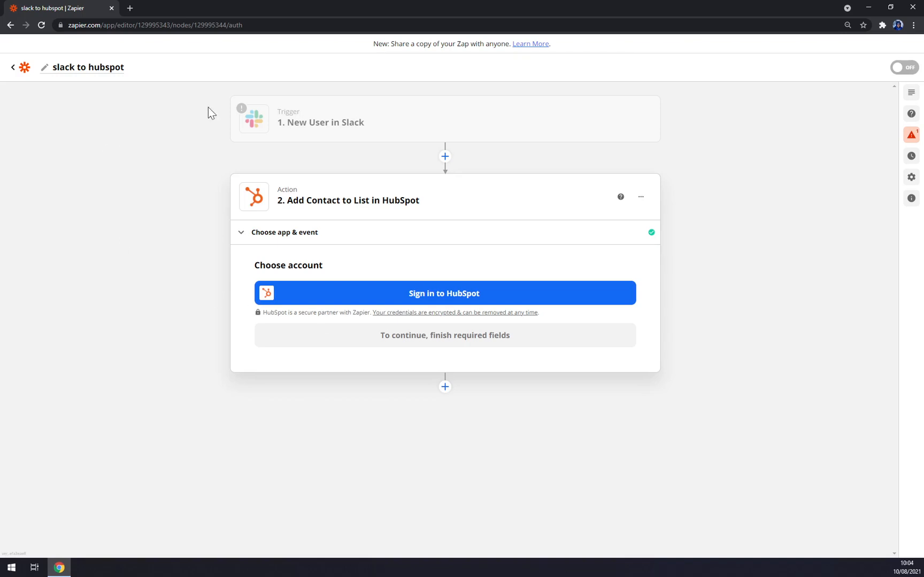
pyautogui.moveTo(911, 177)
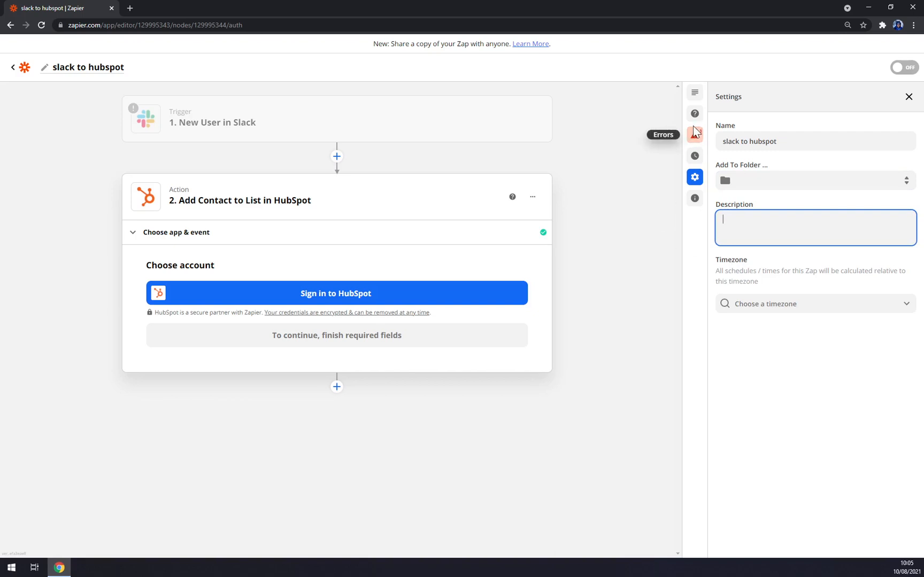
pyautogui.click(695, 92)
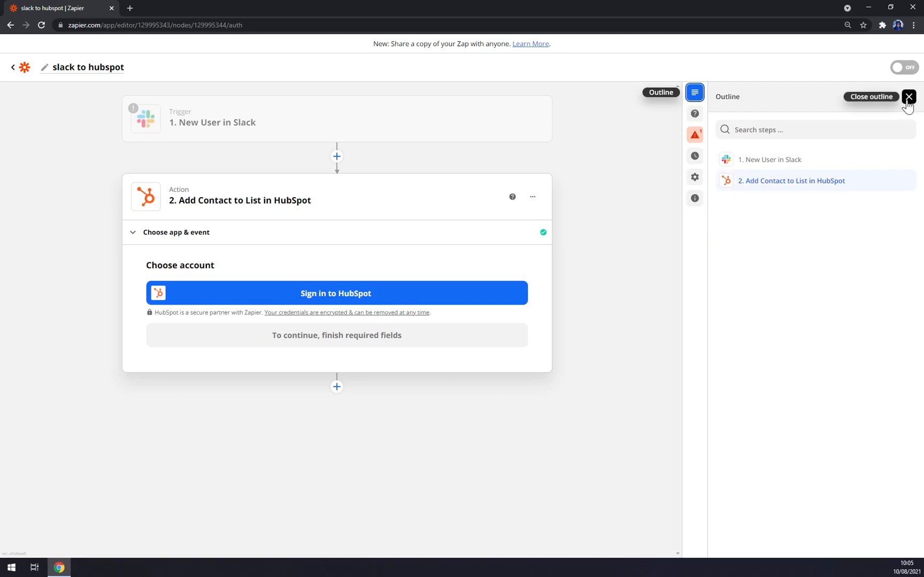
pyautogui.click(908, 97)
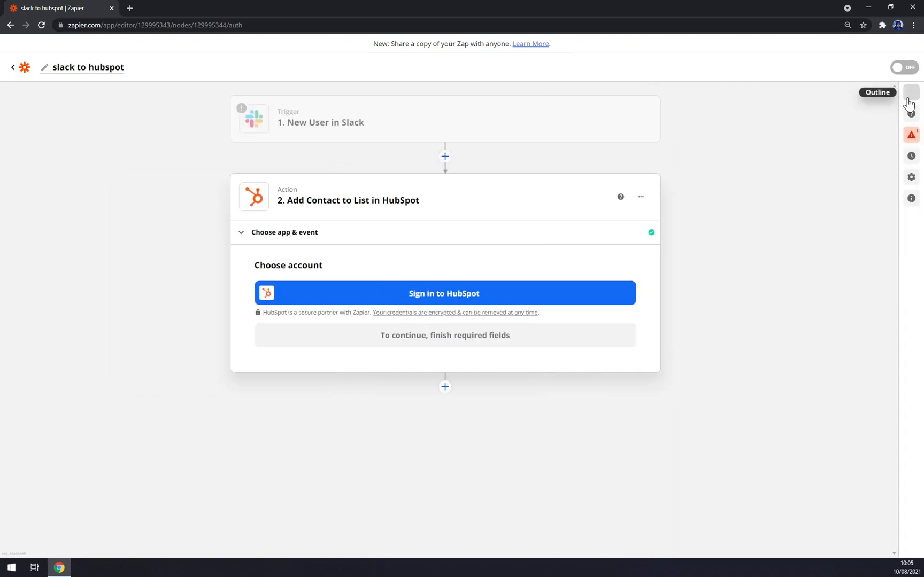